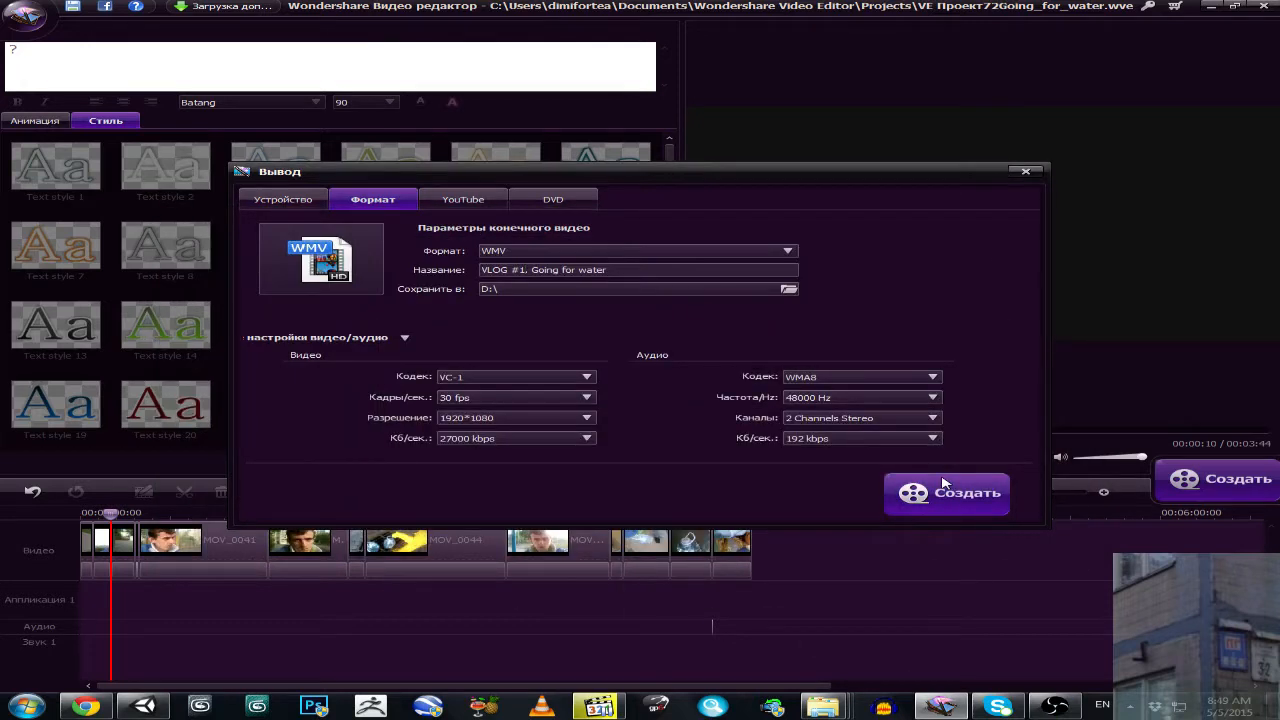
pyautogui.moveTo(800, 360)
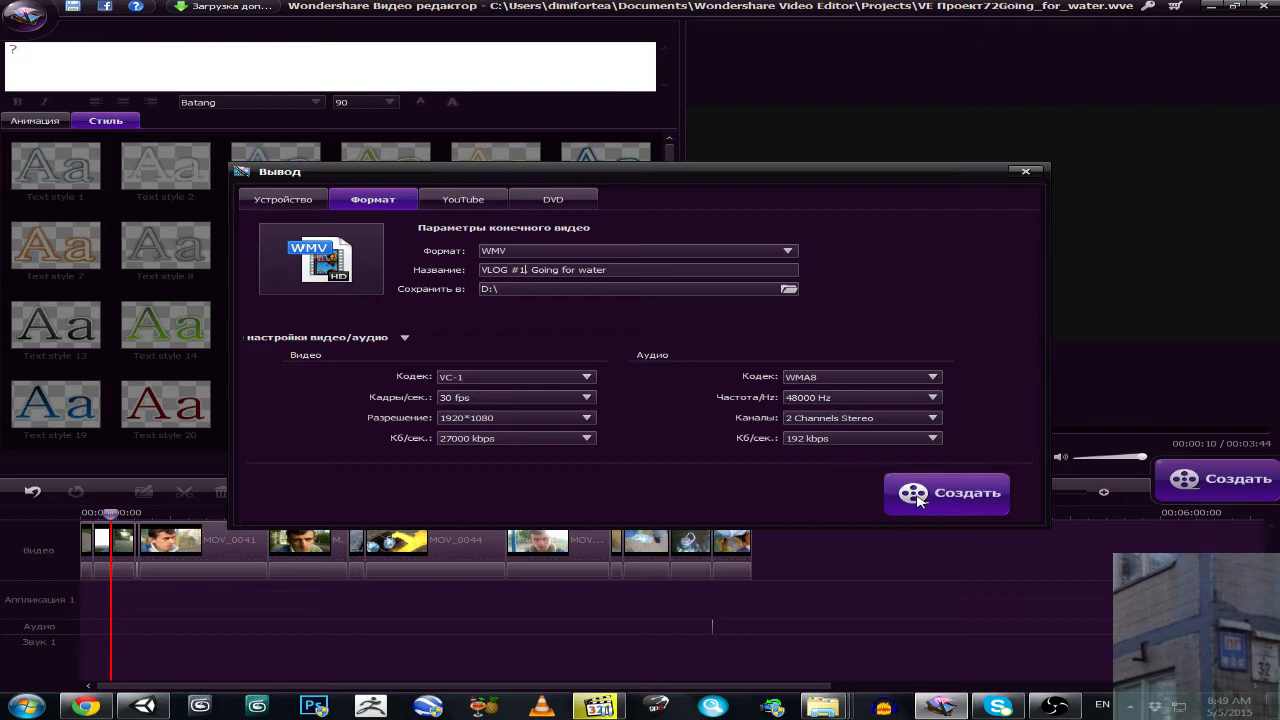
# Step: Bring the browser window with the shorte.st Withdraw page to the front
pyautogui.click(946, 492)
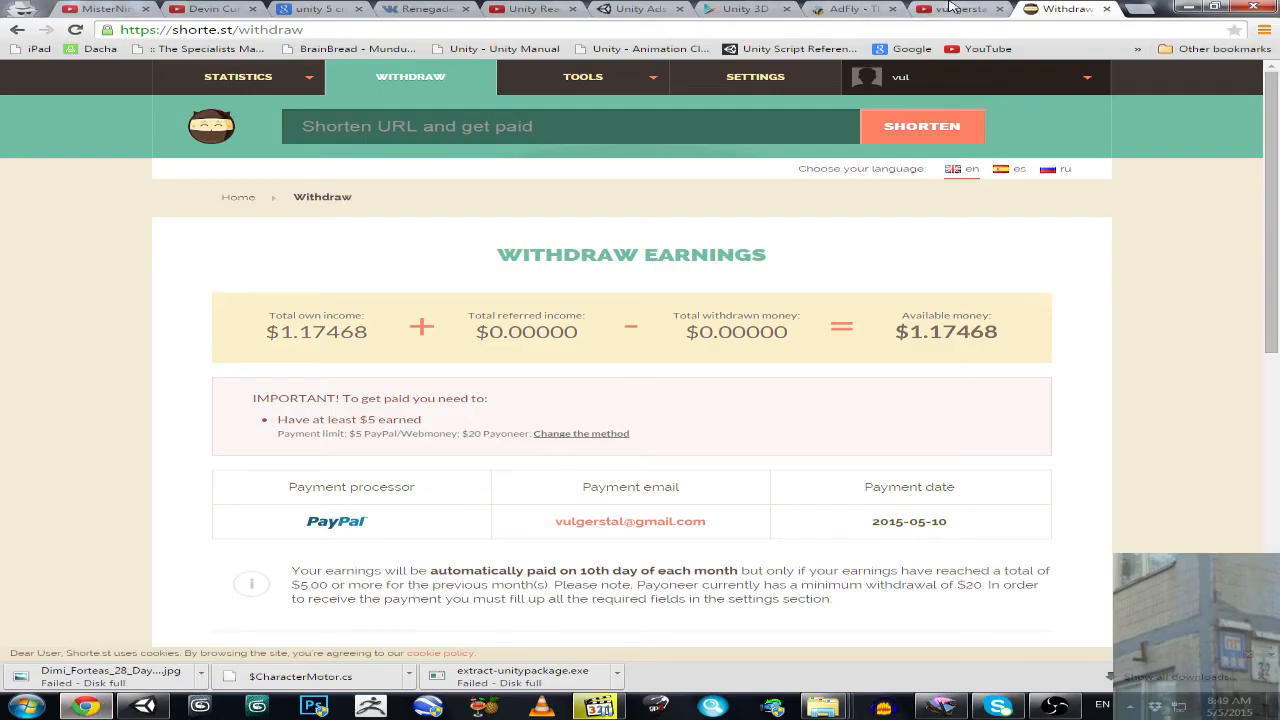
# Step: Show the Park(y)our Google Play listing and scroll down to its Additional information
pyautogui.click(740, 8)
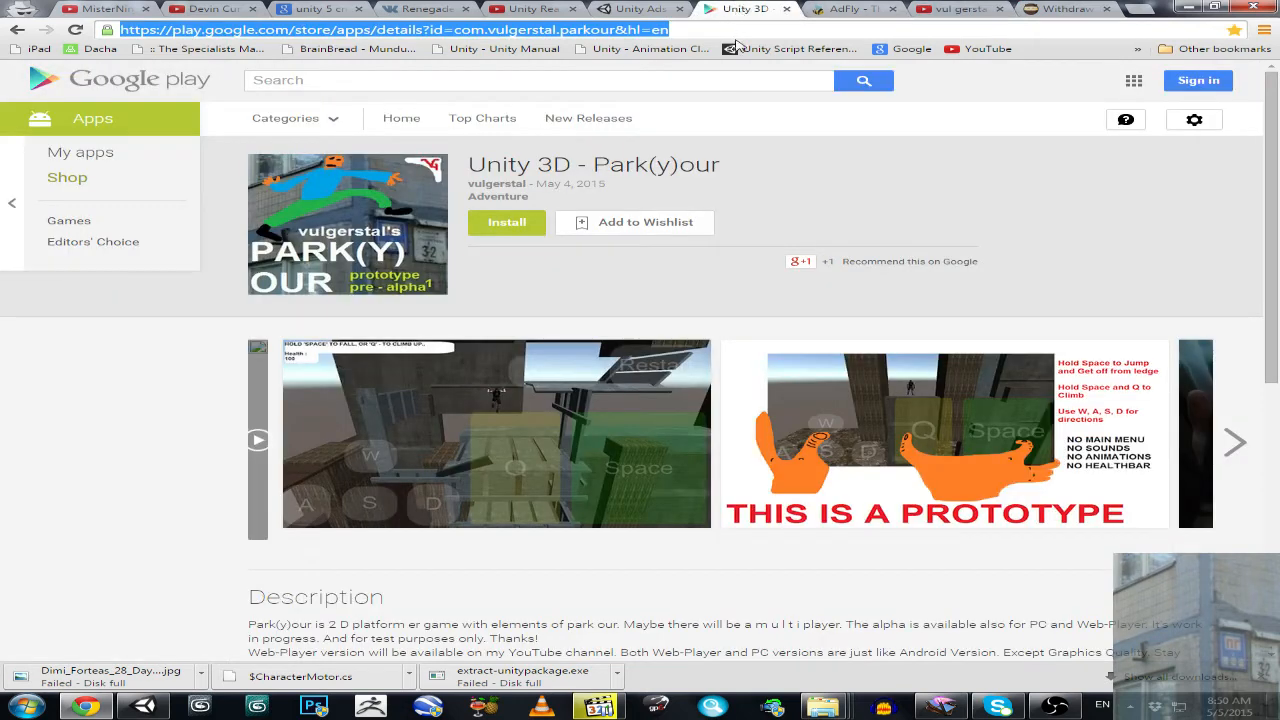
pyautogui.scroll(-3)
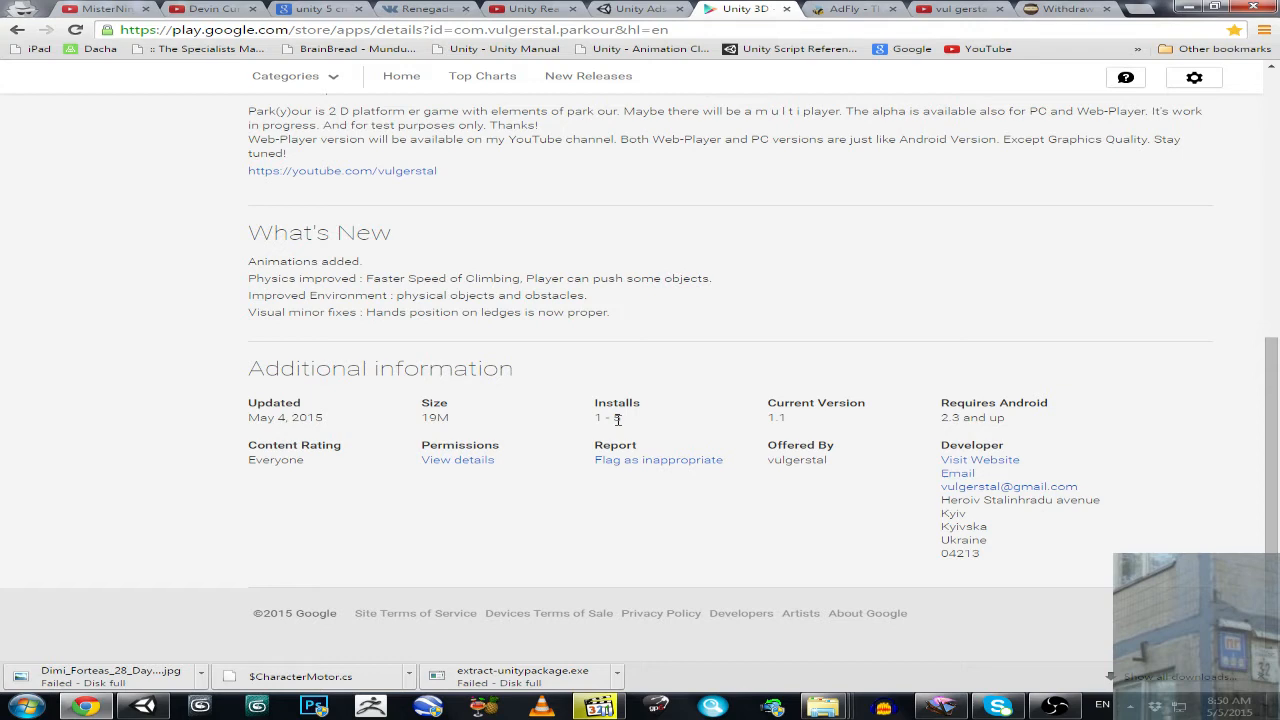
pyautogui.moveTo(622, 424)
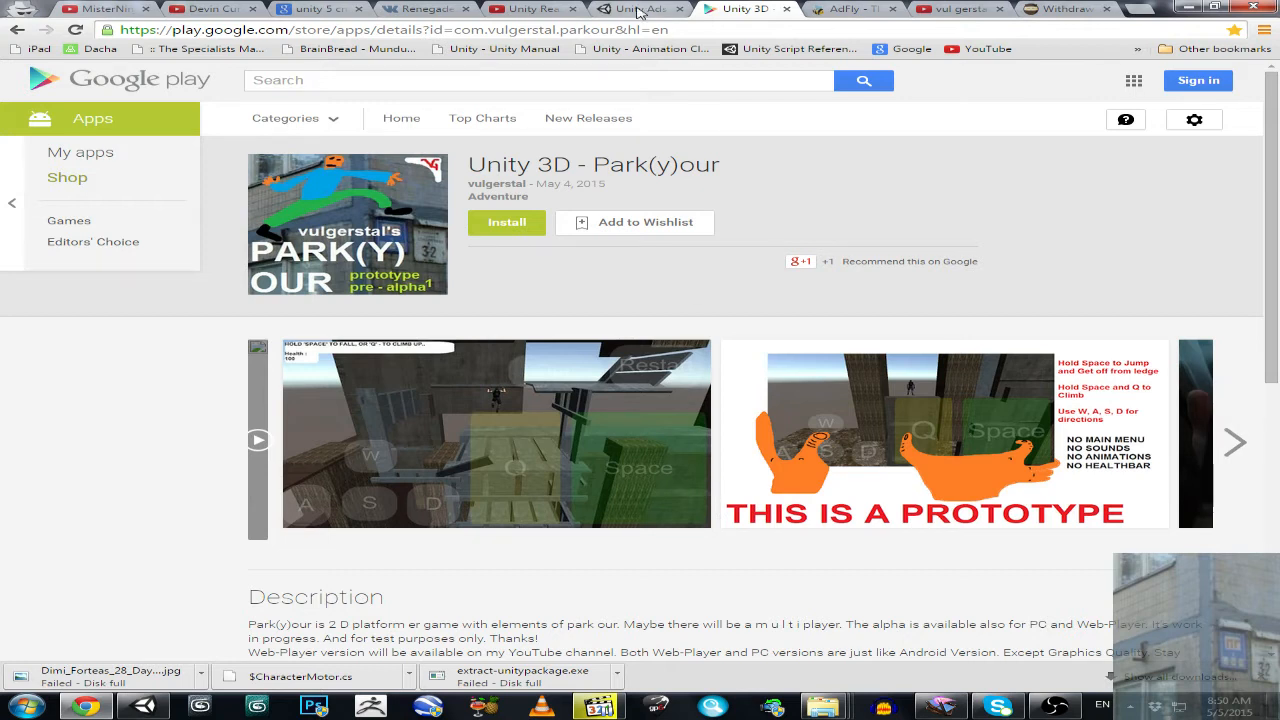
# Step: Show the Unity Ads overview: 23 ad requests, 4 videos started, 1 completed, $0.00 earned
pyautogui.click(636, 8)
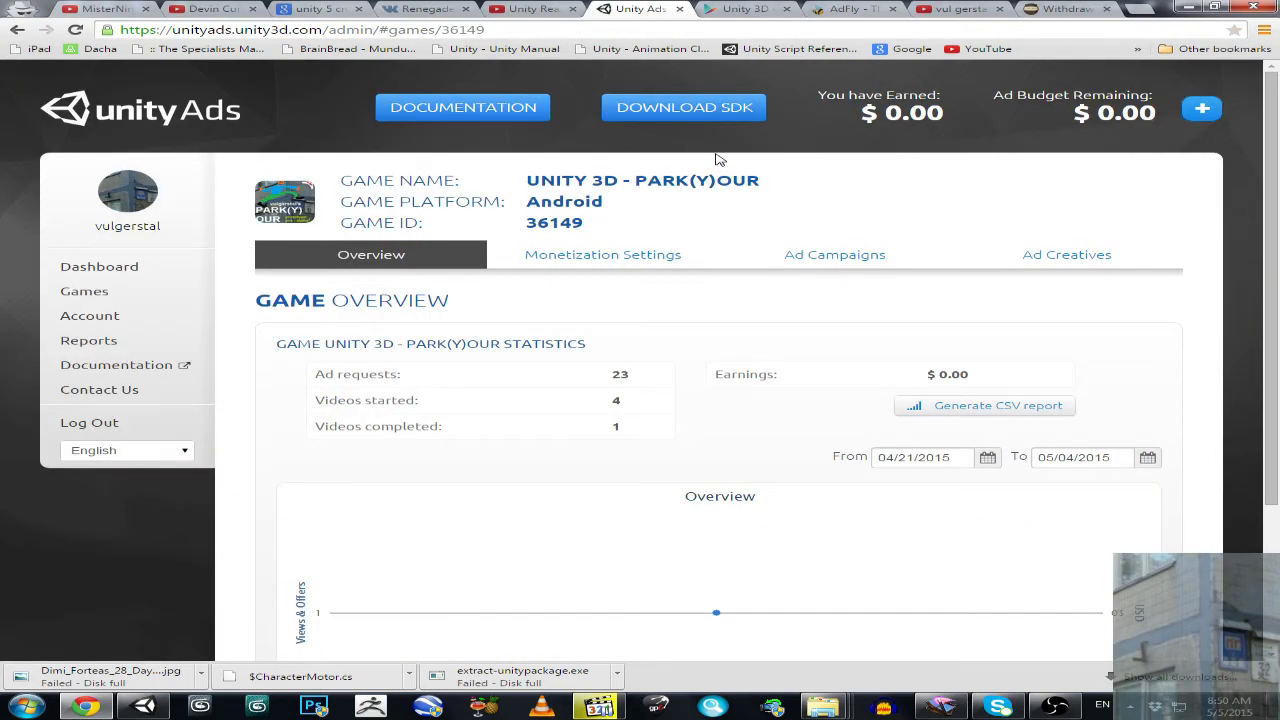
pyautogui.moveTo(700, 336)
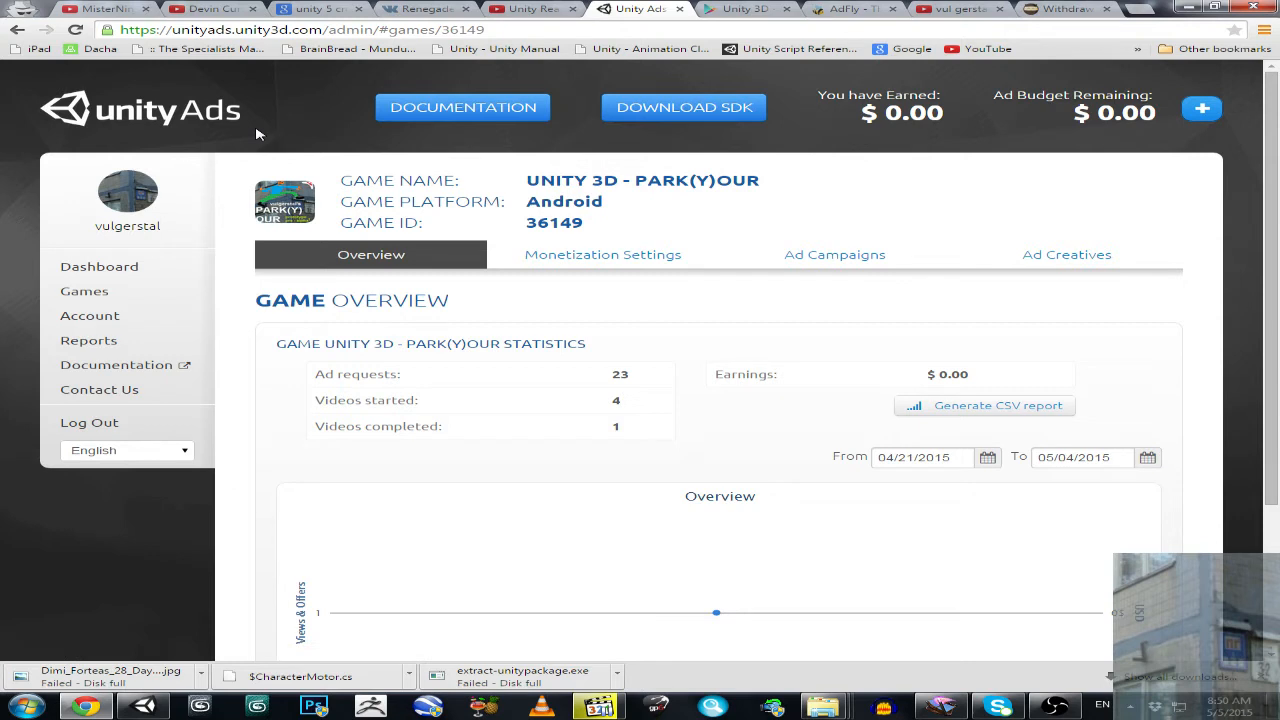
pyautogui.moveTo(158, 132)
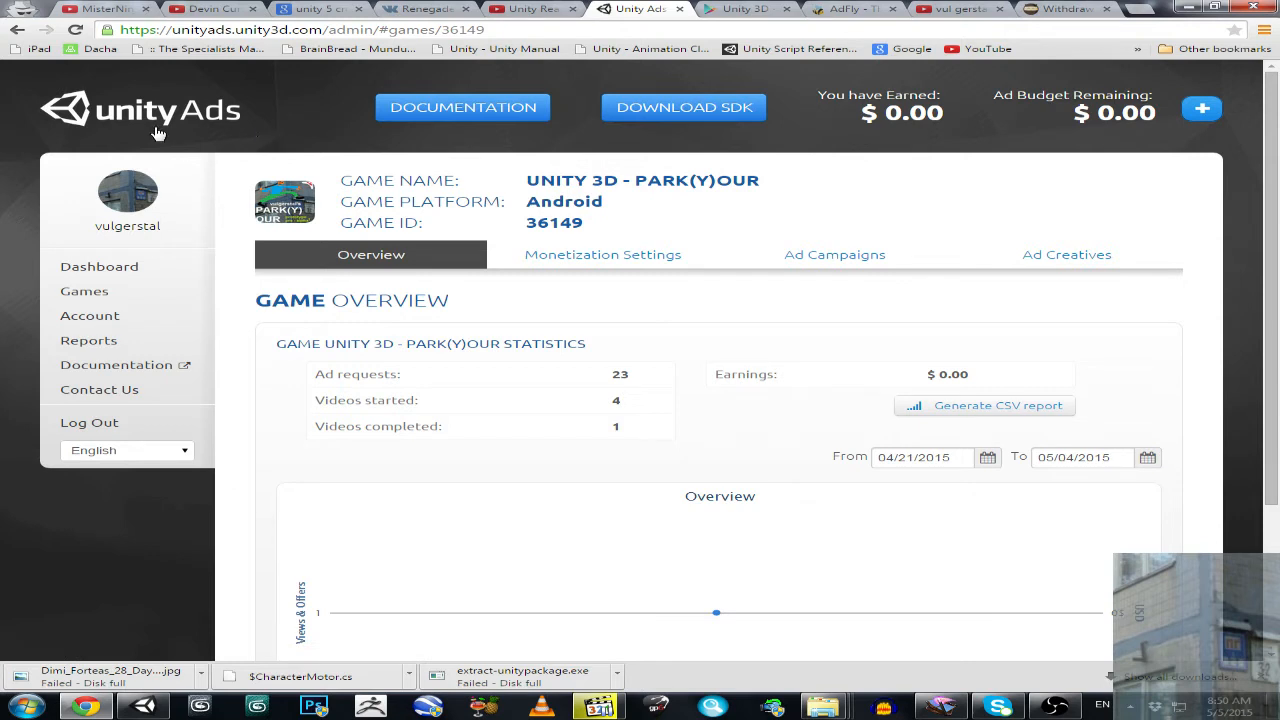
pyautogui.moveTo(232, 140)
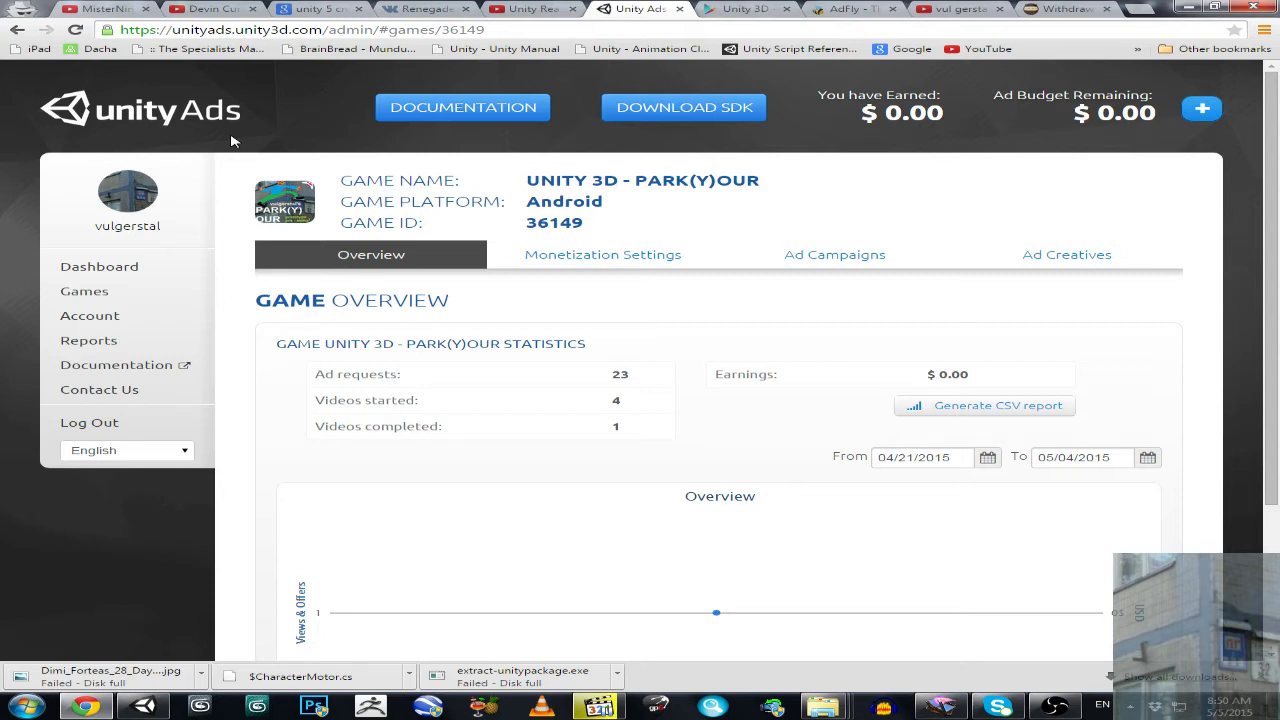
pyautogui.moveTo(620, 516)
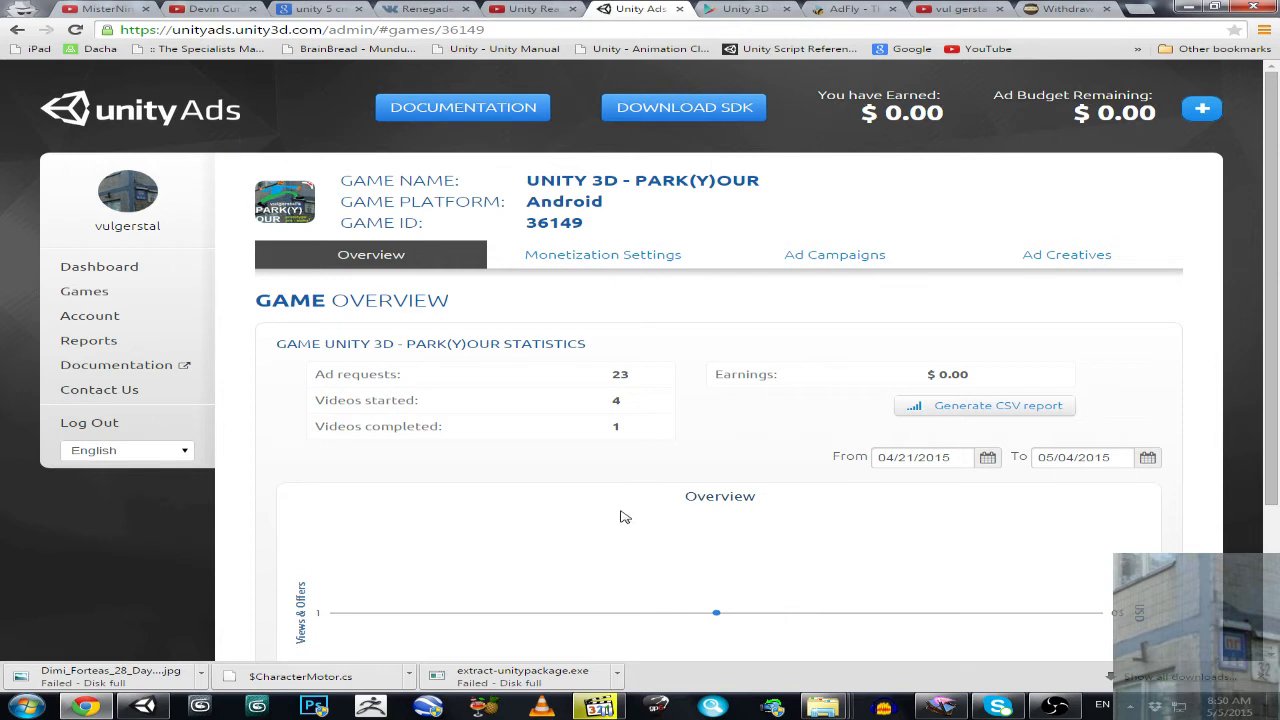
pyautogui.moveTo(584, 518)
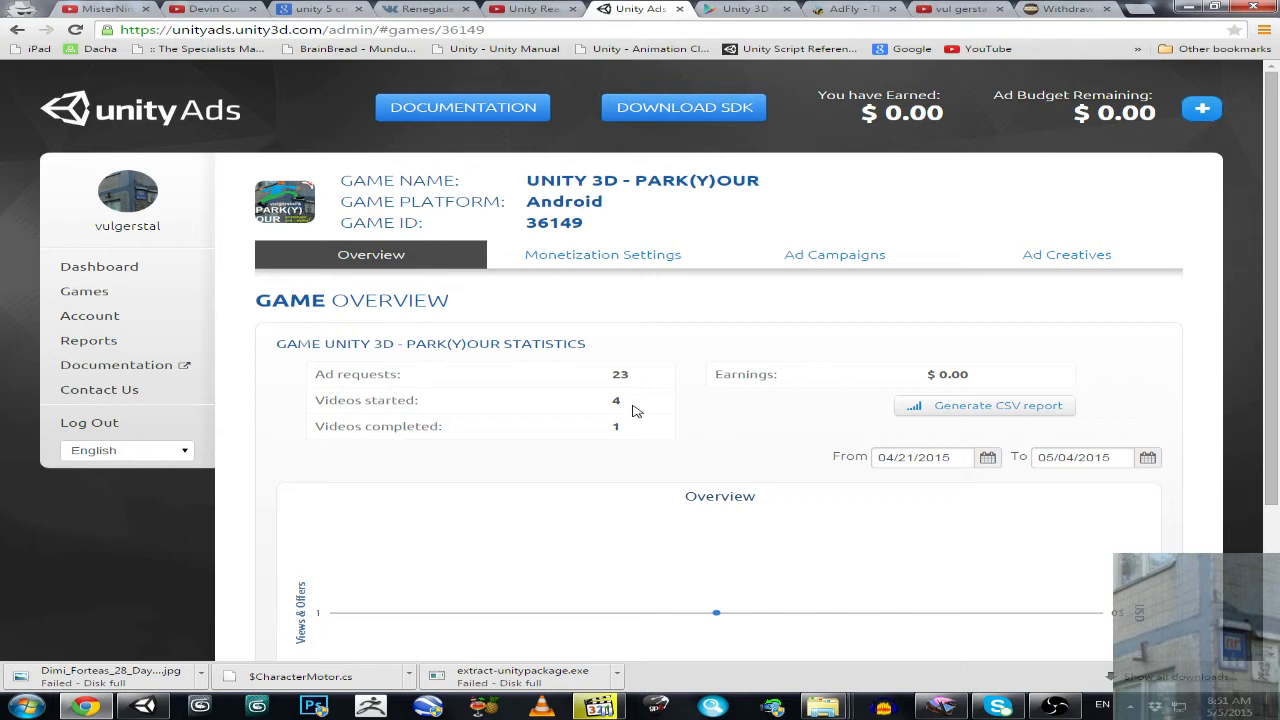
pyautogui.moveTo(636, 386)
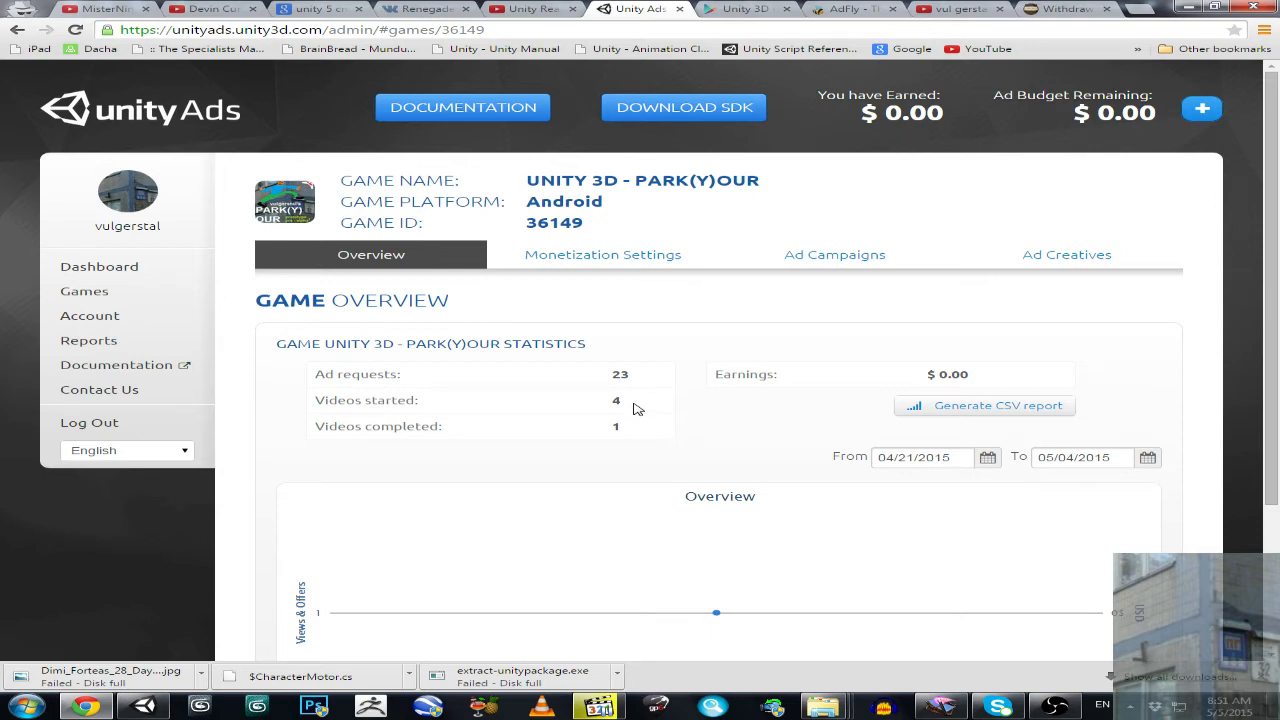
pyautogui.scroll(-3)
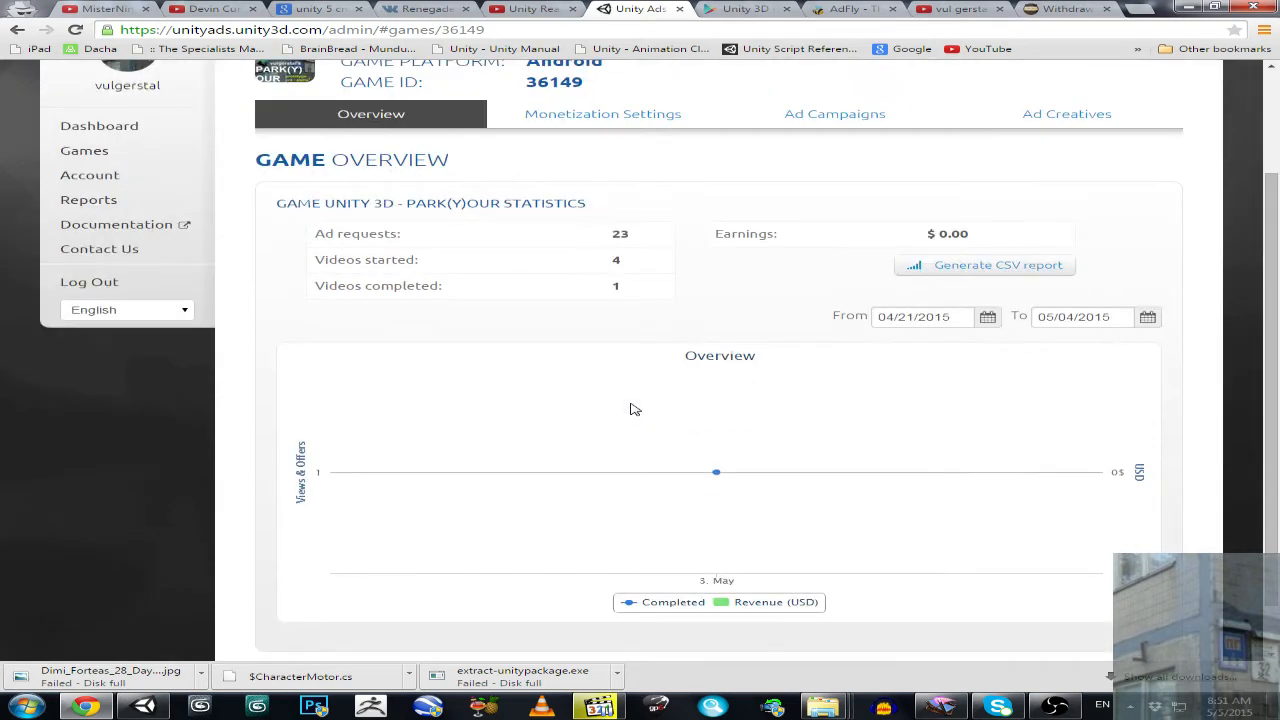
pyautogui.scroll(-3)
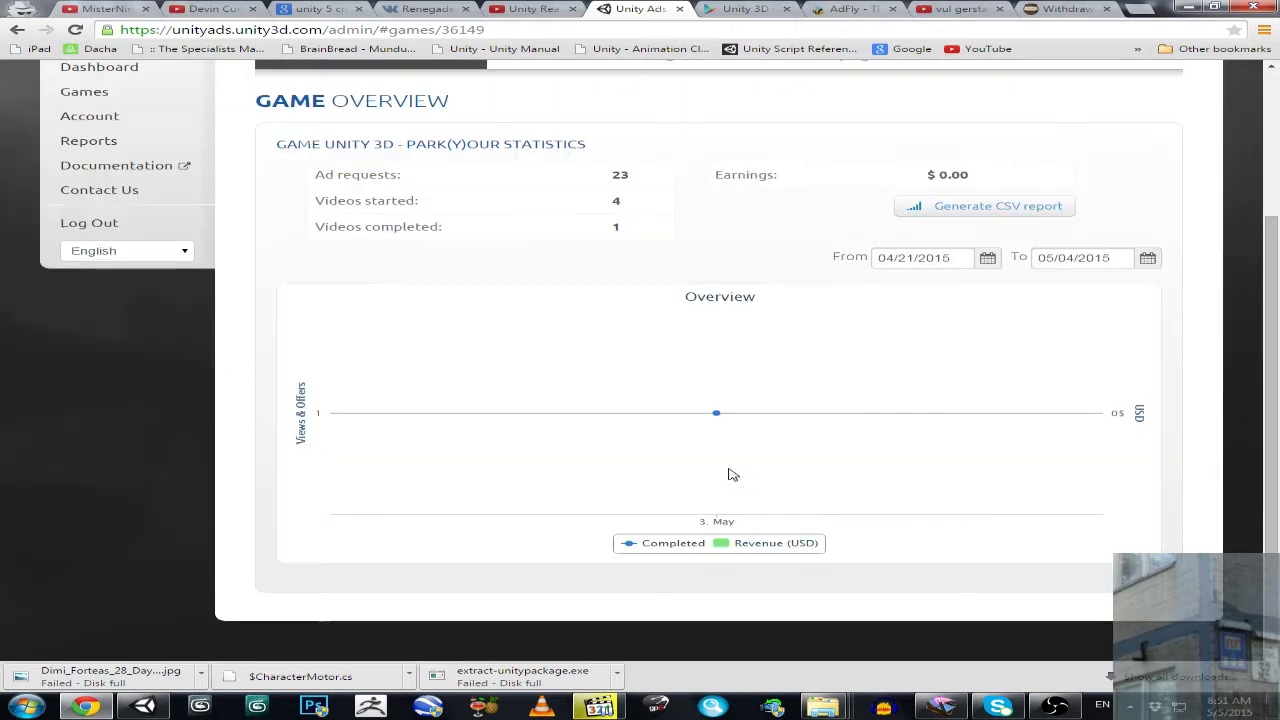
pyautogui.moveTo(716, 412)
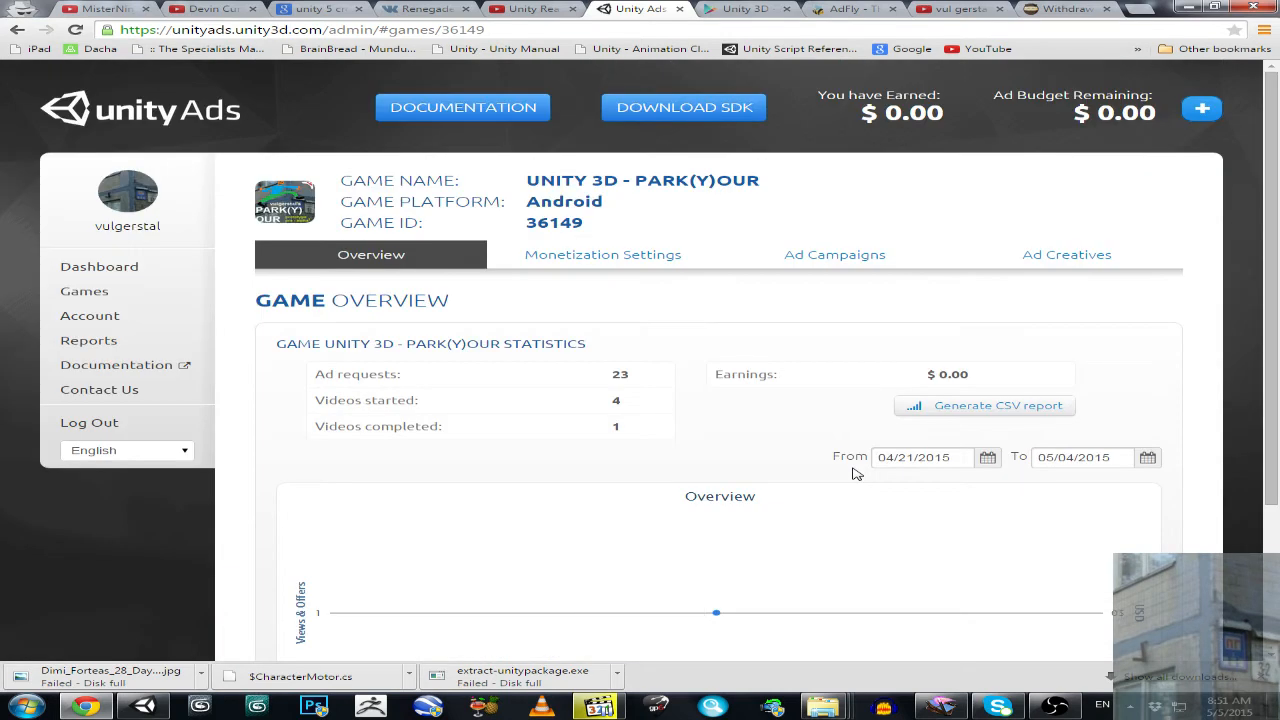
pyautogui.moveTo(944, 404)
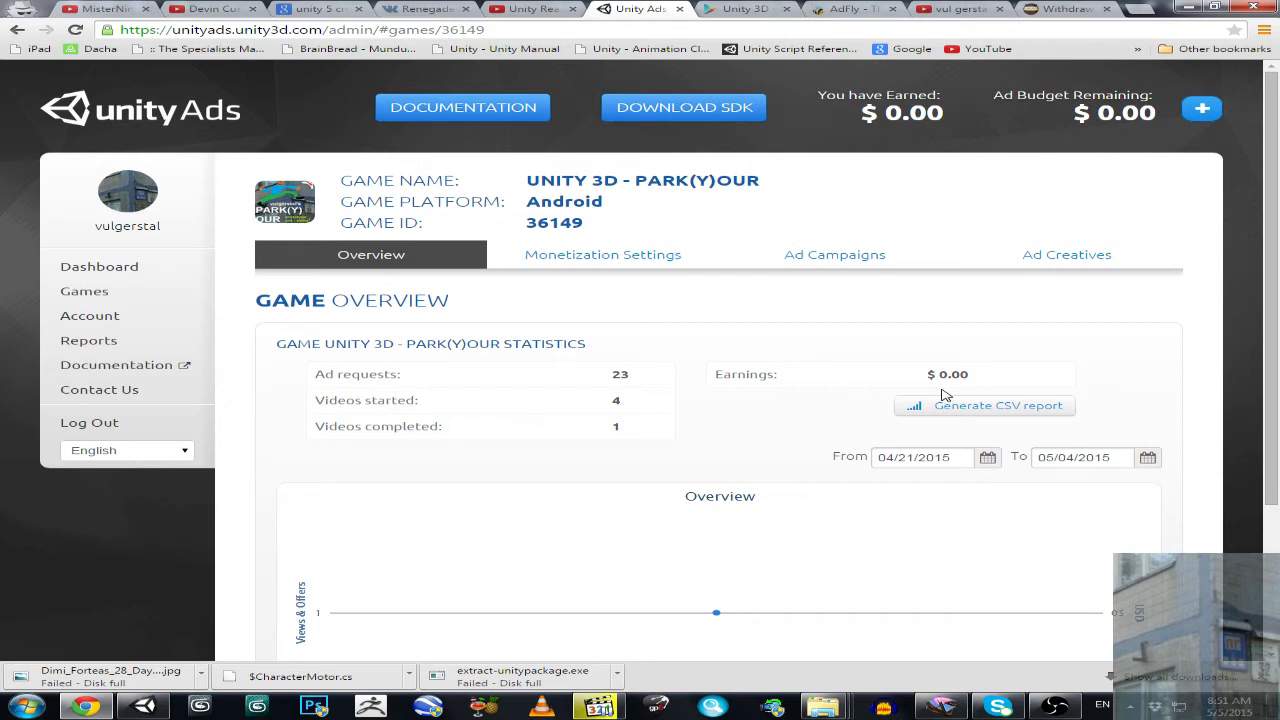
pyautogui.moveTo(940, 396)
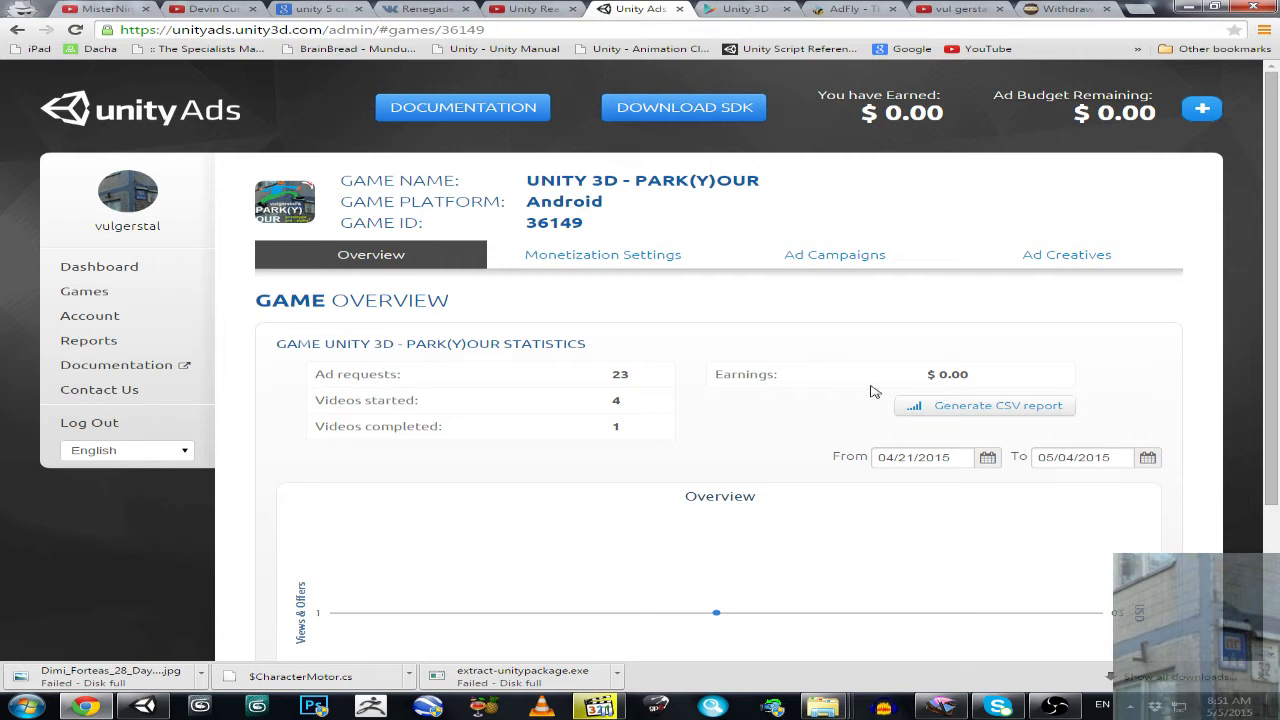
pyautogui.moveTo(764, 352)
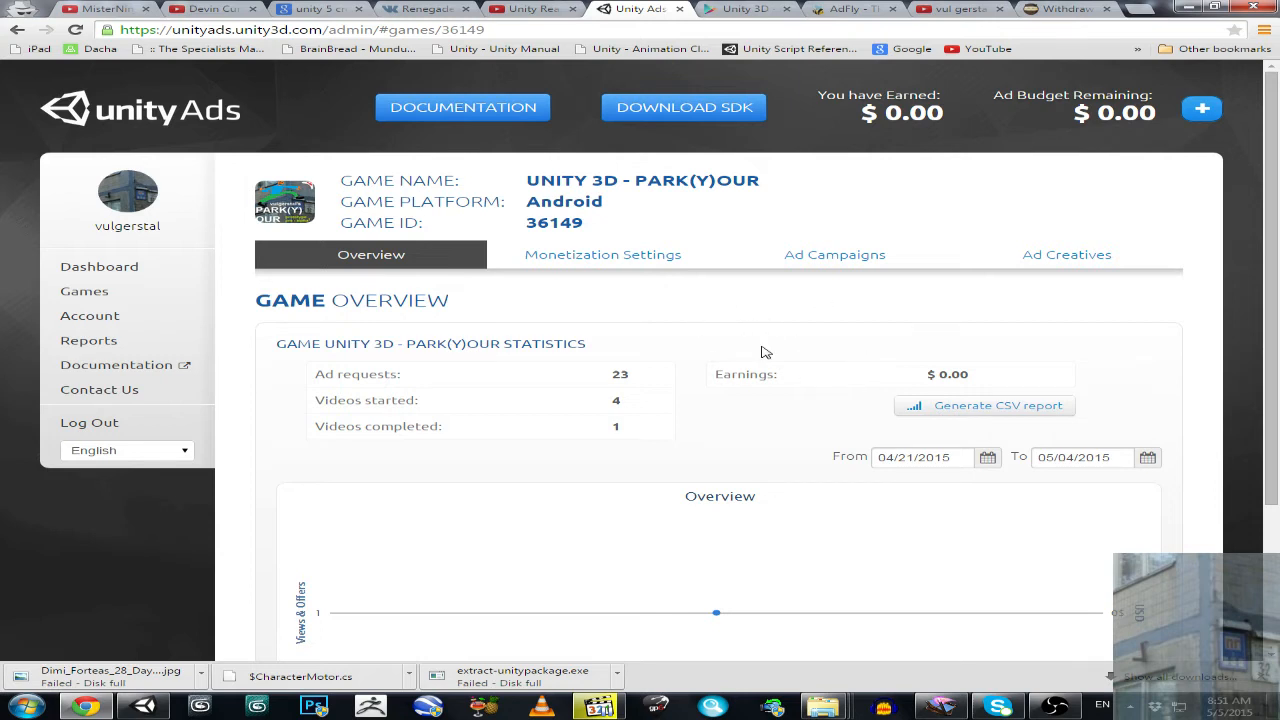
pyautogui.moveTo(780, 336)
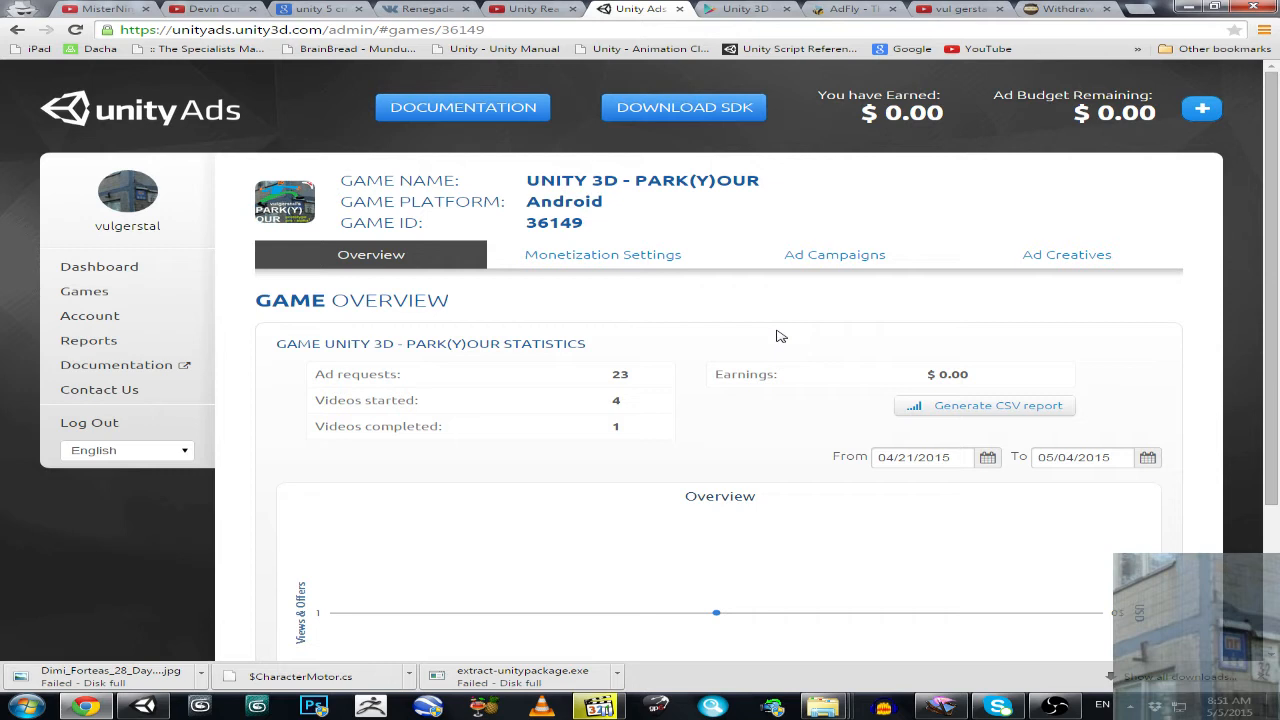
pyautogui.moveTo(730, 344)
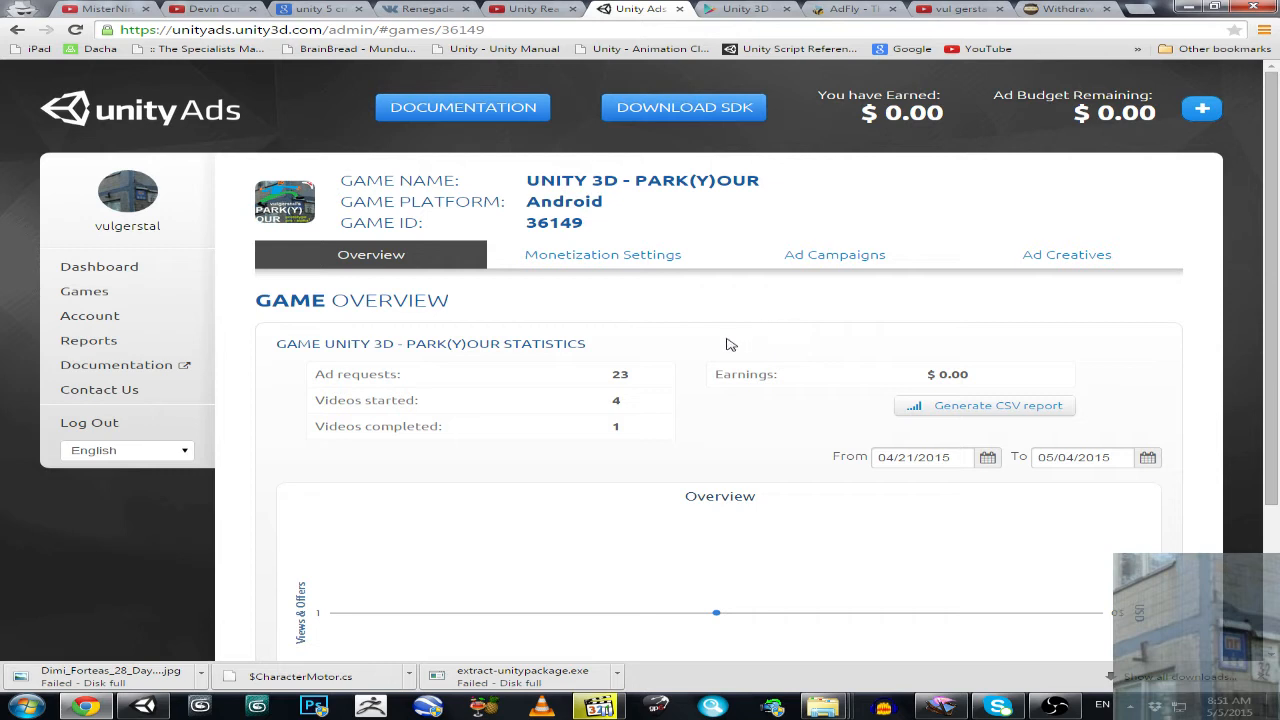
pyautogui.moveTo(768, 346)
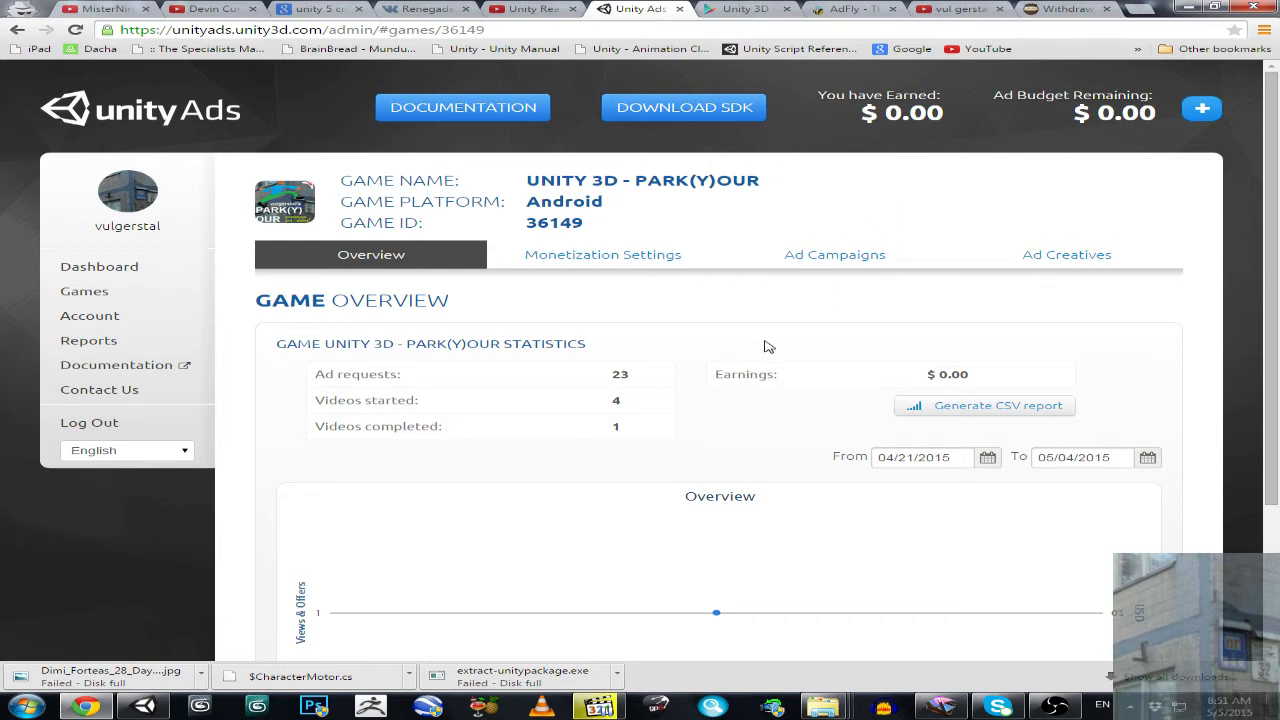
pyautogui.moveTo(892, 144)
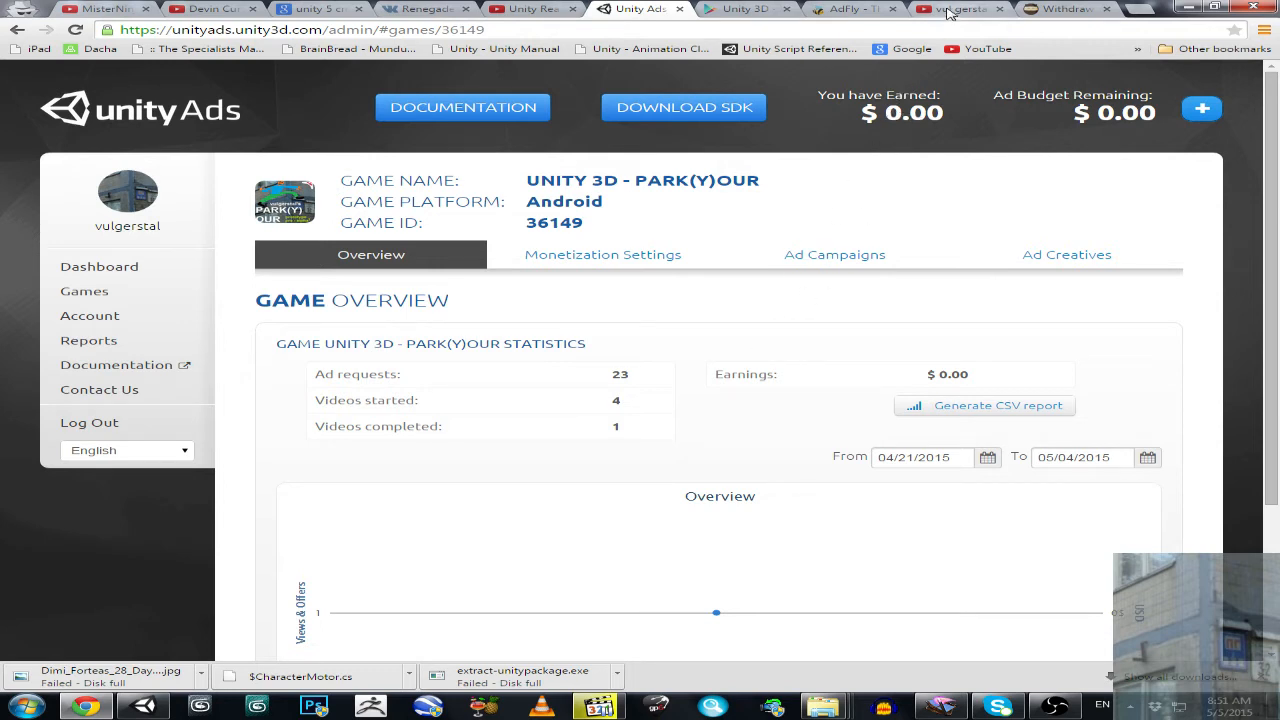
# Step: Show the vul gerstal YouTube About page with its description, links and 309 subscribers
pyautogui.click(956, 8)
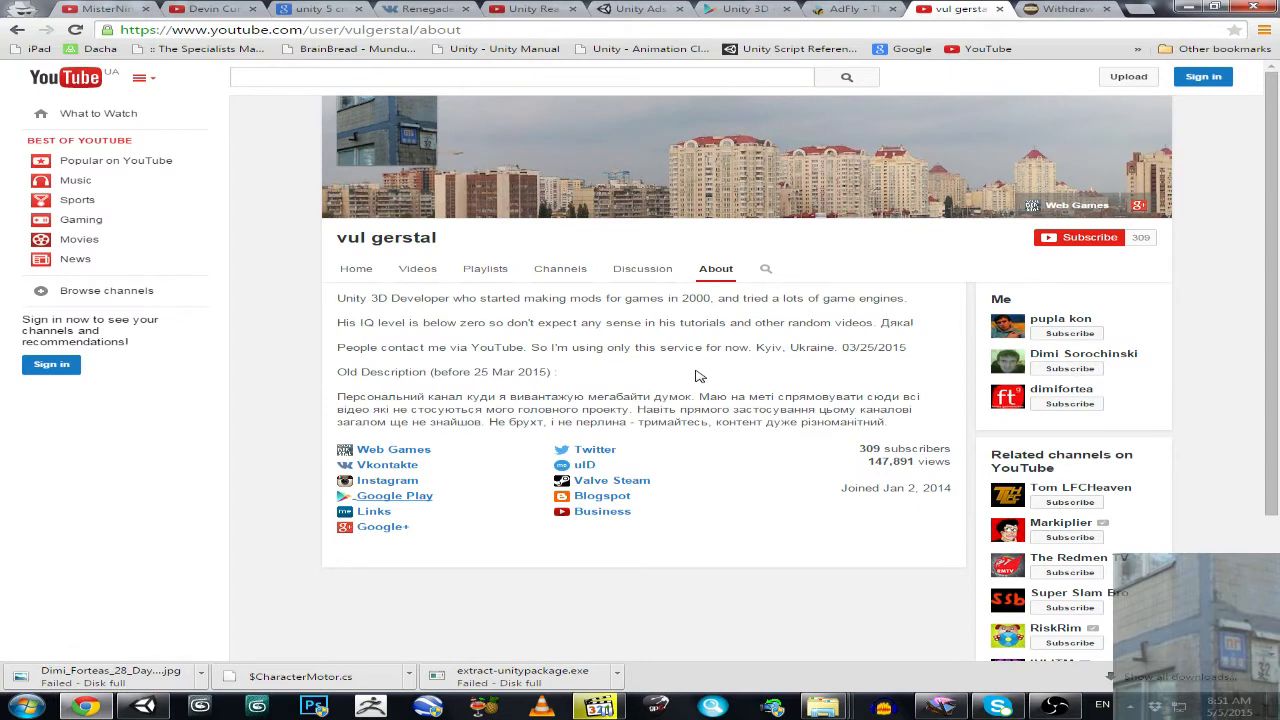
pyautogui.moveTo(636, 360)
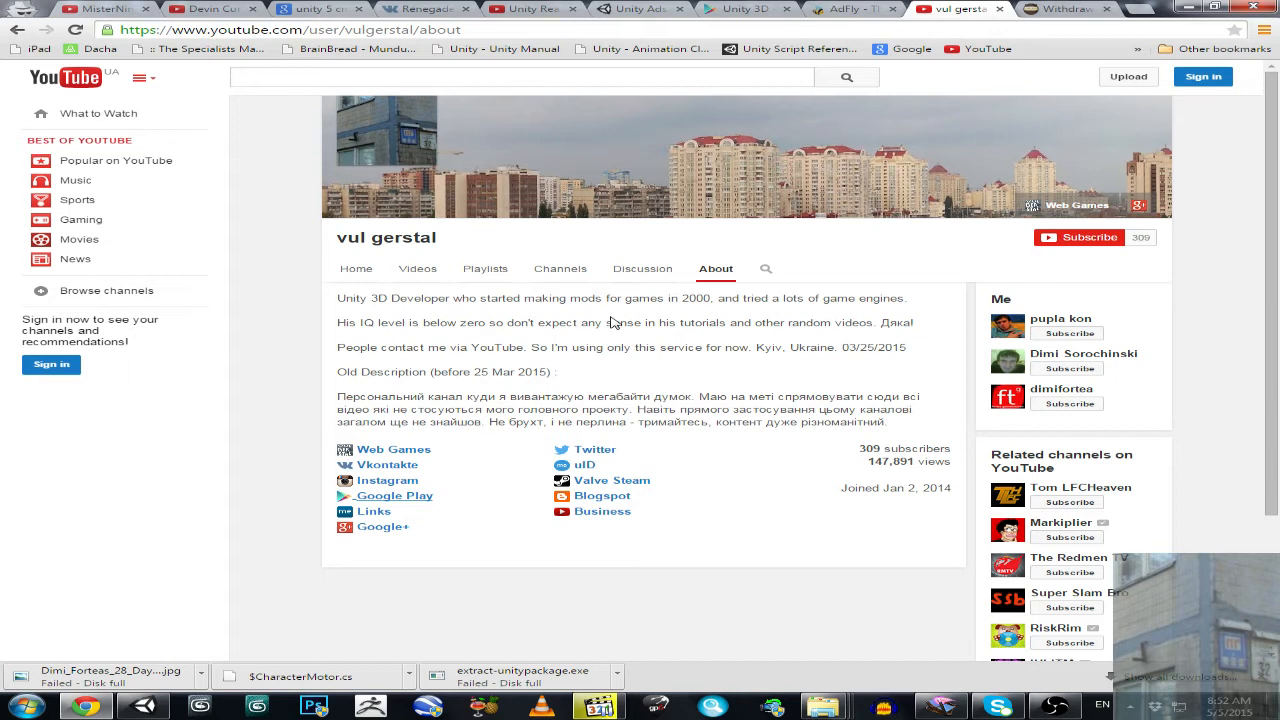
pyautogui.moveTo(754, 346)
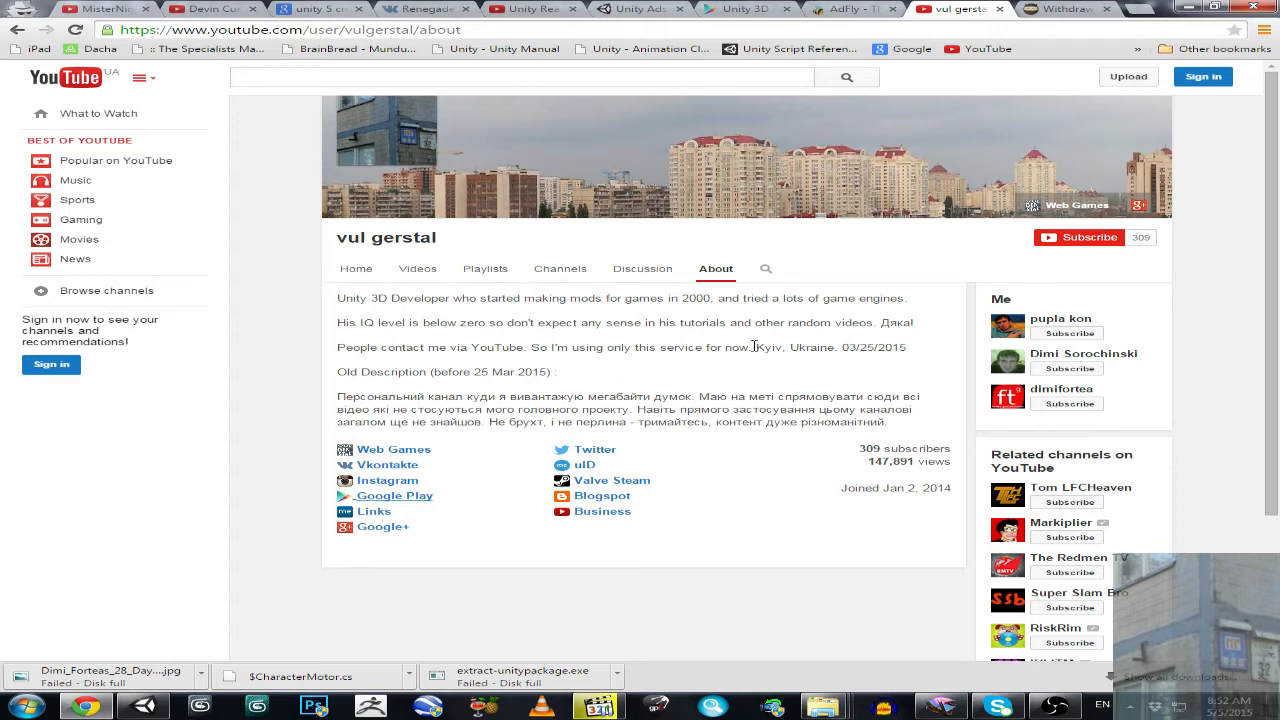
pyautogui.moveTo(728, 352)
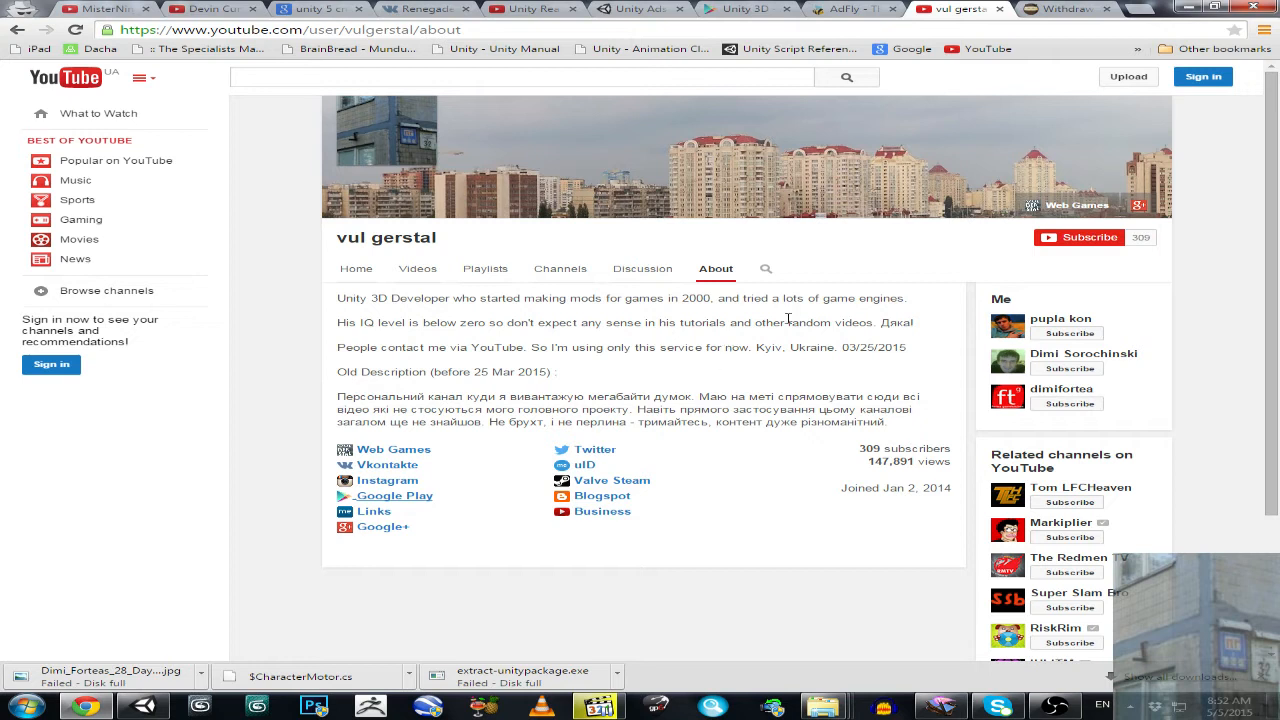
pyautogui.moveTo(750, 326)
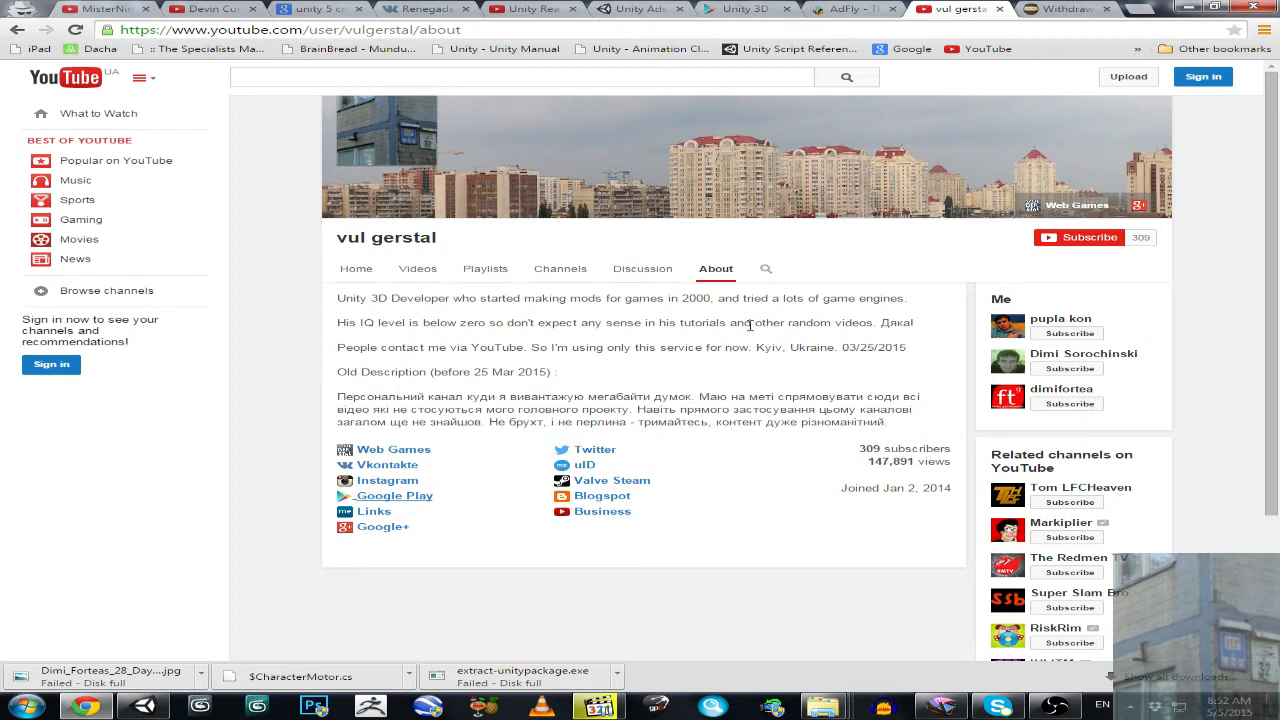
pyautogui.moveTo(752, 340)
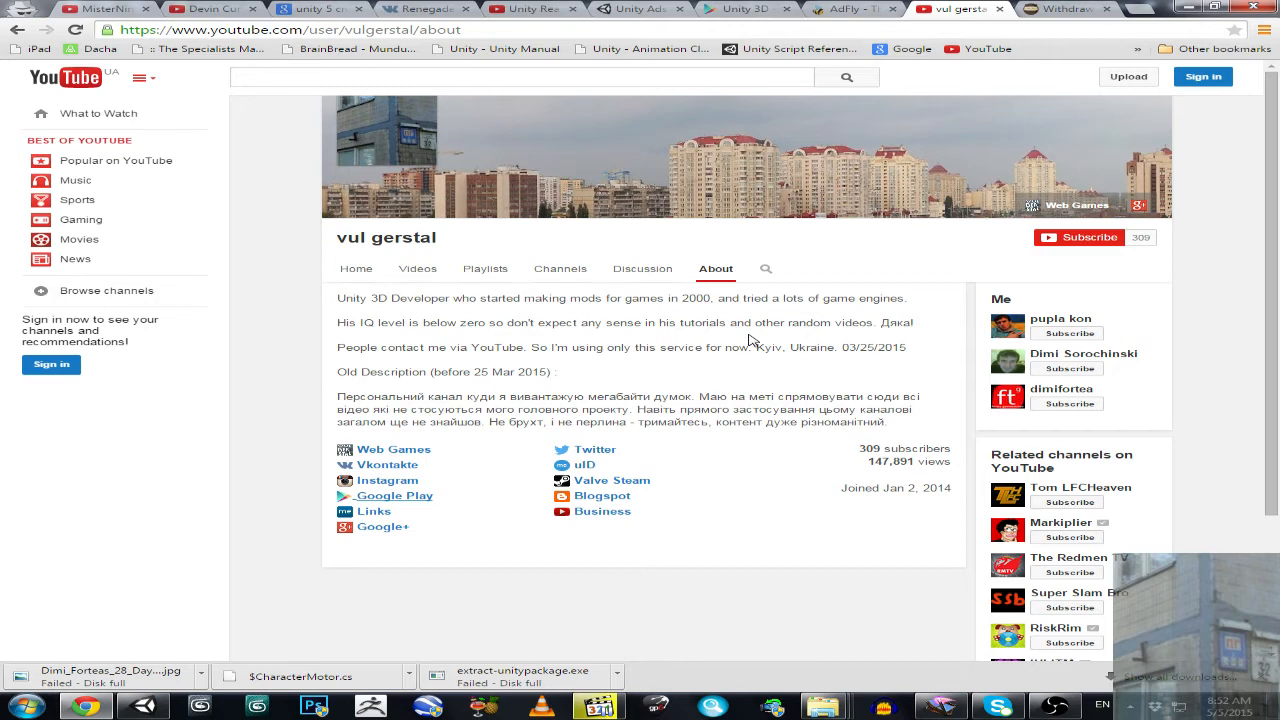
# Step: Flip between the Google Play listing and adf.ly, then show the adf.ly May 2015 stats: 11 views, $0.012
pyautogui.click(744, 8)
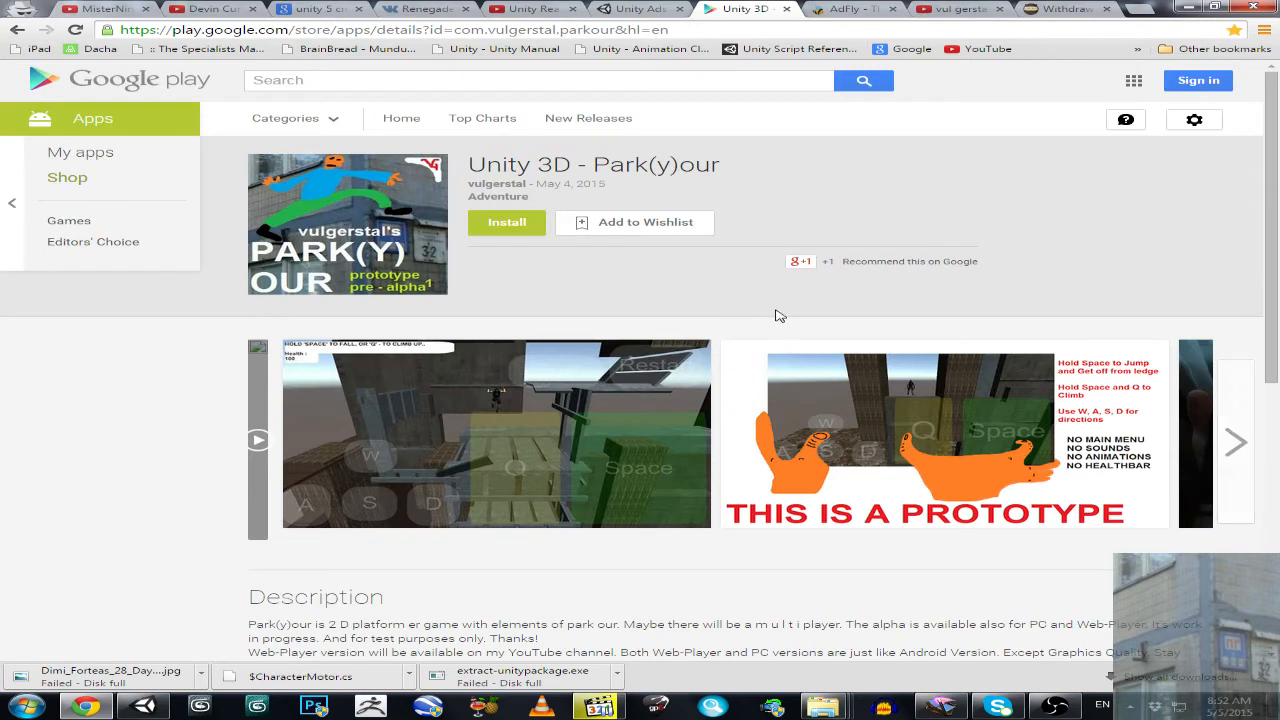
pyautogui.click(850, 8)
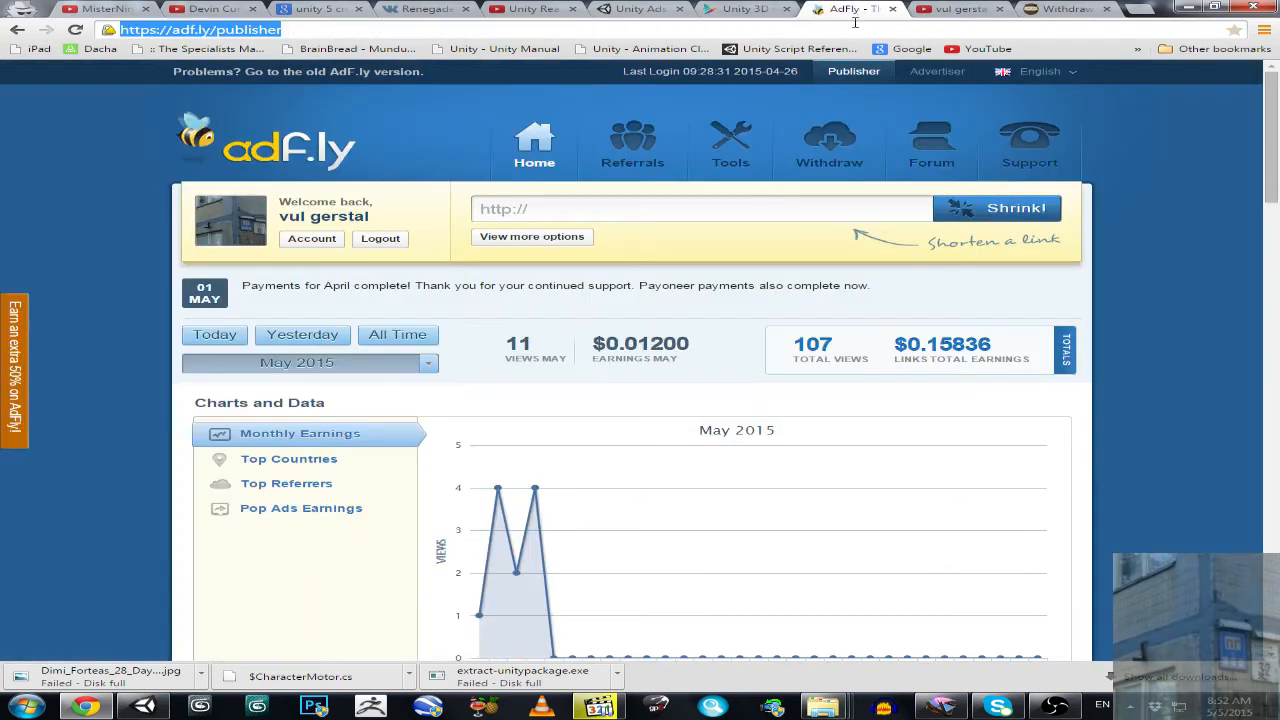
pyautogui.click(744, 8)
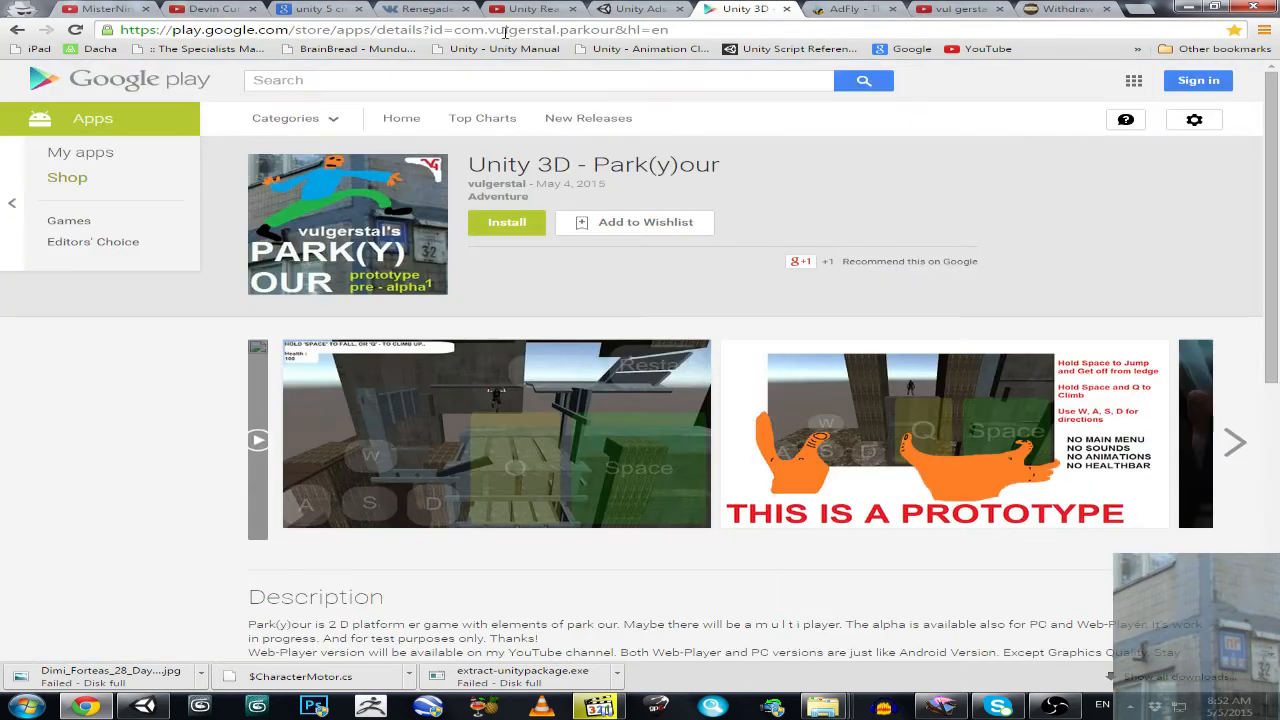
pyautogui.click(856, 8)
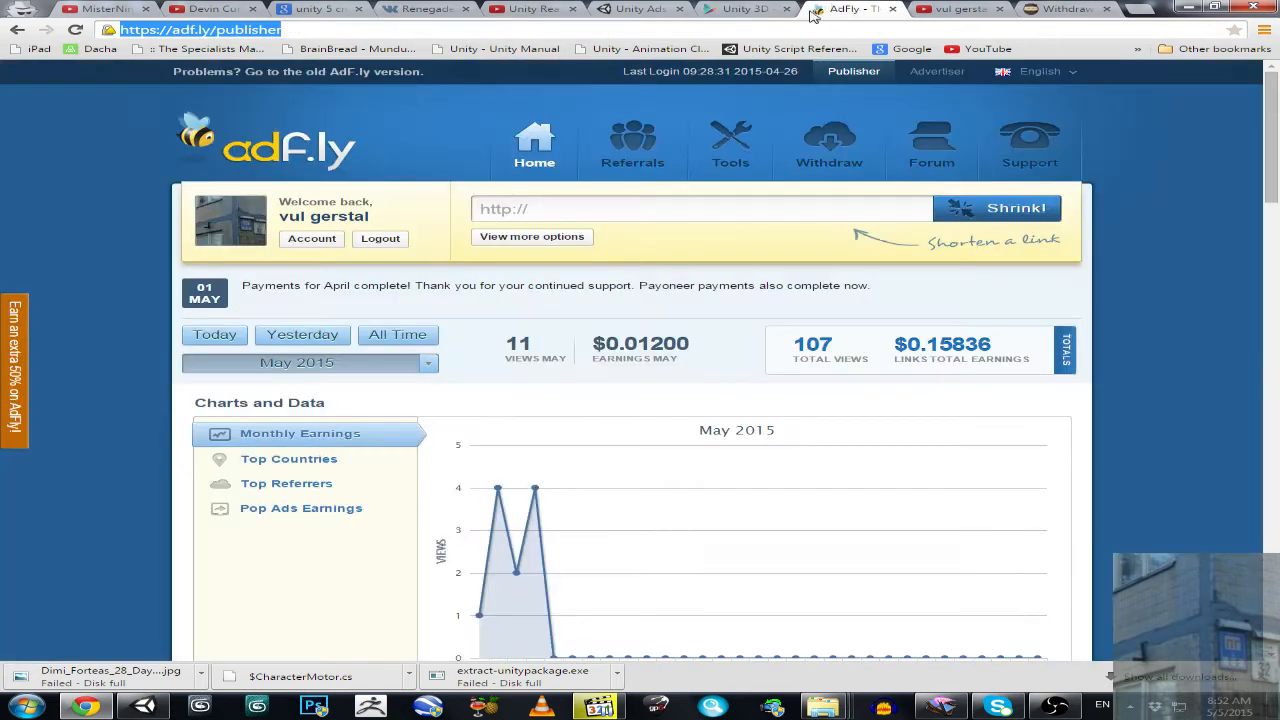
pyautogui.moveTo(212, 84)
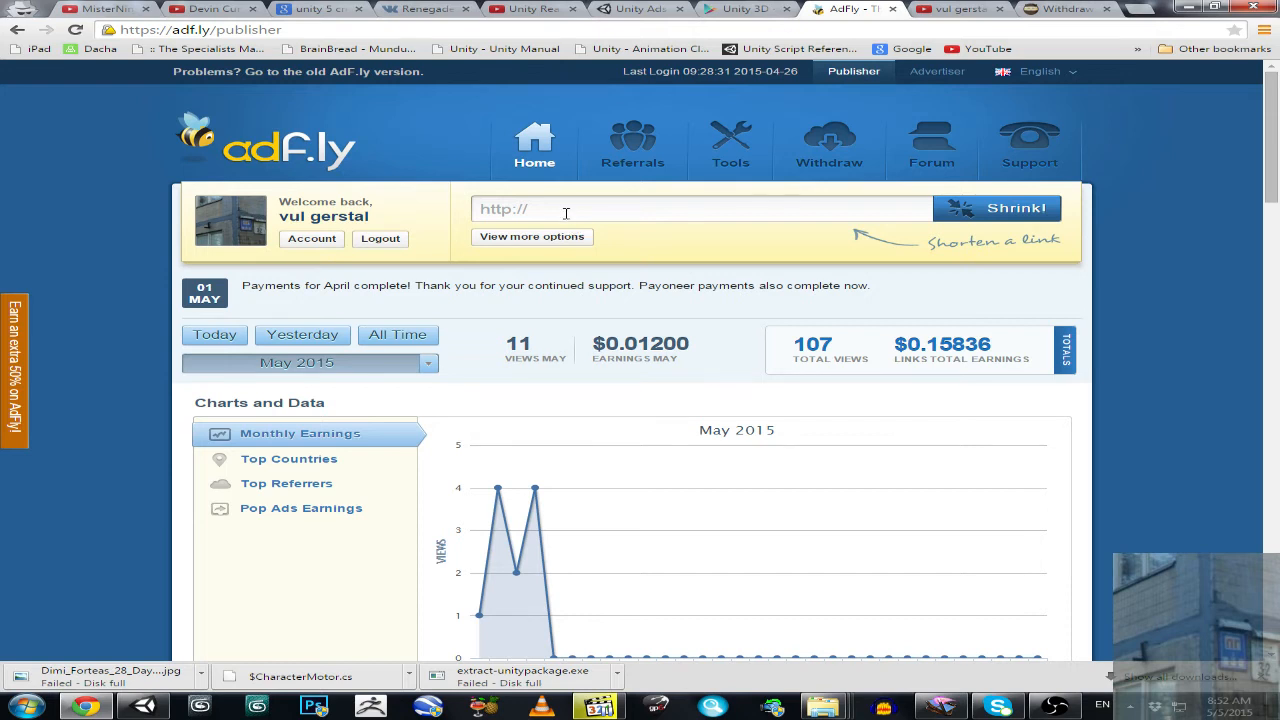
pyautogui.scroll(-3)
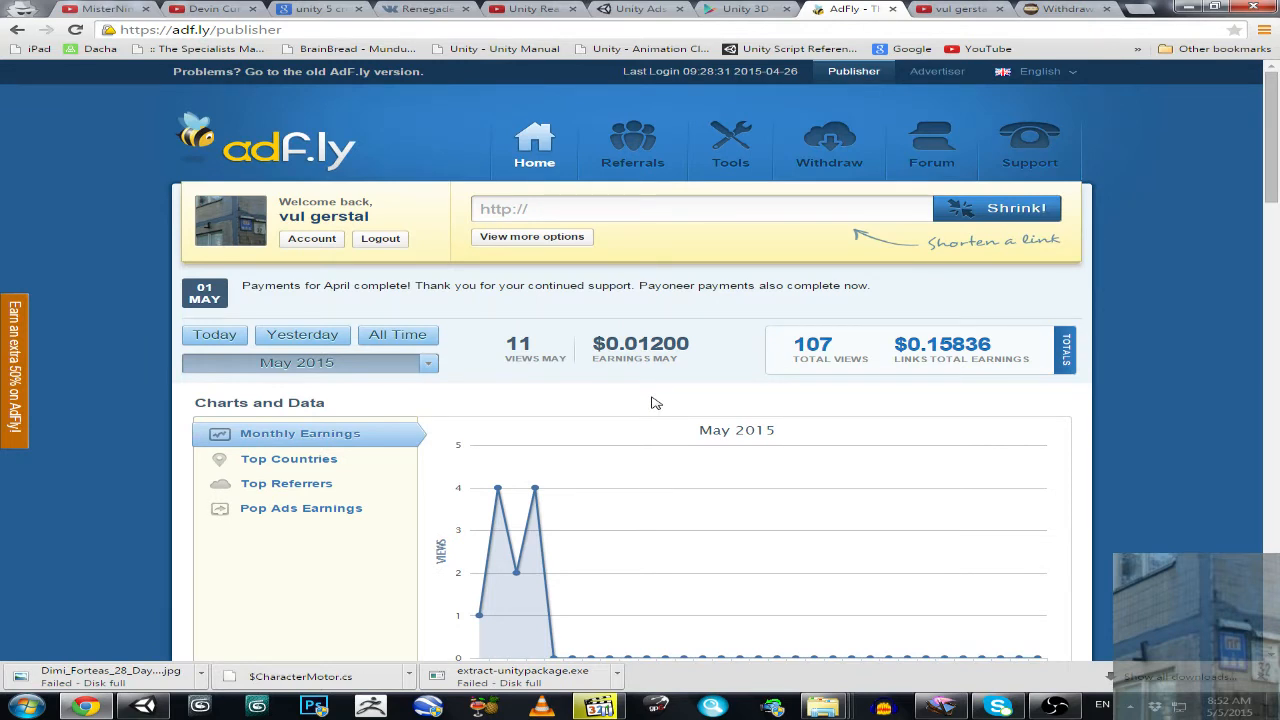
pyautogui.moveTo(660, 418)
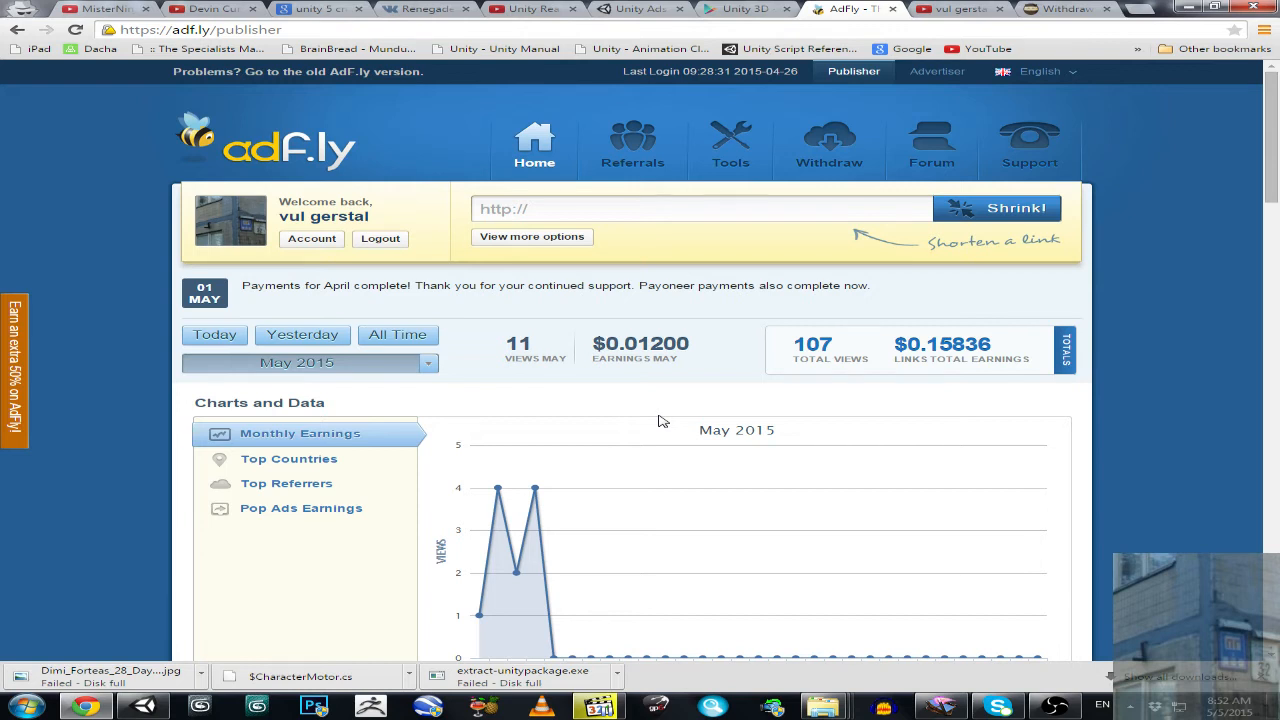
pyautogui.moveTo(648, 420)
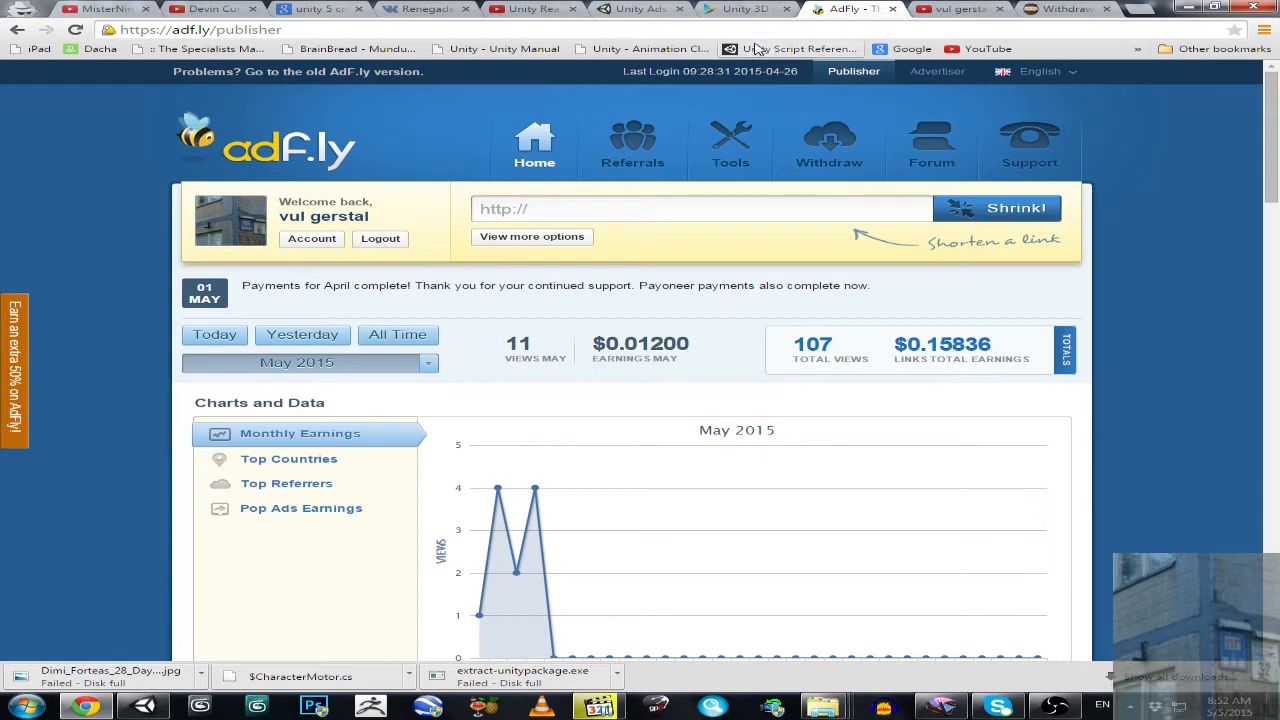
# Step: Revisit the Park(y)our Google Play listing, then the YouTube channel's About page
pyautogui.click(744, 8)
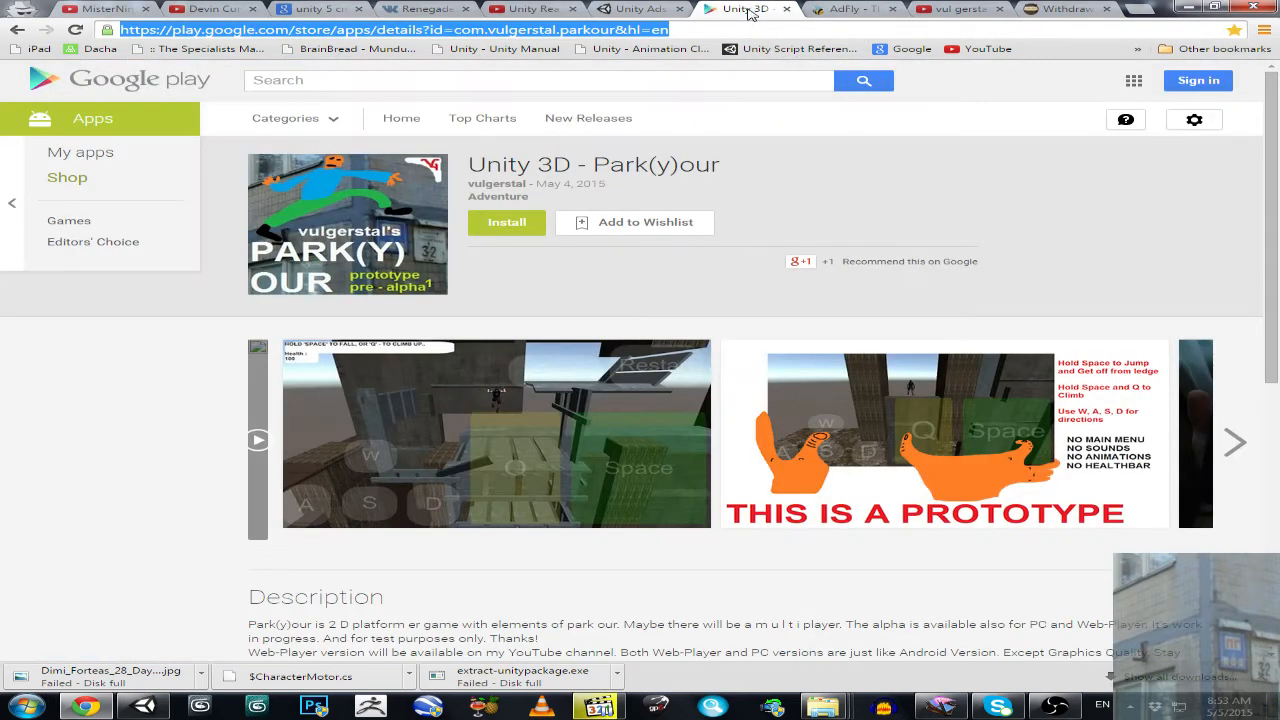
pyautogui.moveTo(776, 204)
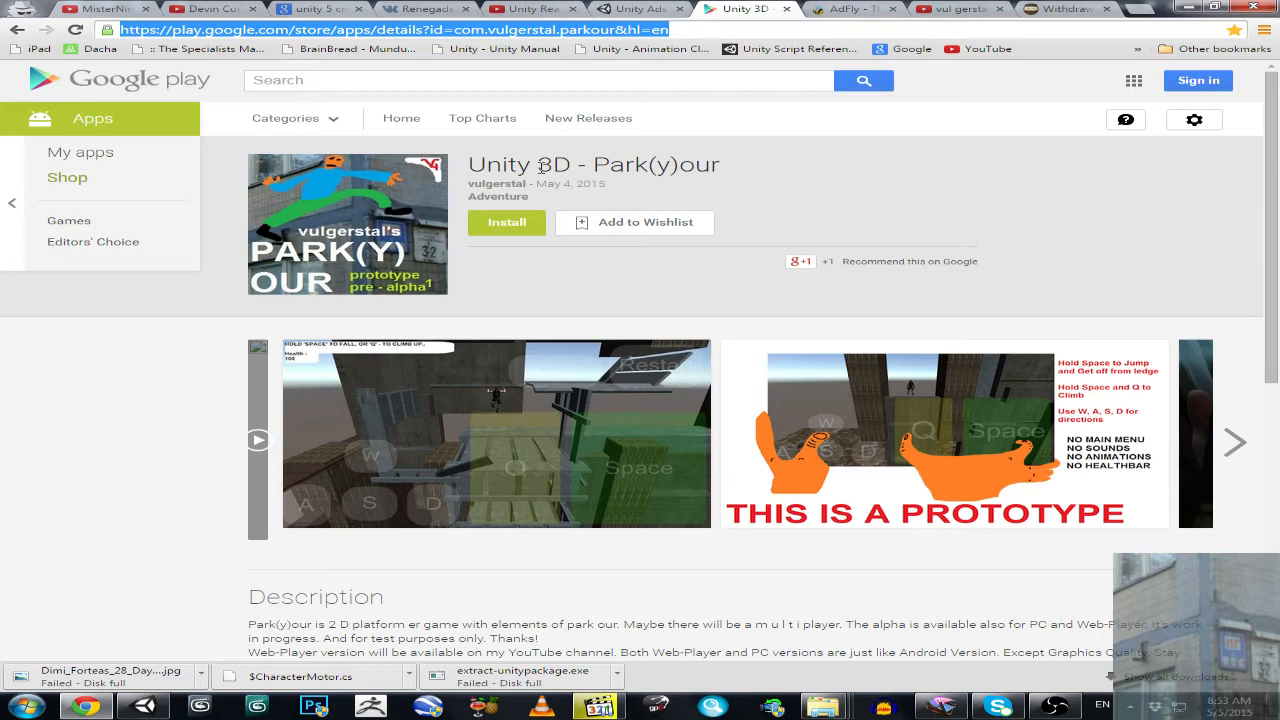
pyautogui.moveTo(700, 254)
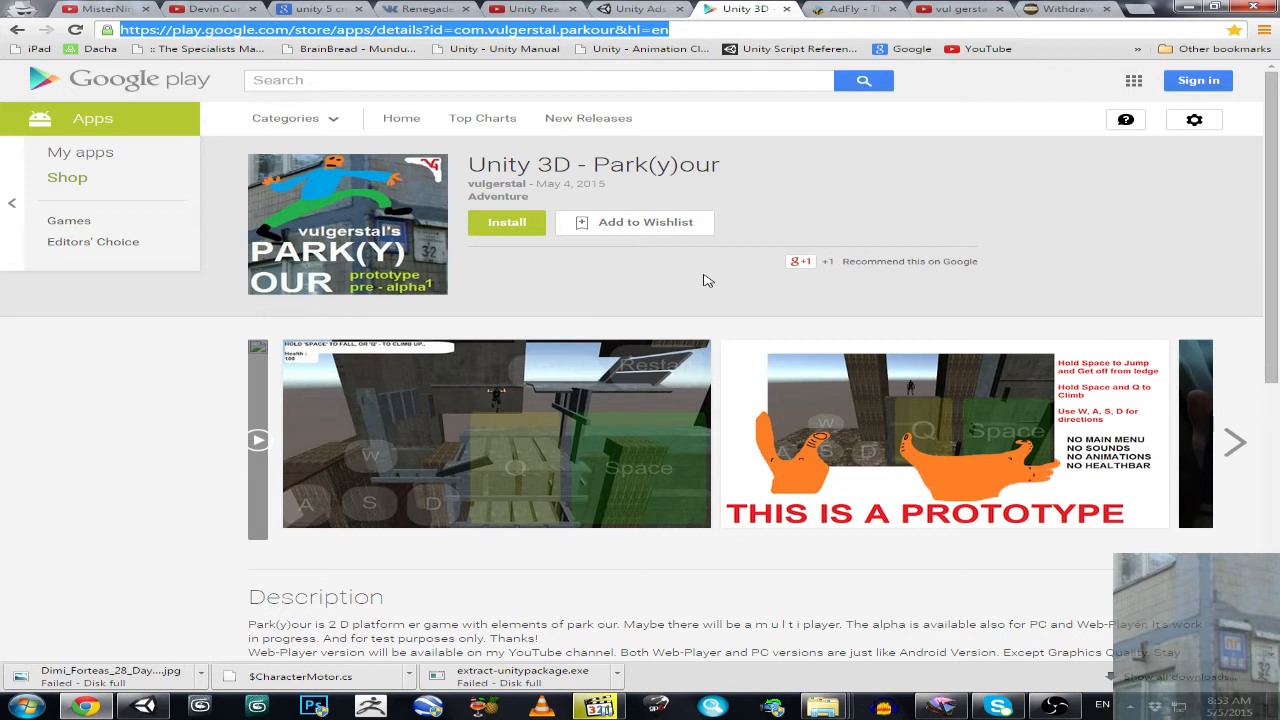
pyautogui.moveTo(880, 156)
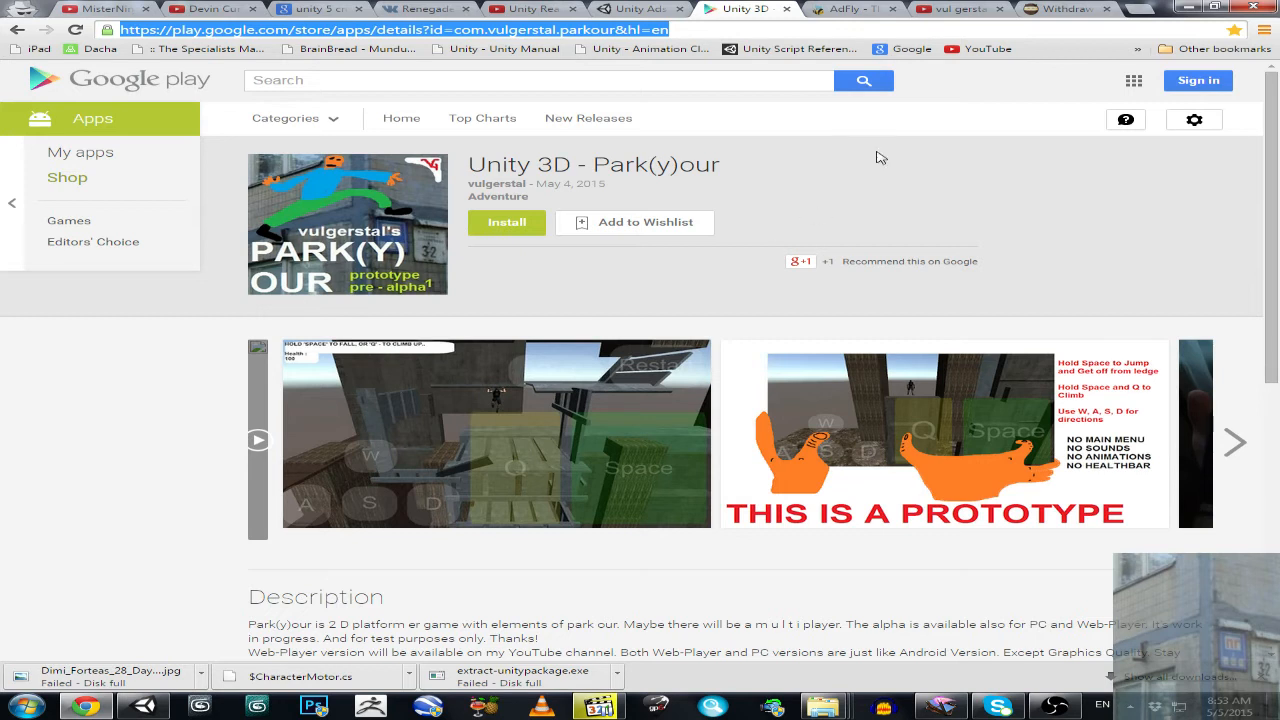
pyautogui.click(956, 8)
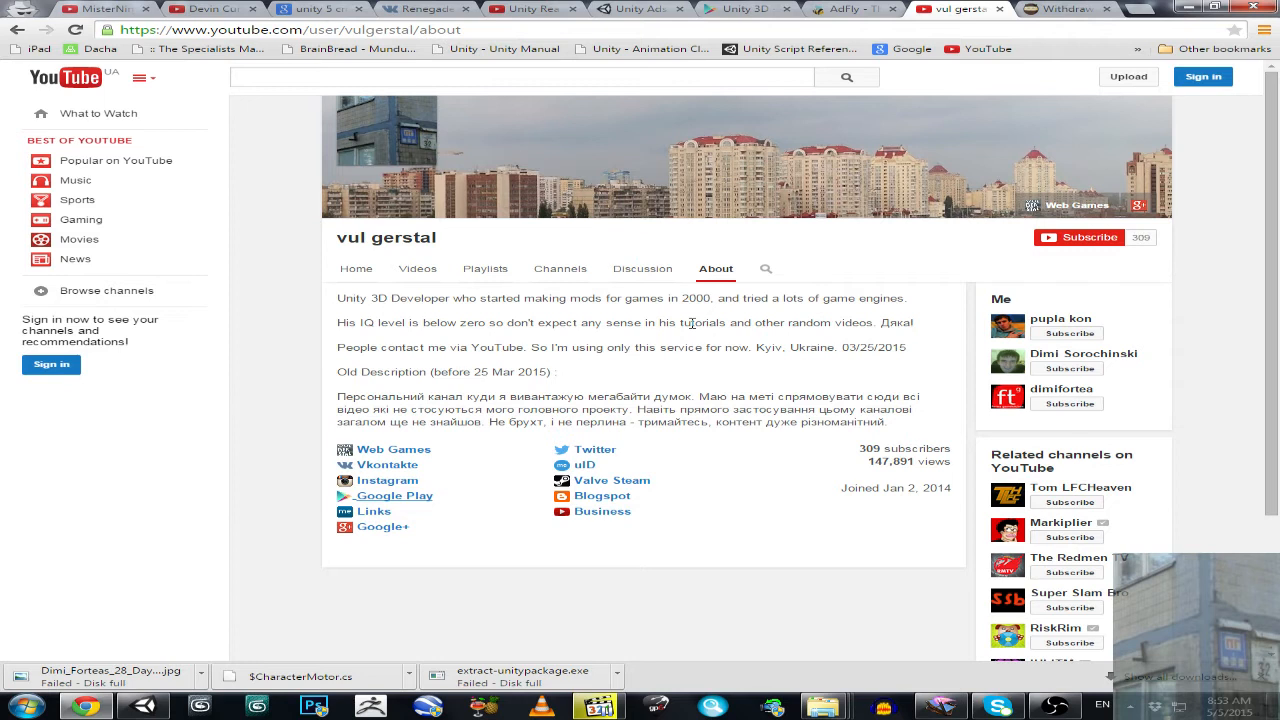
pyautogui.moveTo(824, 32)
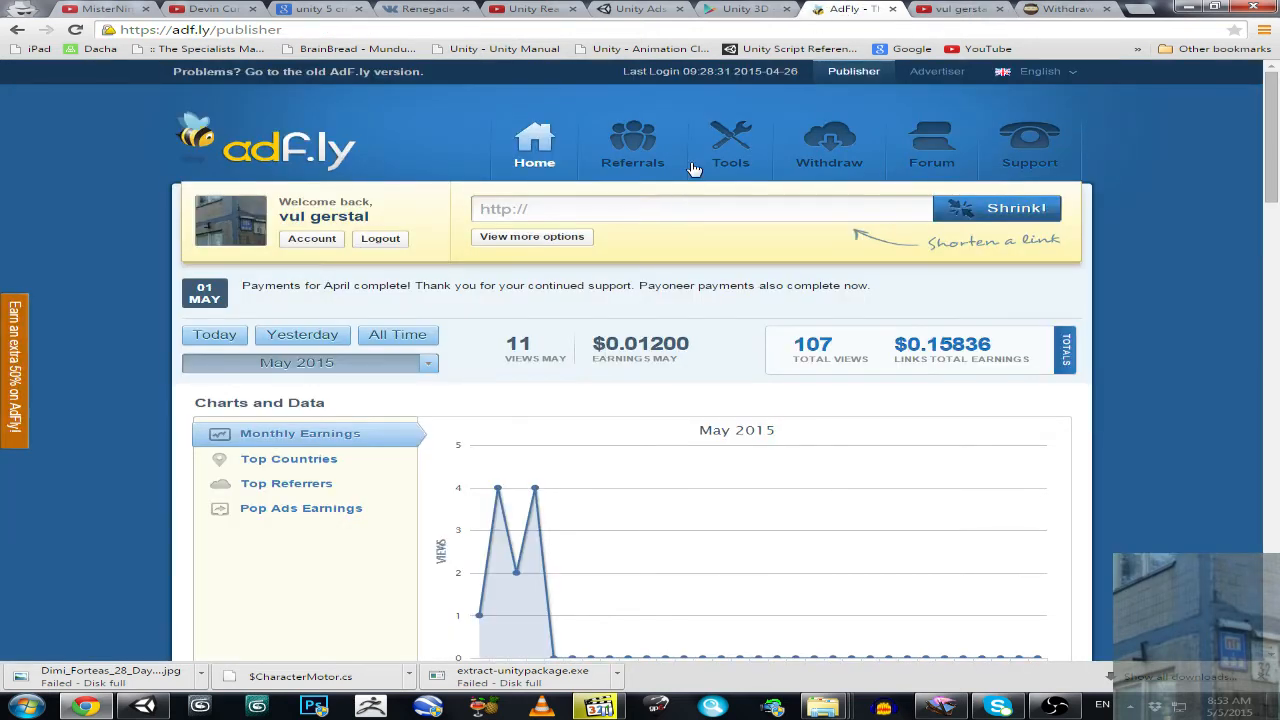
# Step: Return to the Unity Ads Park(y)our overview with 23 ad requests and $0.00 earned
pyautogui.click(640, 8)
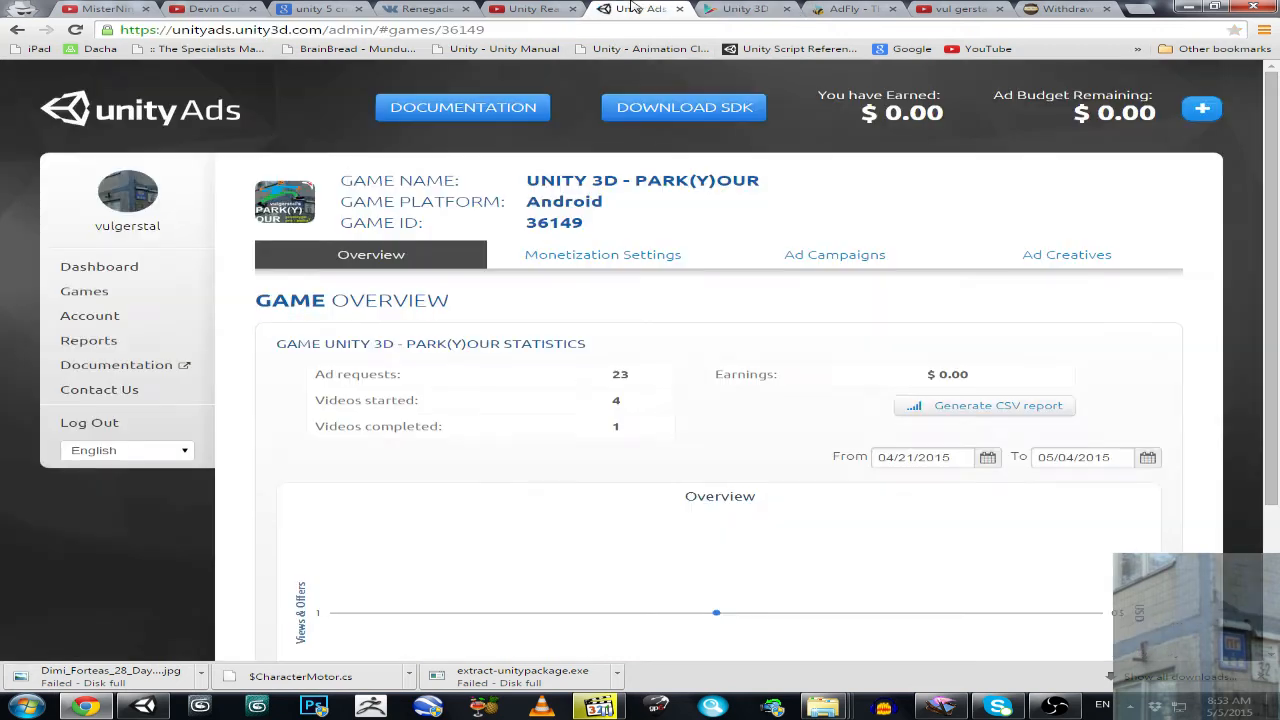
pyautogui.moveTo(798, 306)
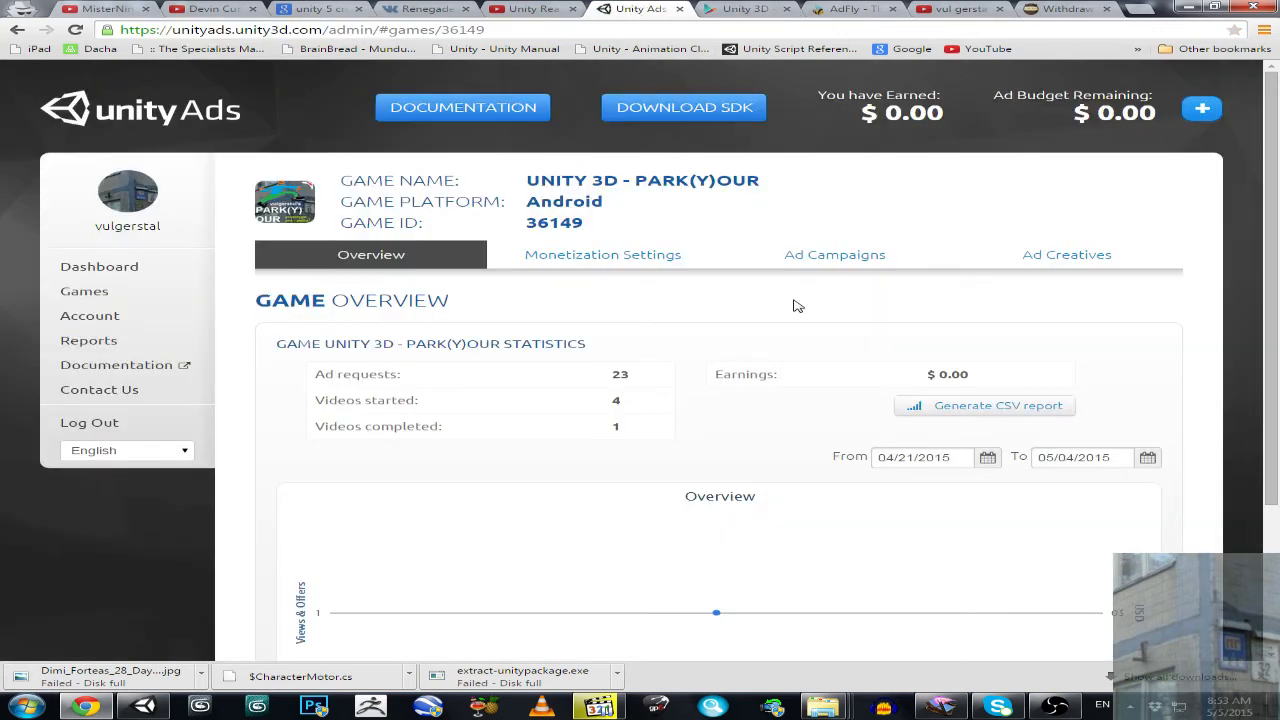
pyautogui.moveTo(696, 400)
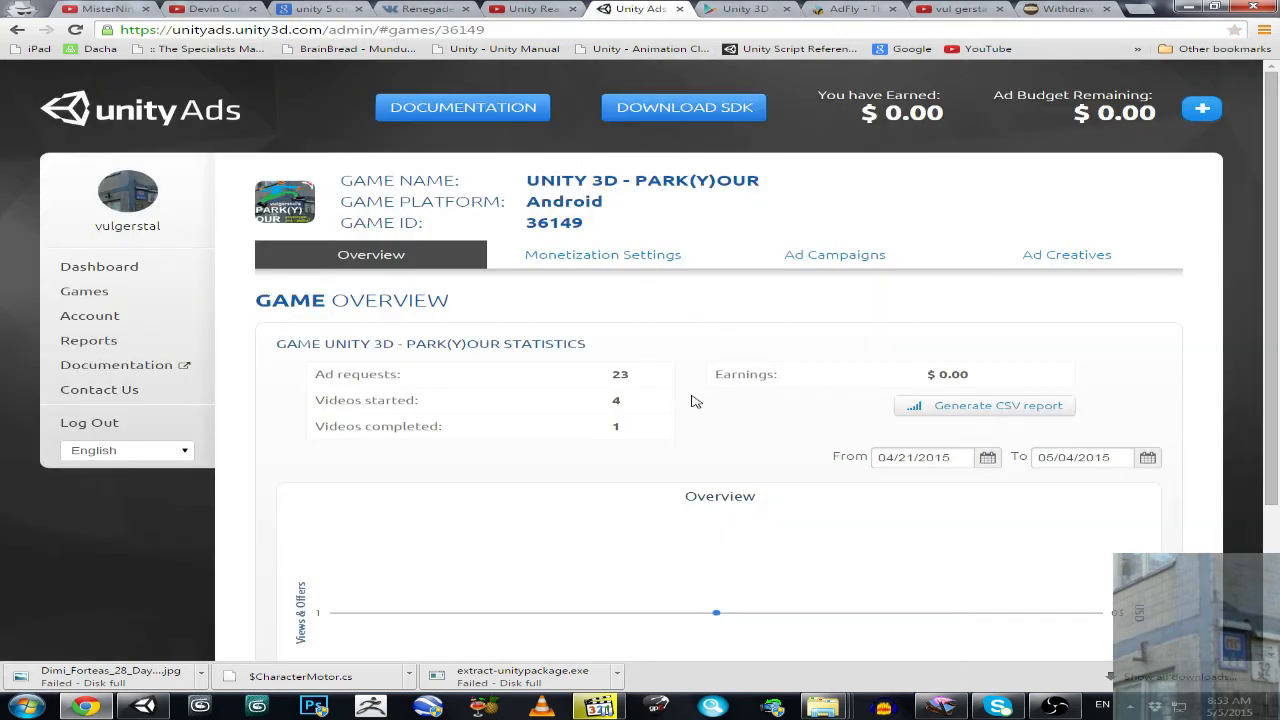
pyautogui.moveTo(840, 442)
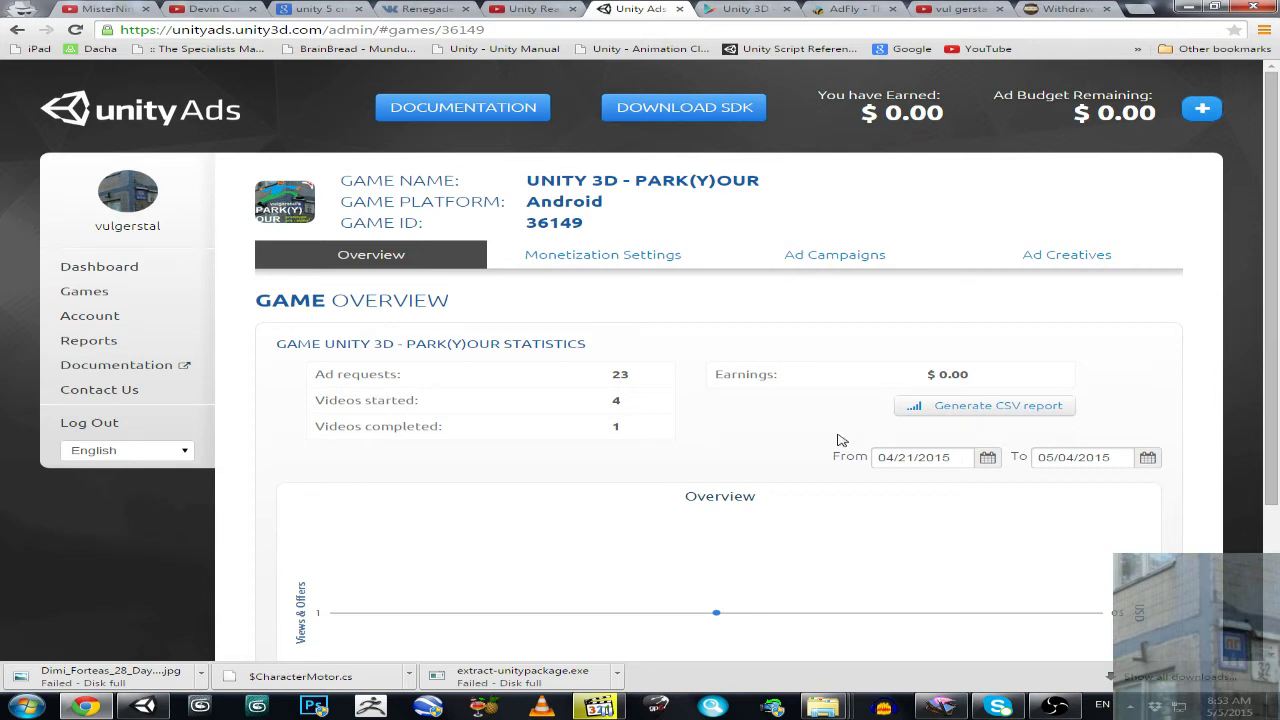
# Step: Return to the adf.ly dashboard with 107 total views and $0.15836 total earnings
pyautogui.click(850, 8)
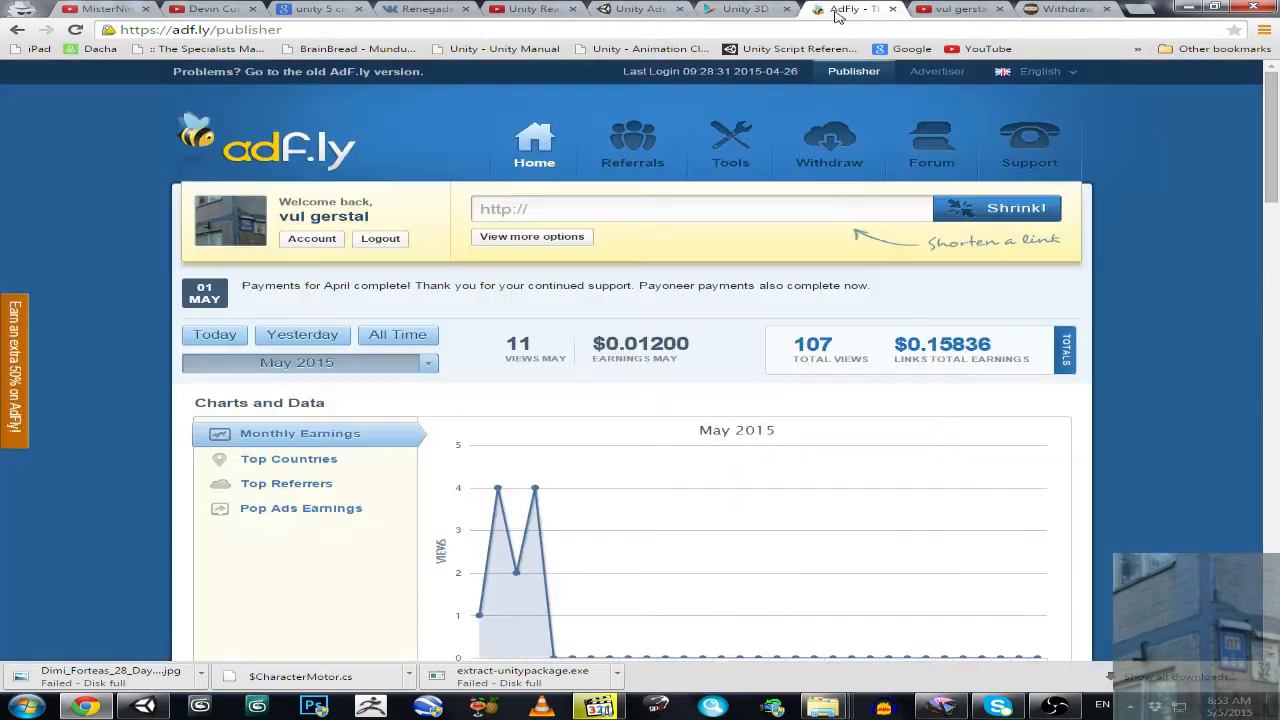
pyautogui.moveTo(620, 316)
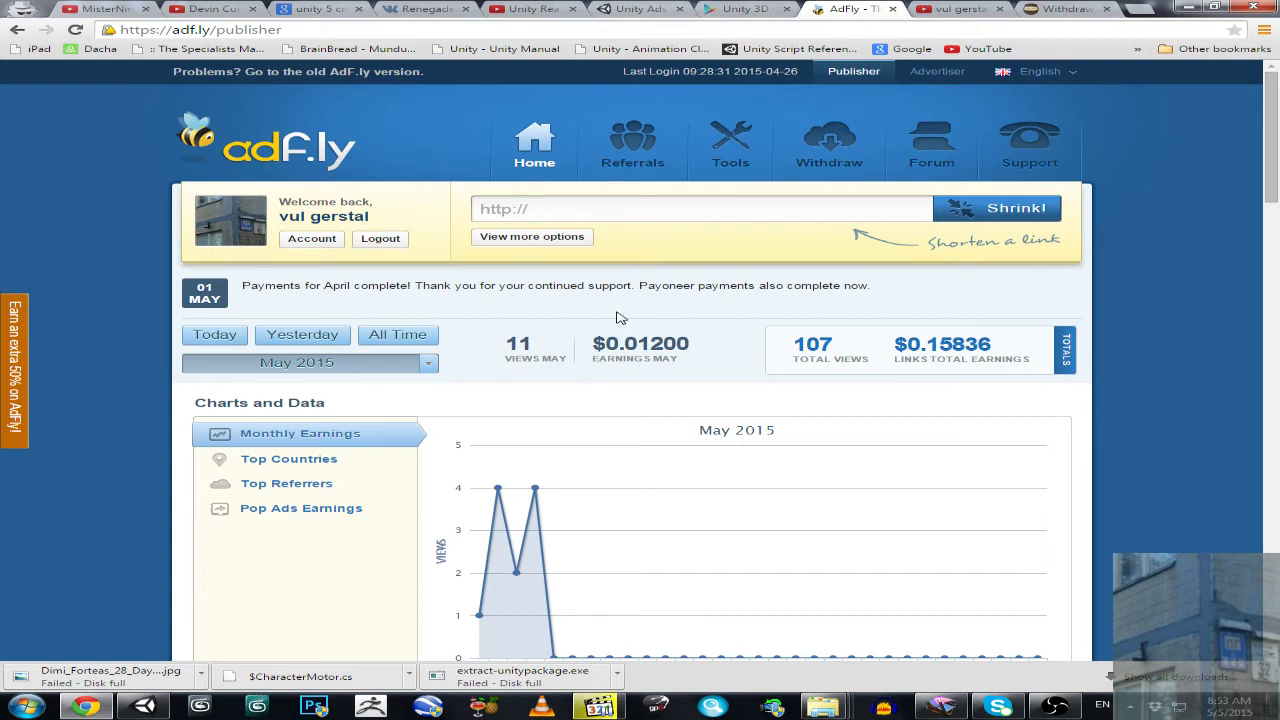
pyautogui.moveTo(680, 396)
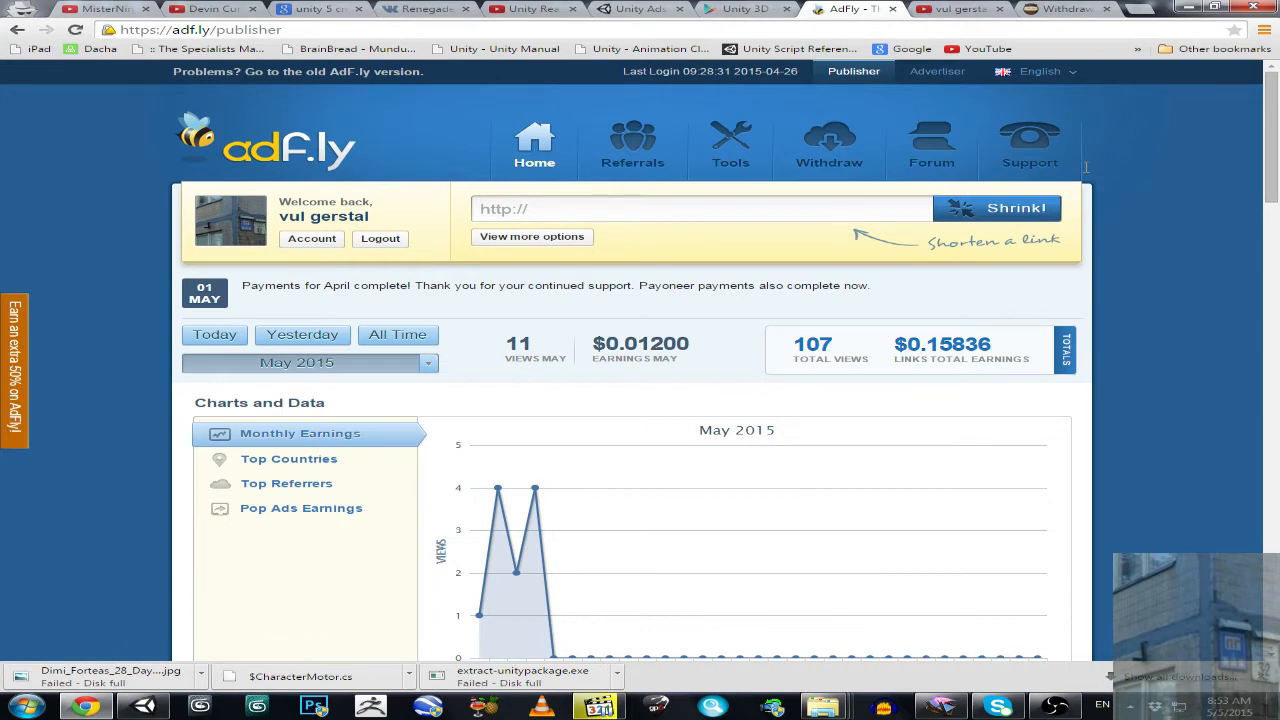
pyautogui.moveTo(998, 296)
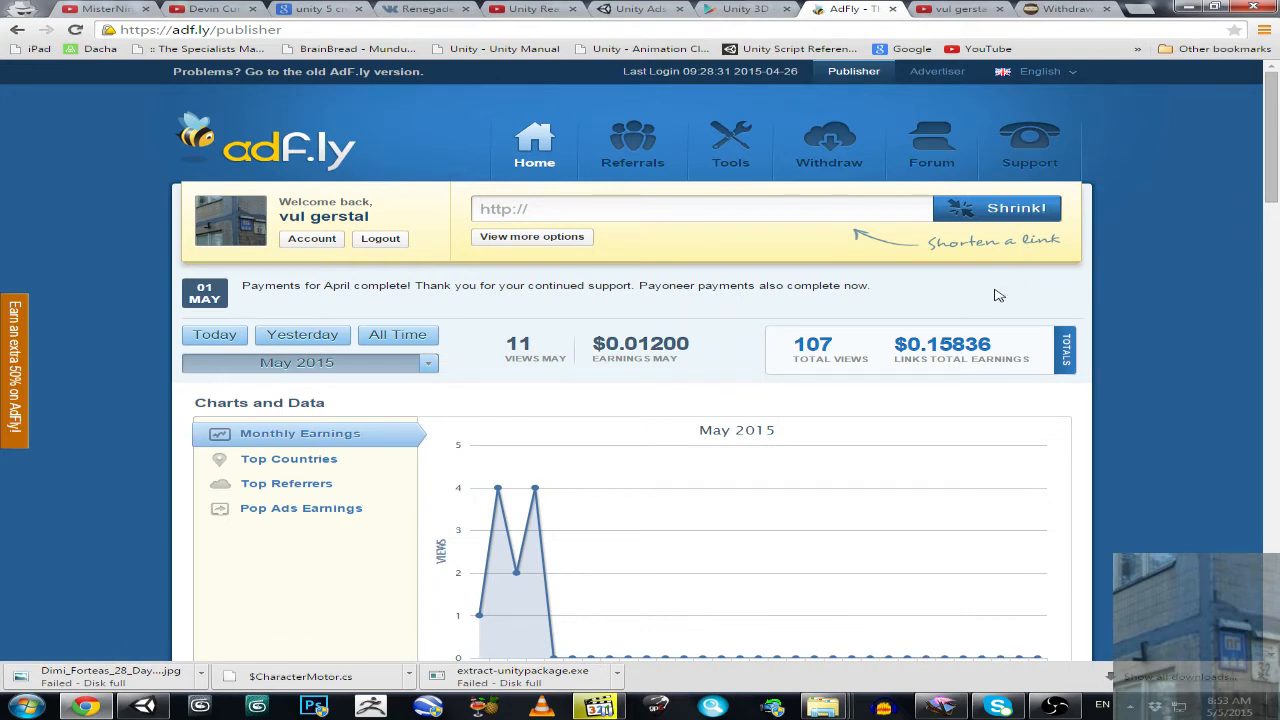
pyautogui.moveTo(1168, 146)
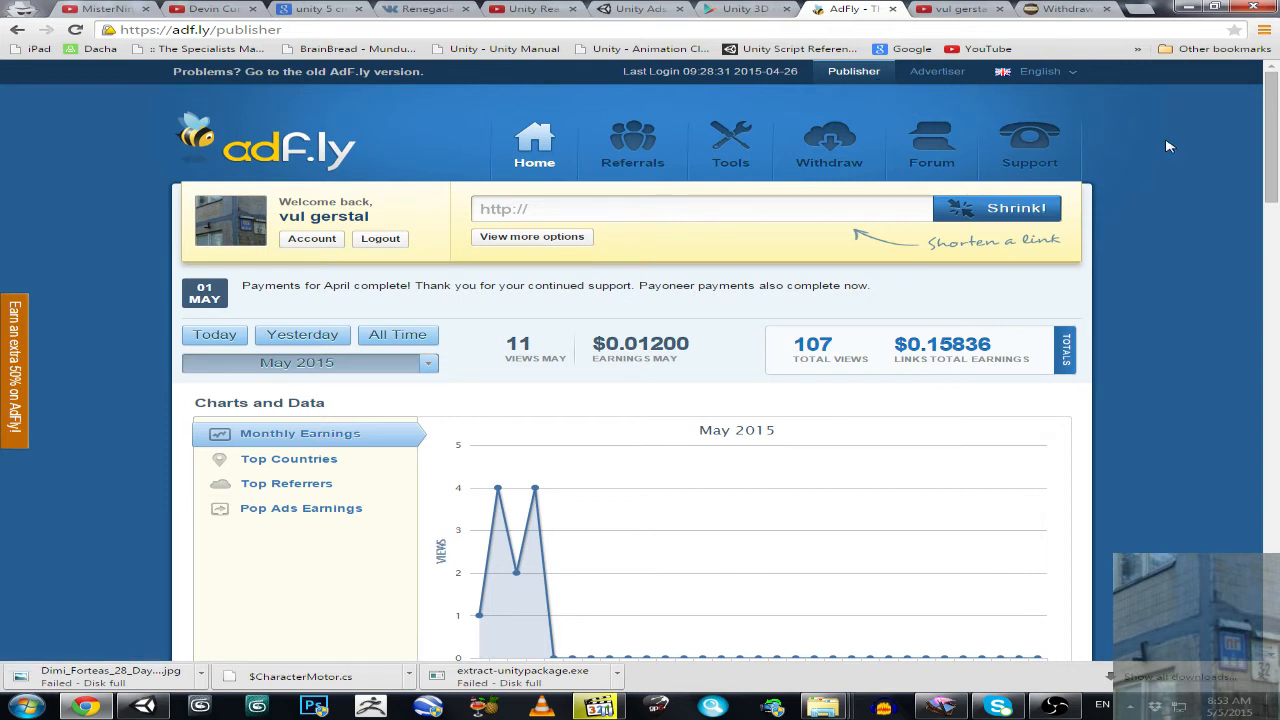
pyautogui.moveTo(1244, 236)
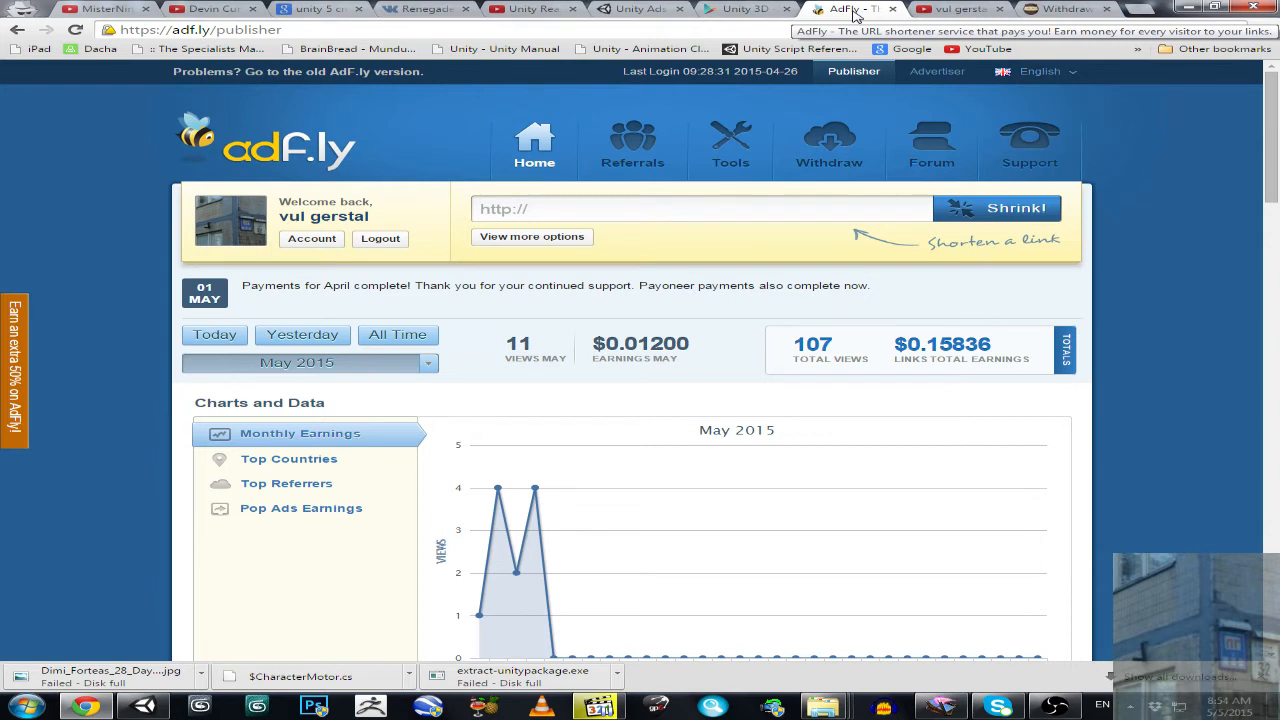
pyautogui.moveTo(1140, 260)
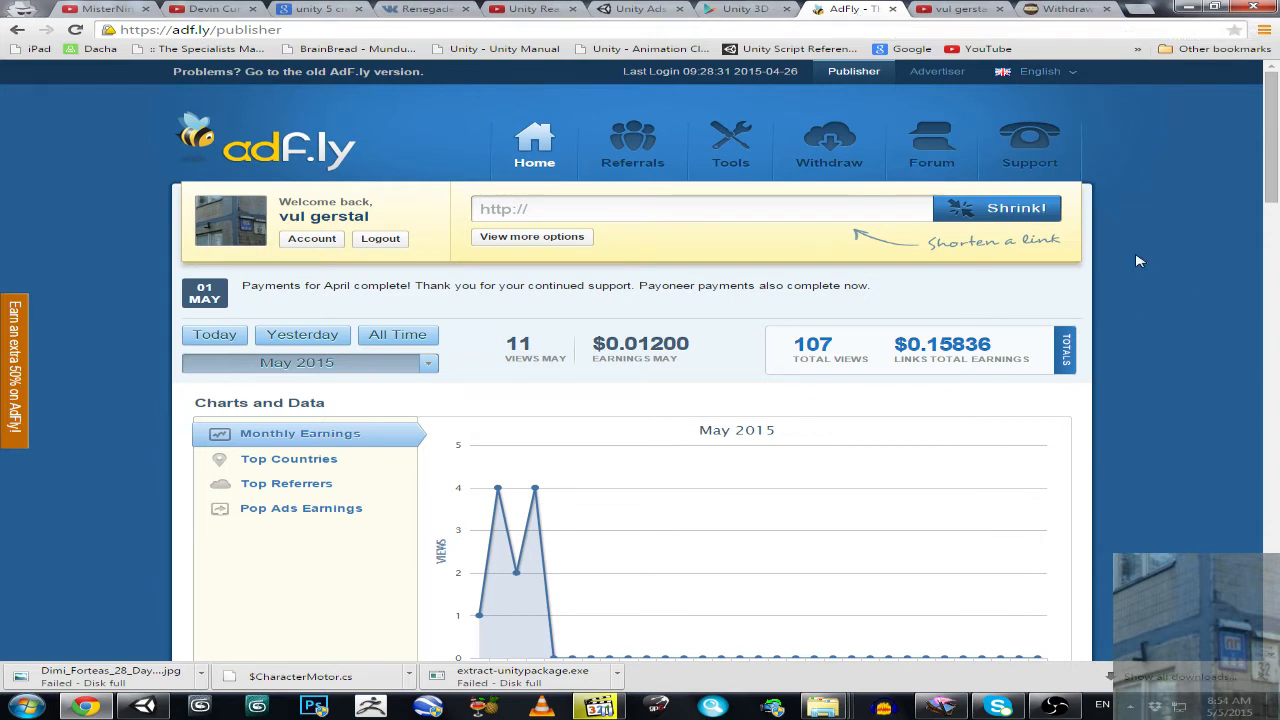
pyautogui.moveTo(1002, 328)
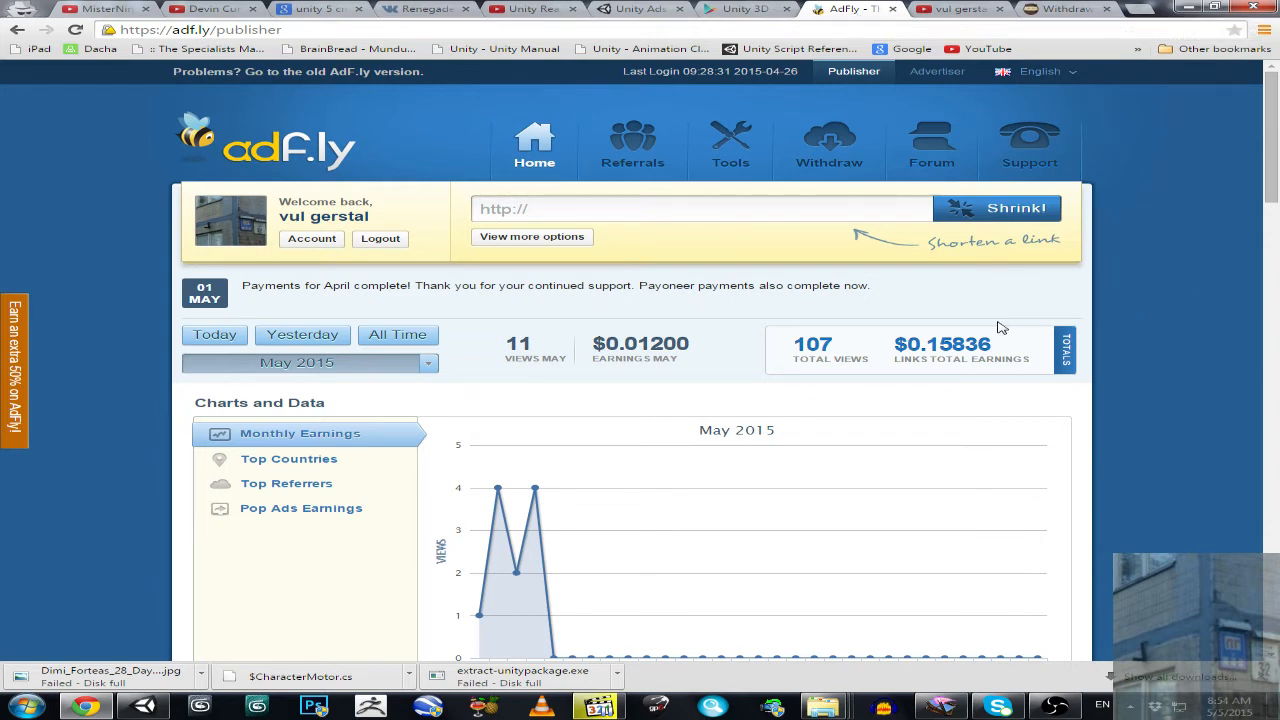
pyautogui.moveTo(1098, 318)
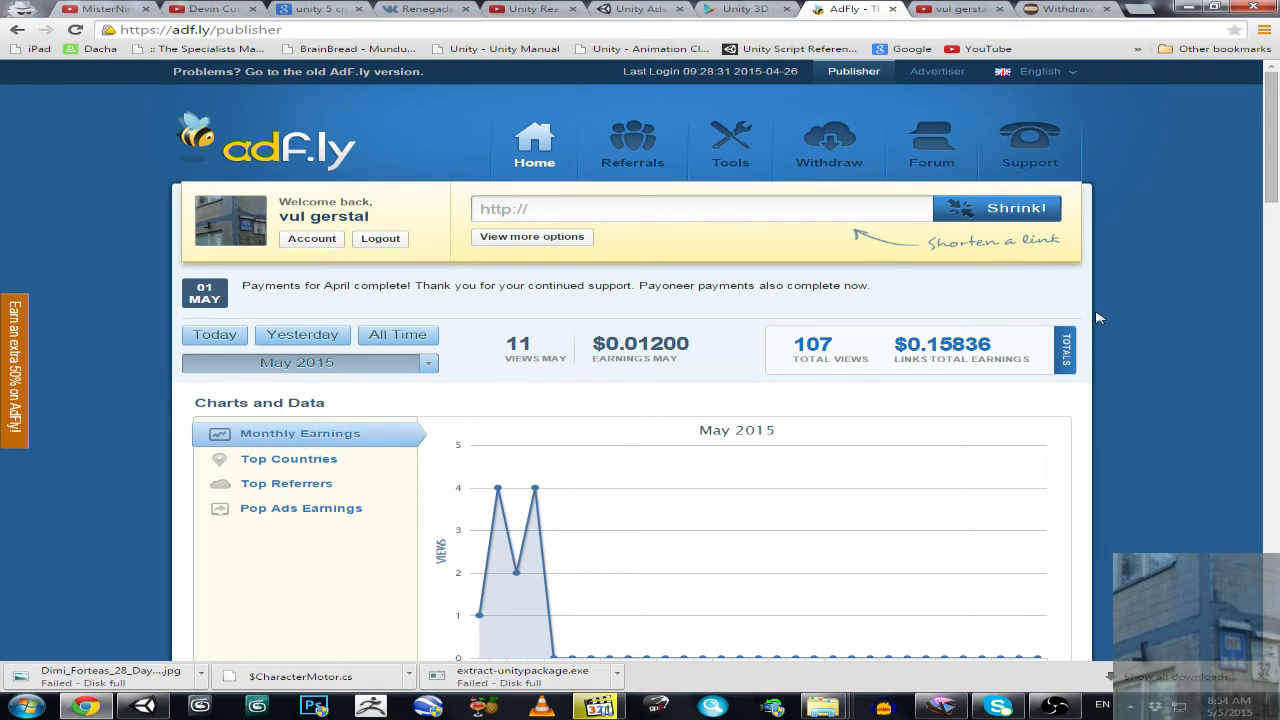
pyautogui.moveTo(884, 338)
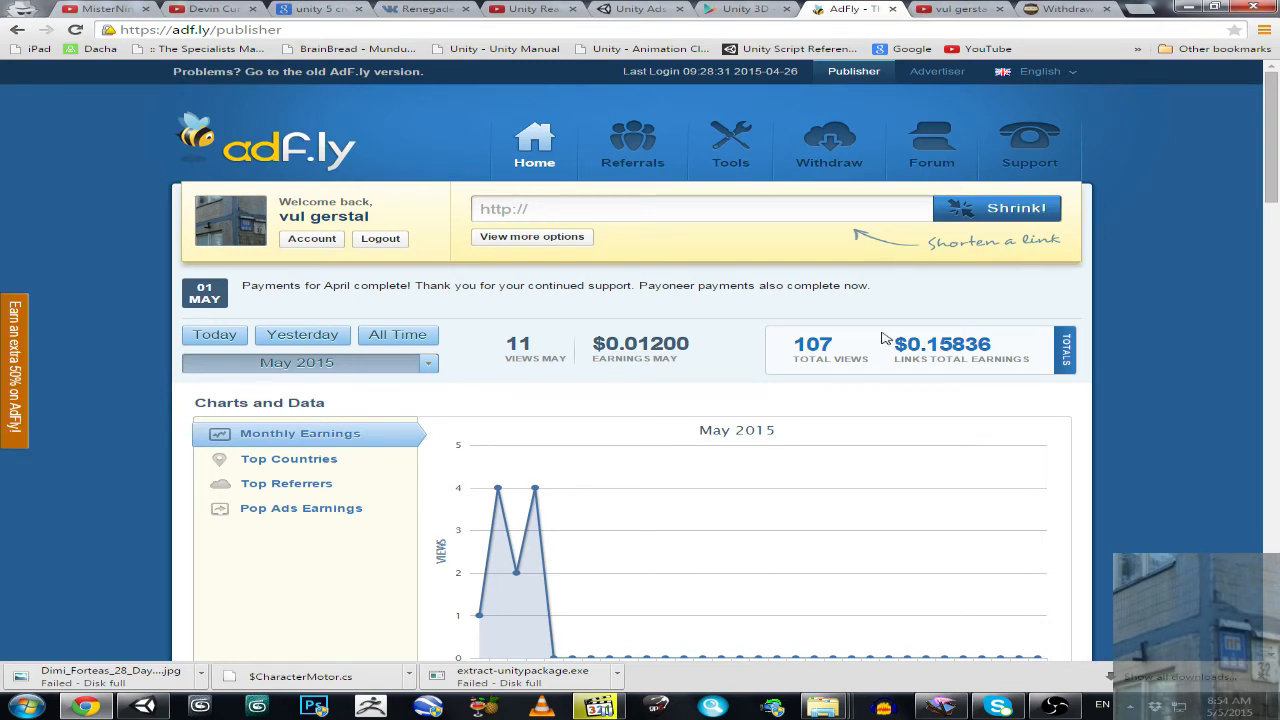
pyautogui.moveTo(978, 406)
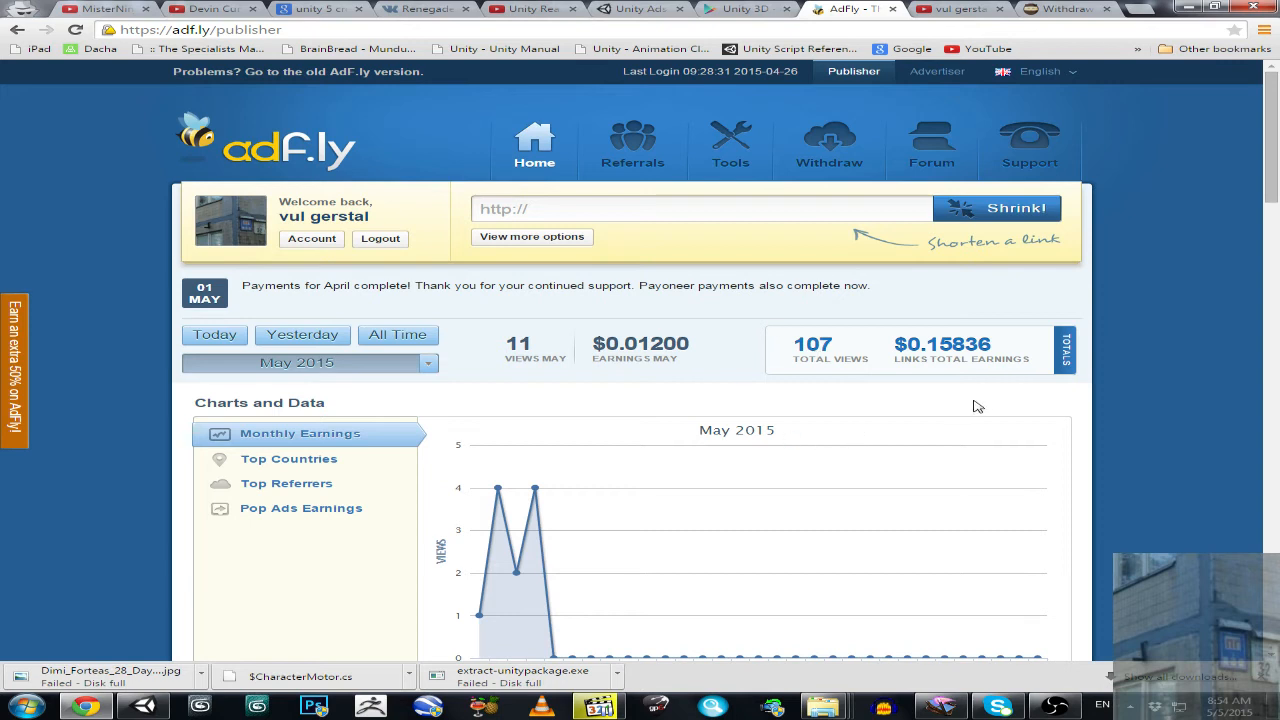
pyautogui.moveTo(936, 72)
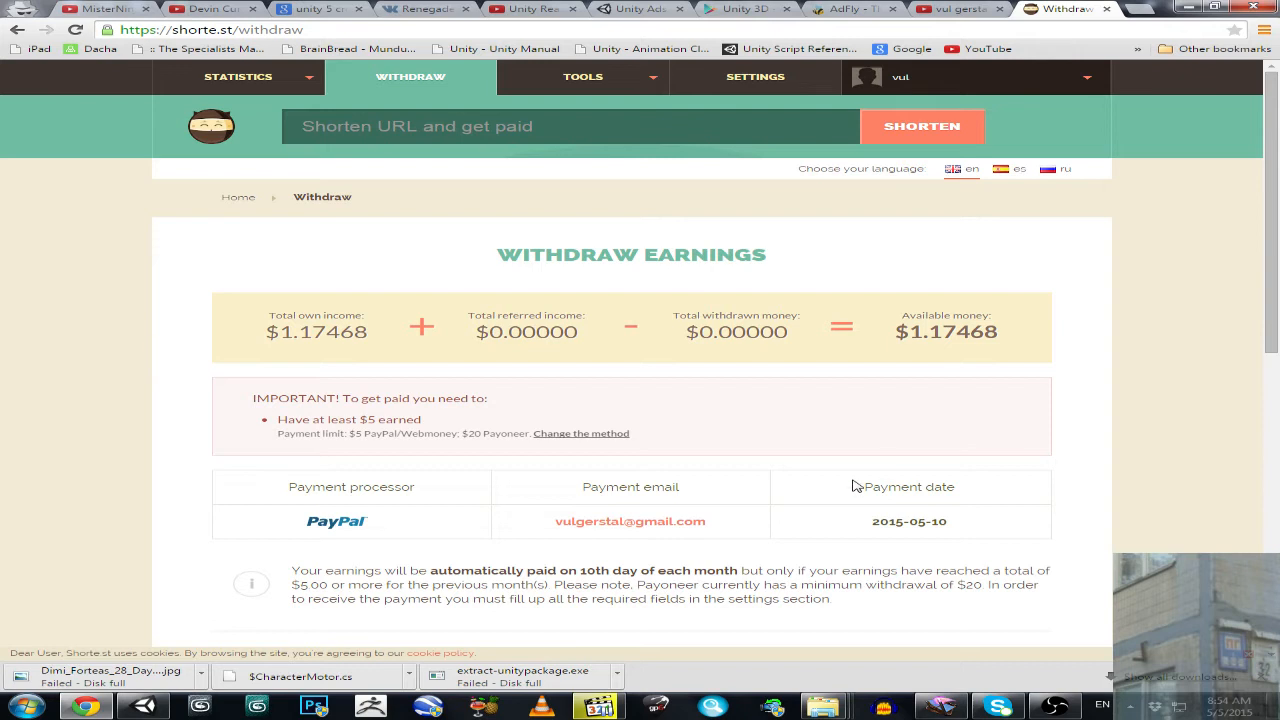
pyautogui.moveTo(750, 566)
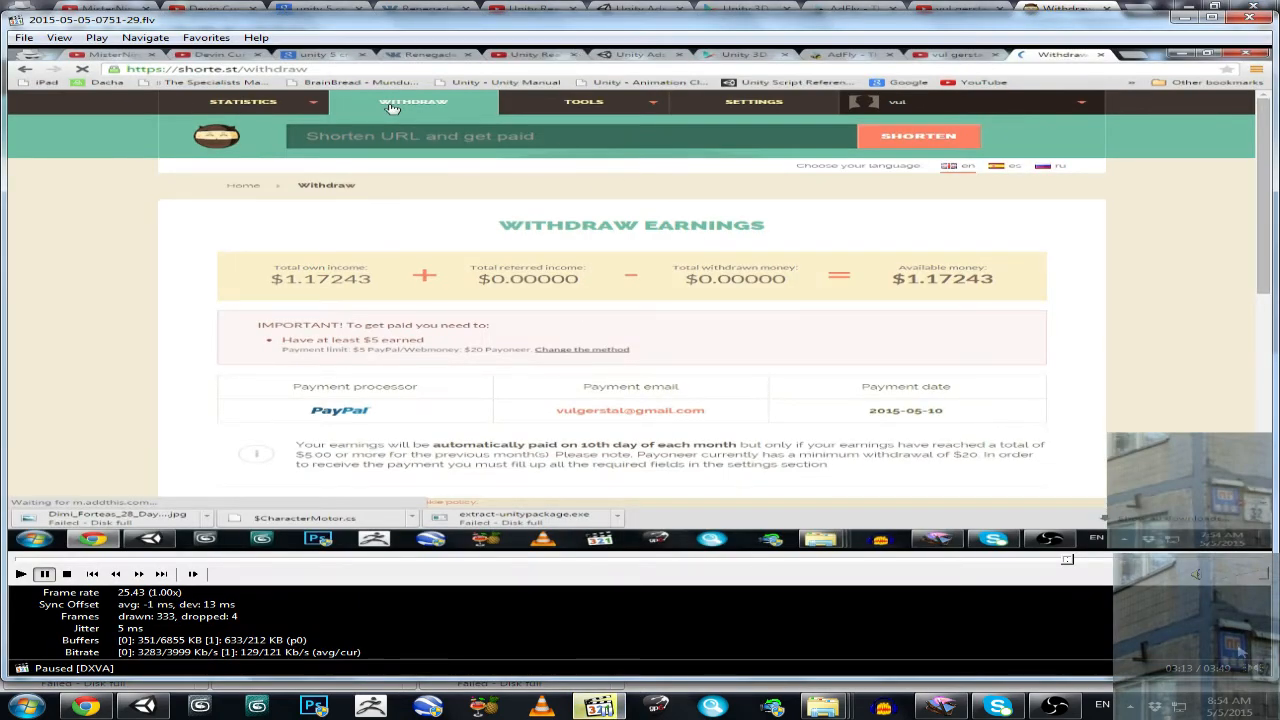
pyautogui.moveTo(1204, 544)
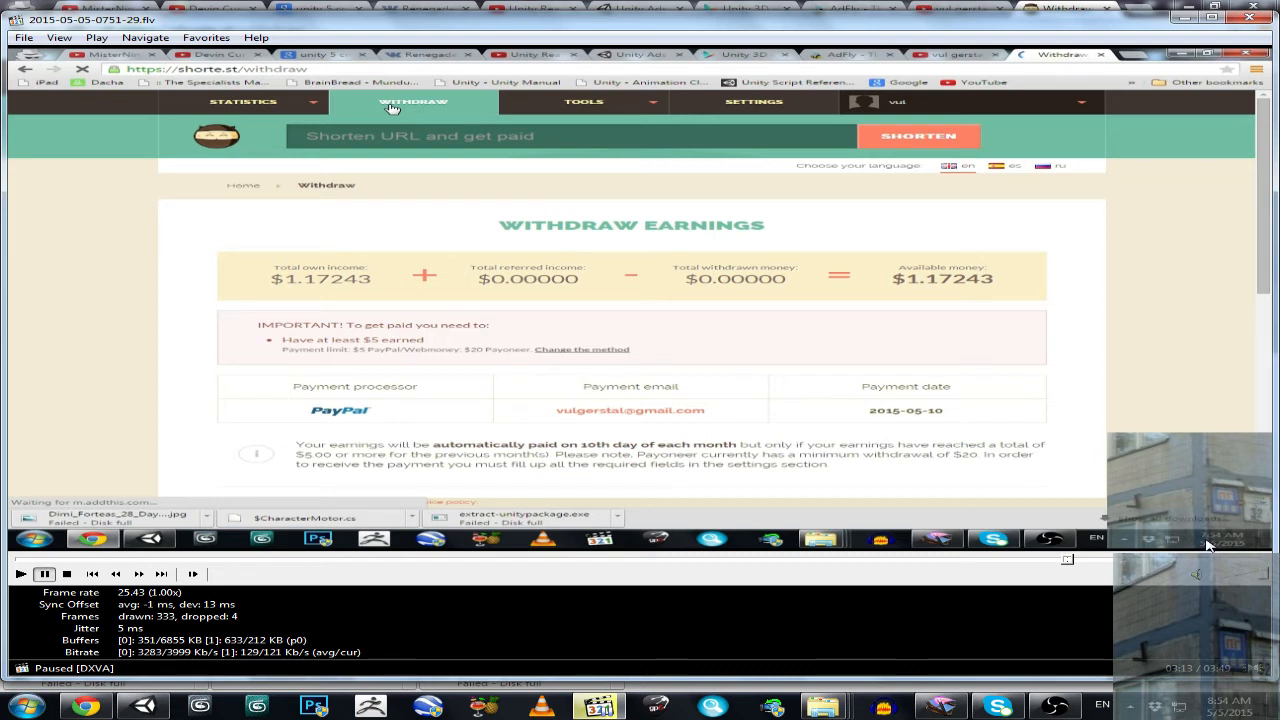
pyautogui.moveTo(1228, 544)
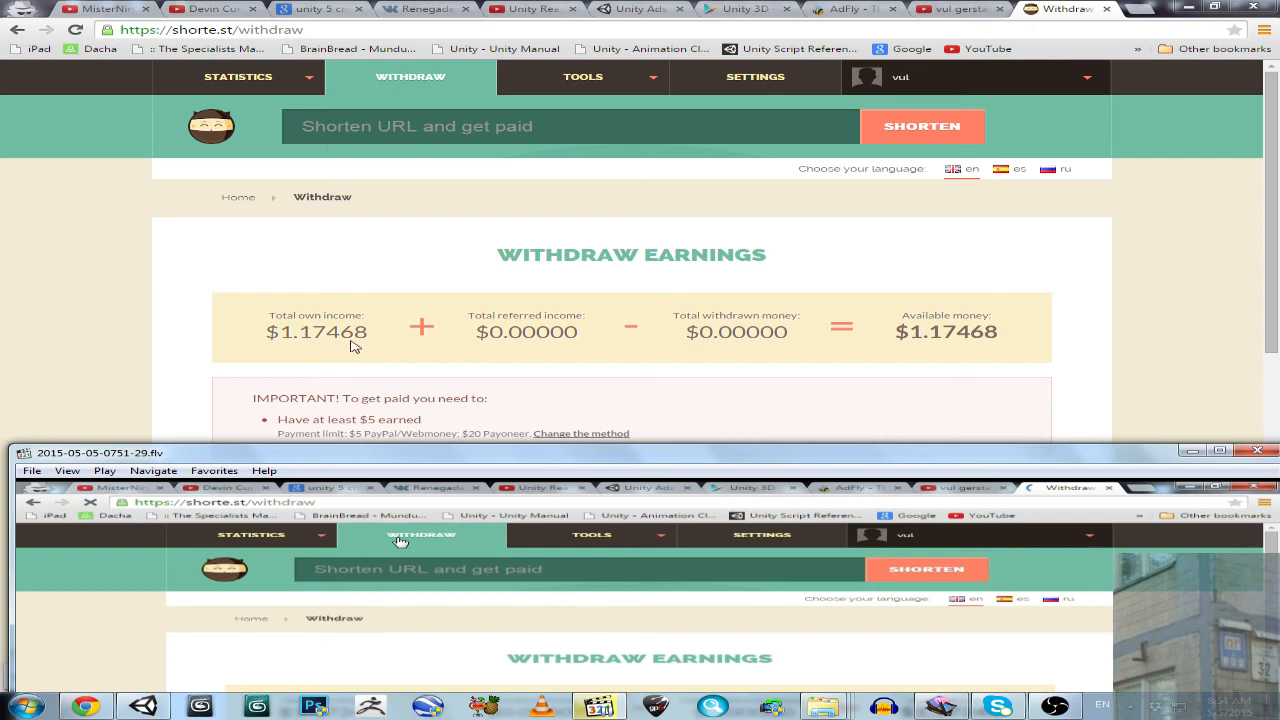
pyautogui.click(238, 76)
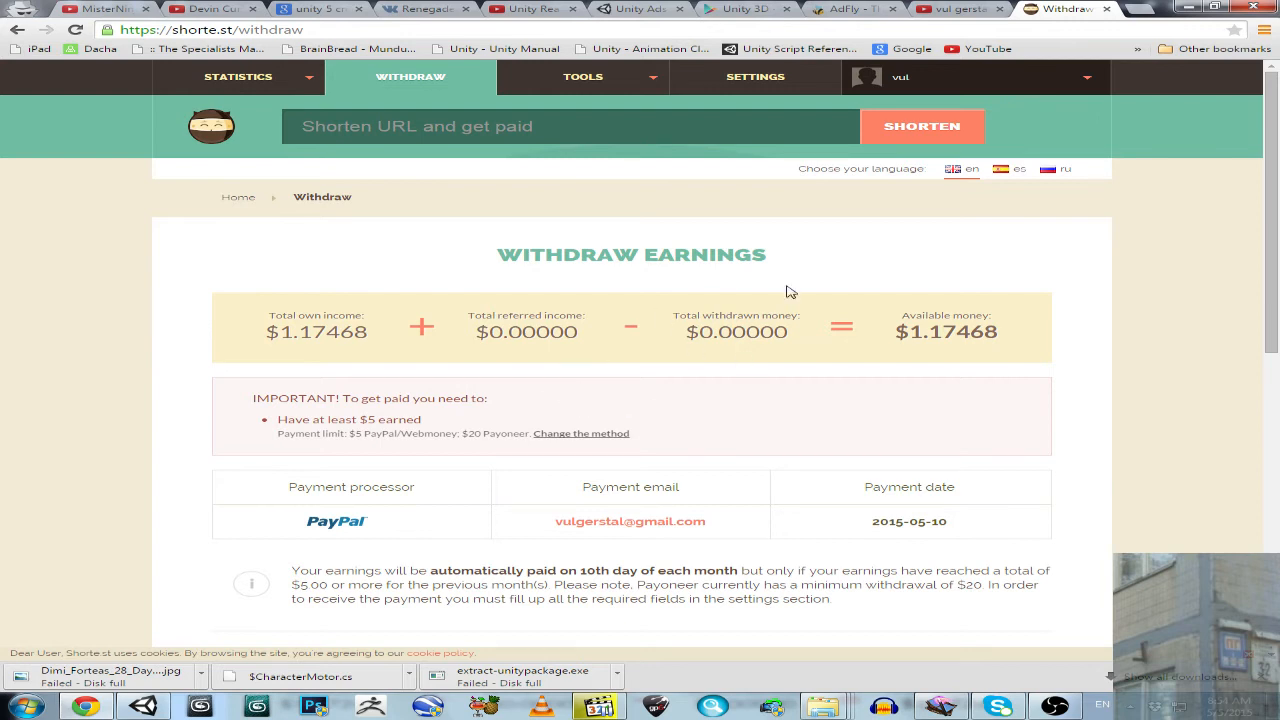
pyautogui.moveTo(404, 448)
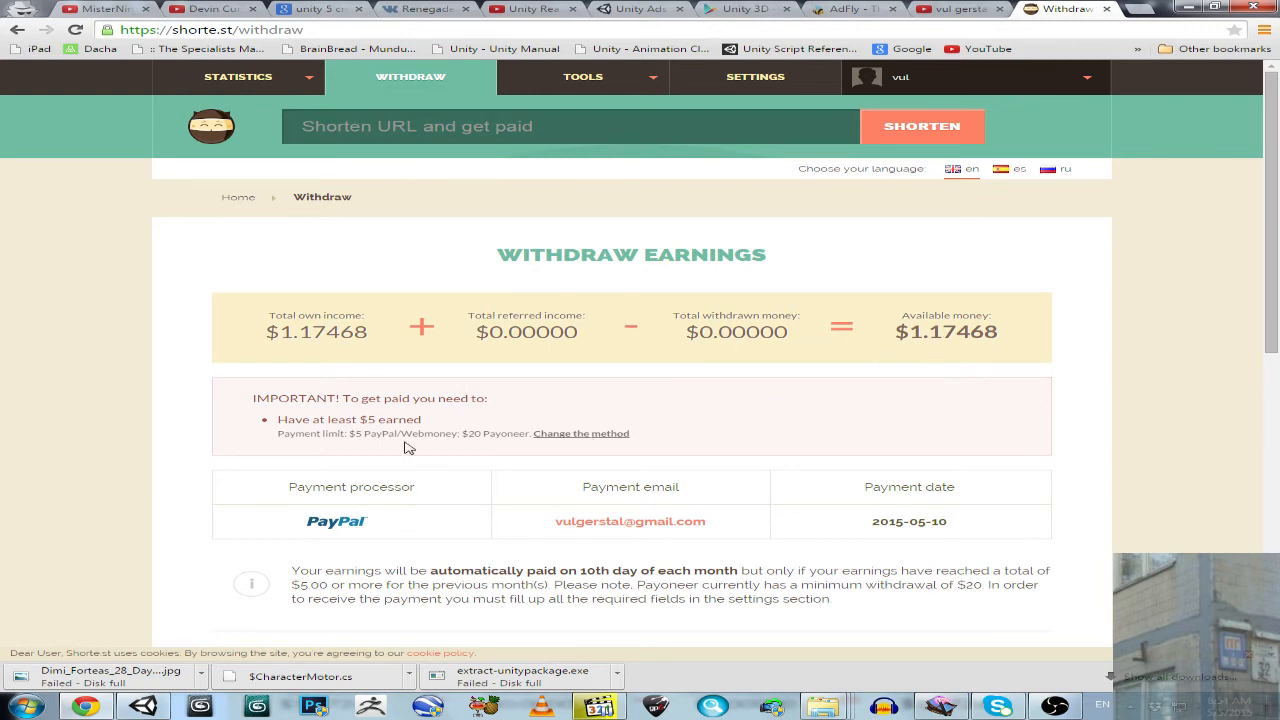
pyautogui.moveTo(600, 424)
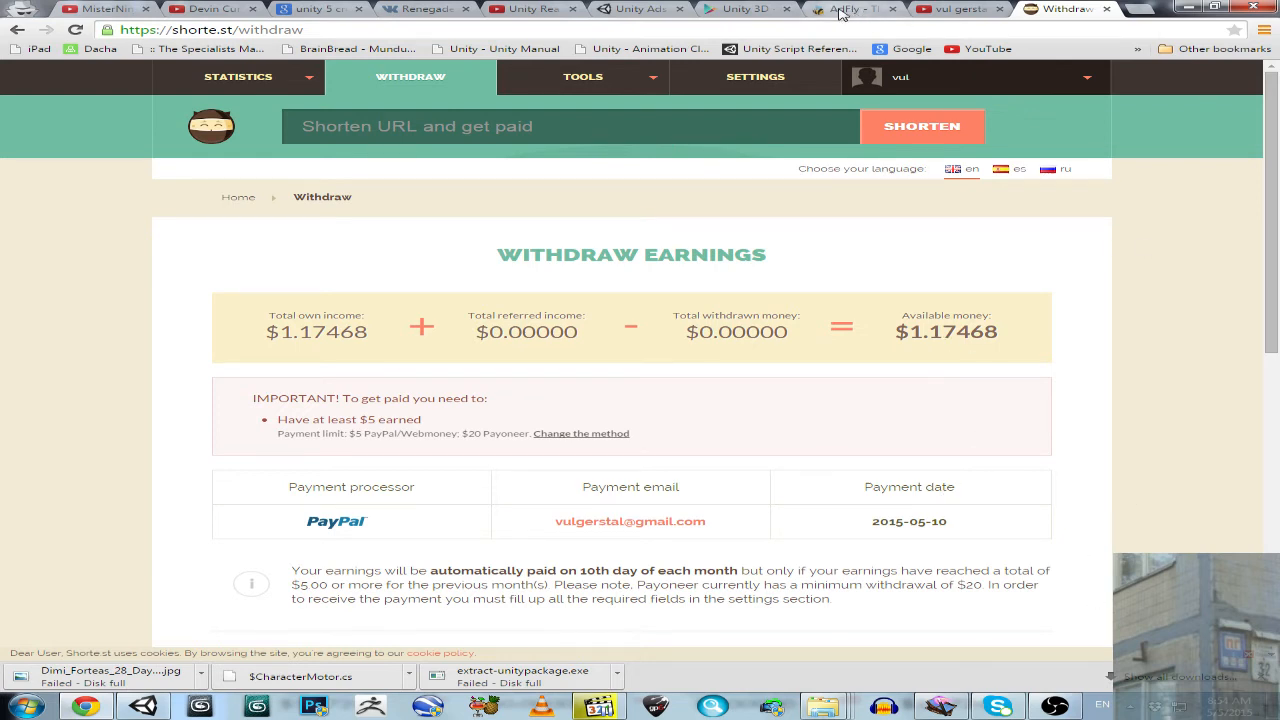
pyautogui.moveTo(996, 22)
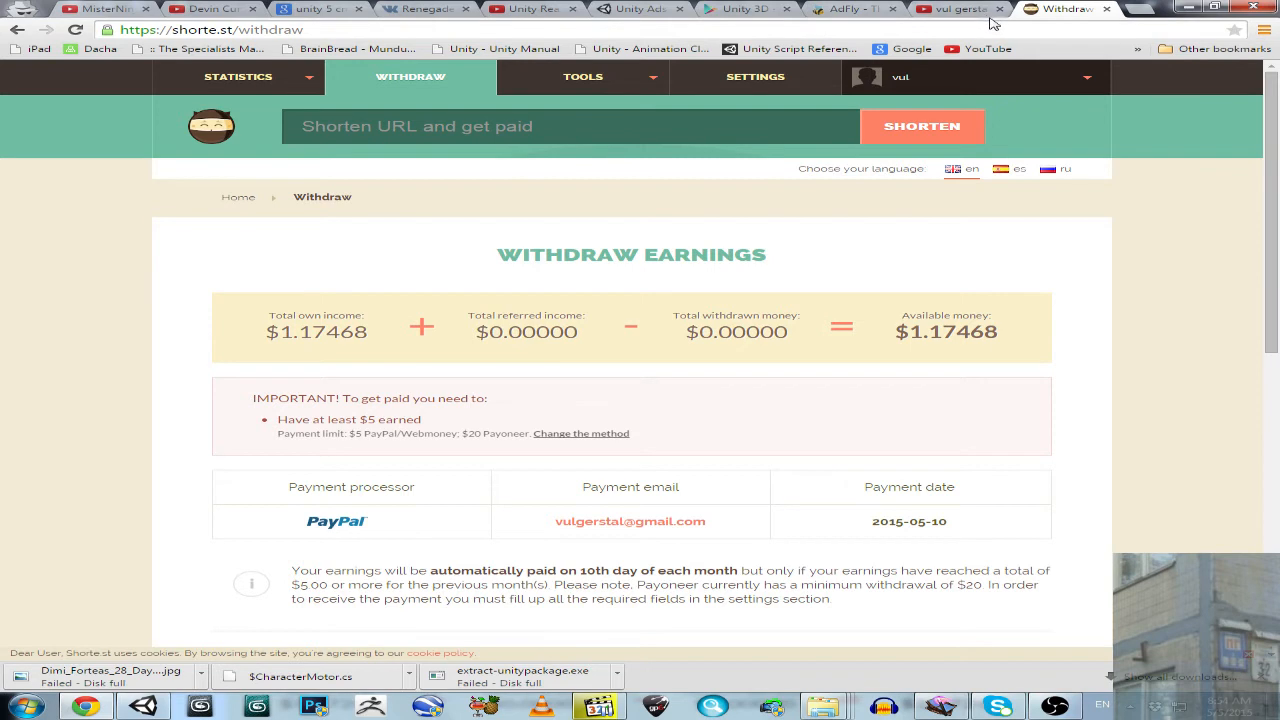
# Step: Show adf.ly May 2015 earnings by Top Countries, Jordan leading at 3 views, and highlight an Earned value
pyautogui.click(850, 8)
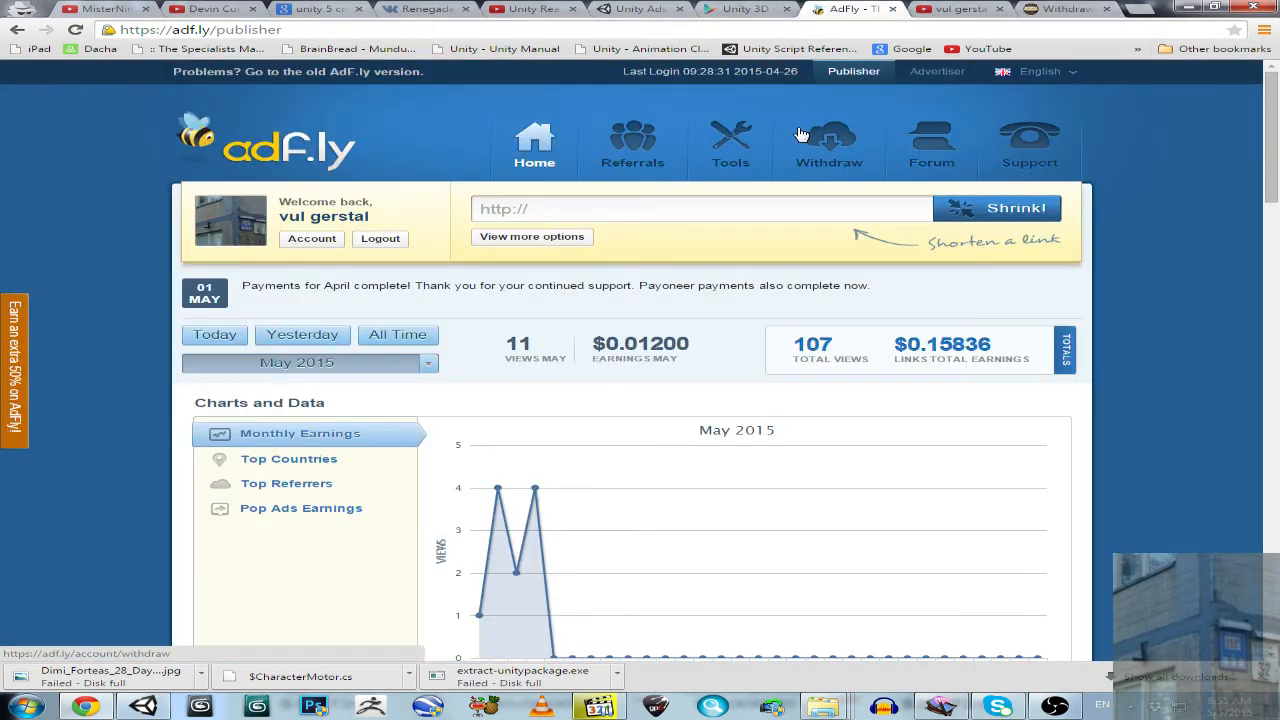
pyautogui.moveTo(730, 320)
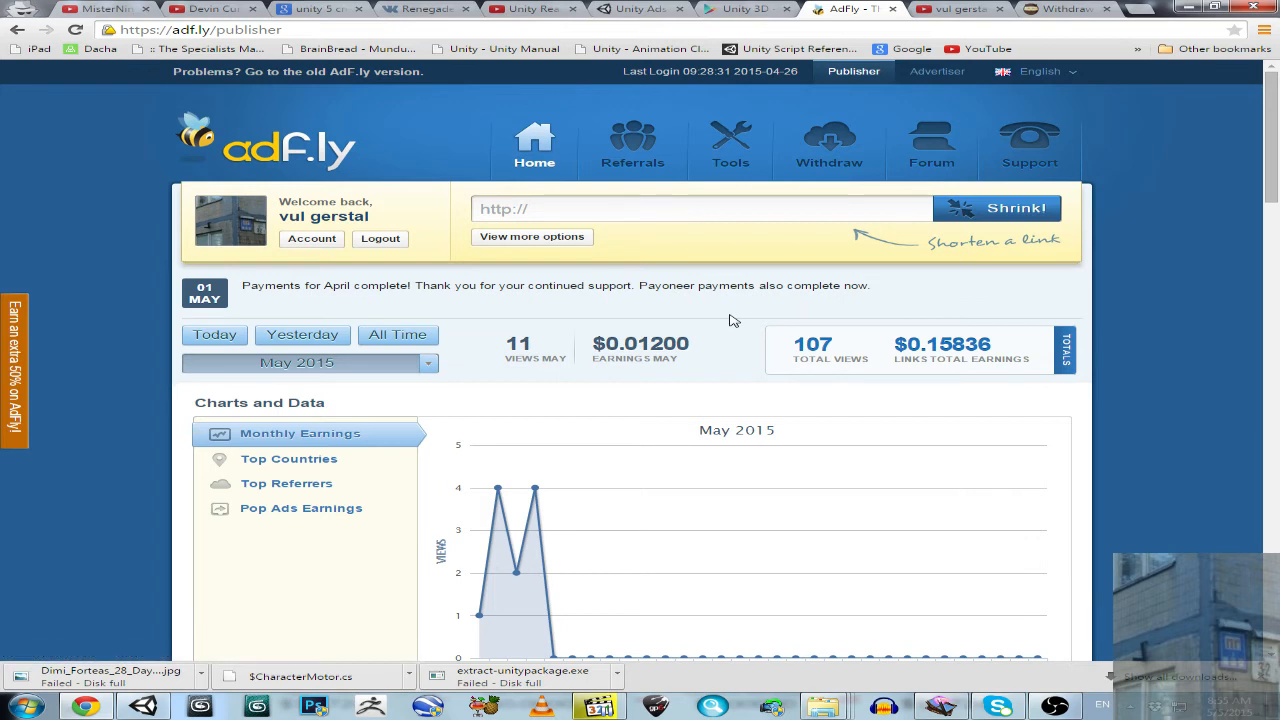
pyautogui.scroll(-3)
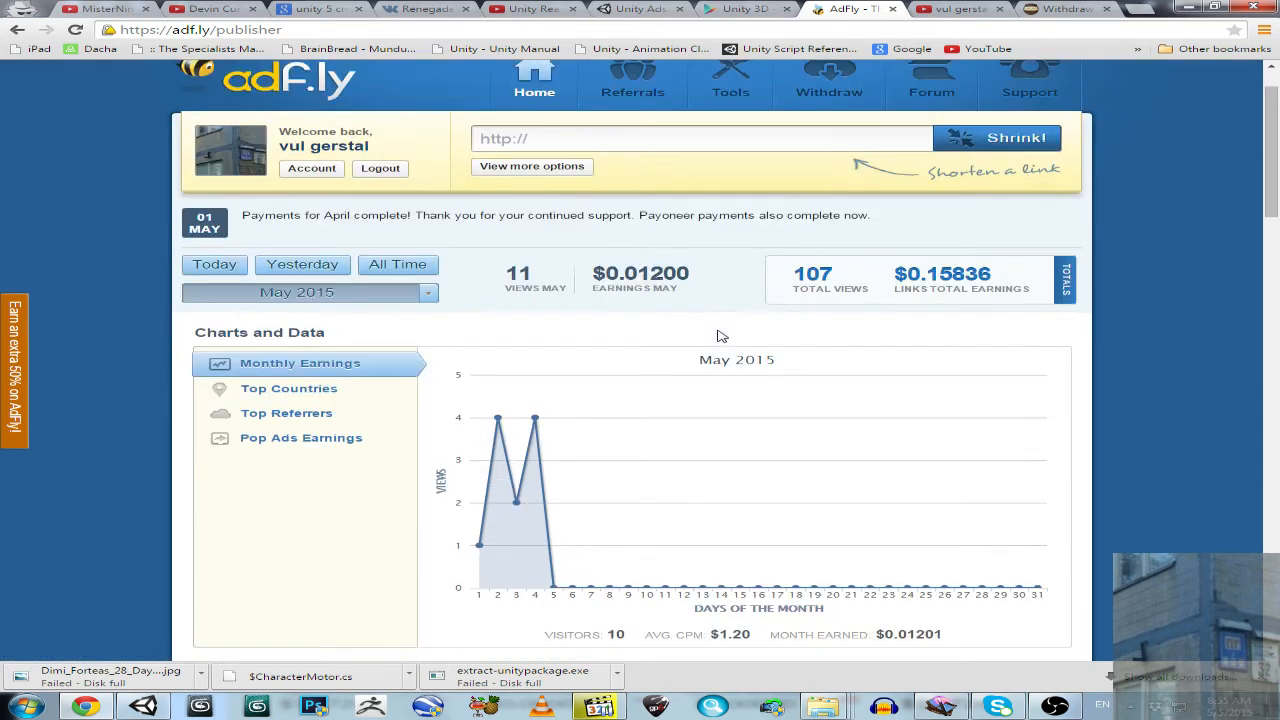
pyautogui.click(288, 388)
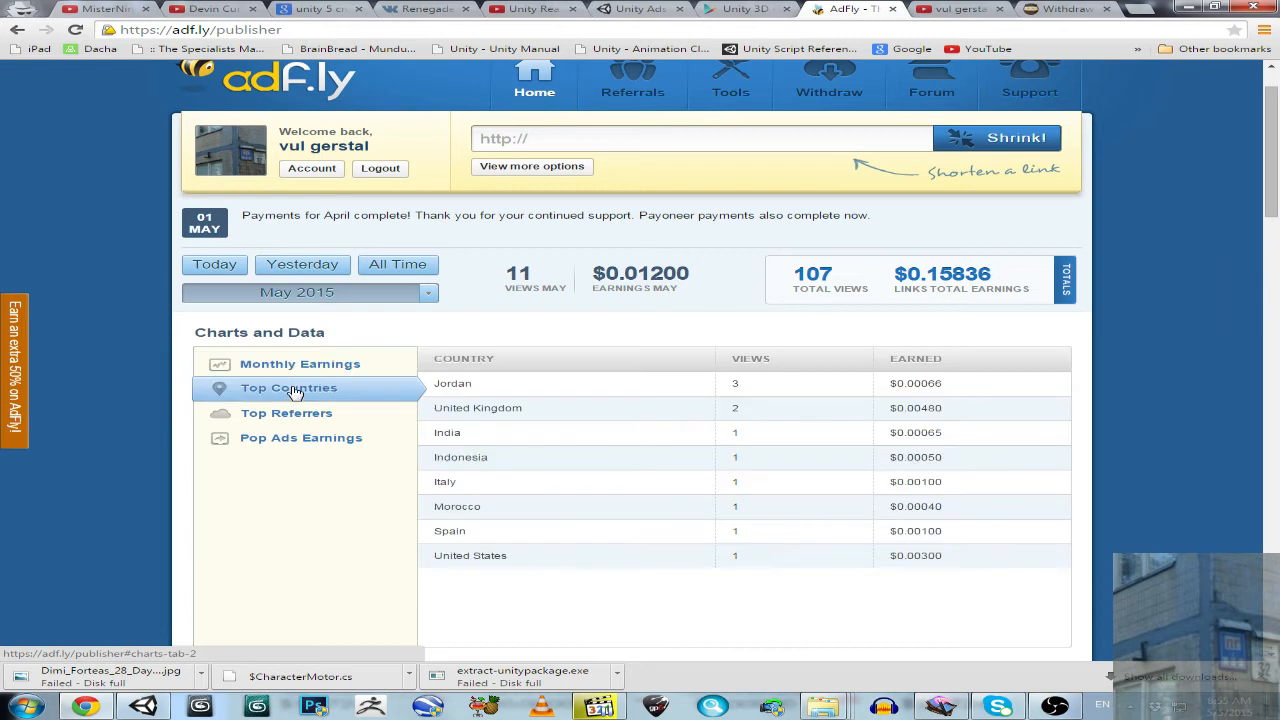
pyautogui.moveTo(464, 458)
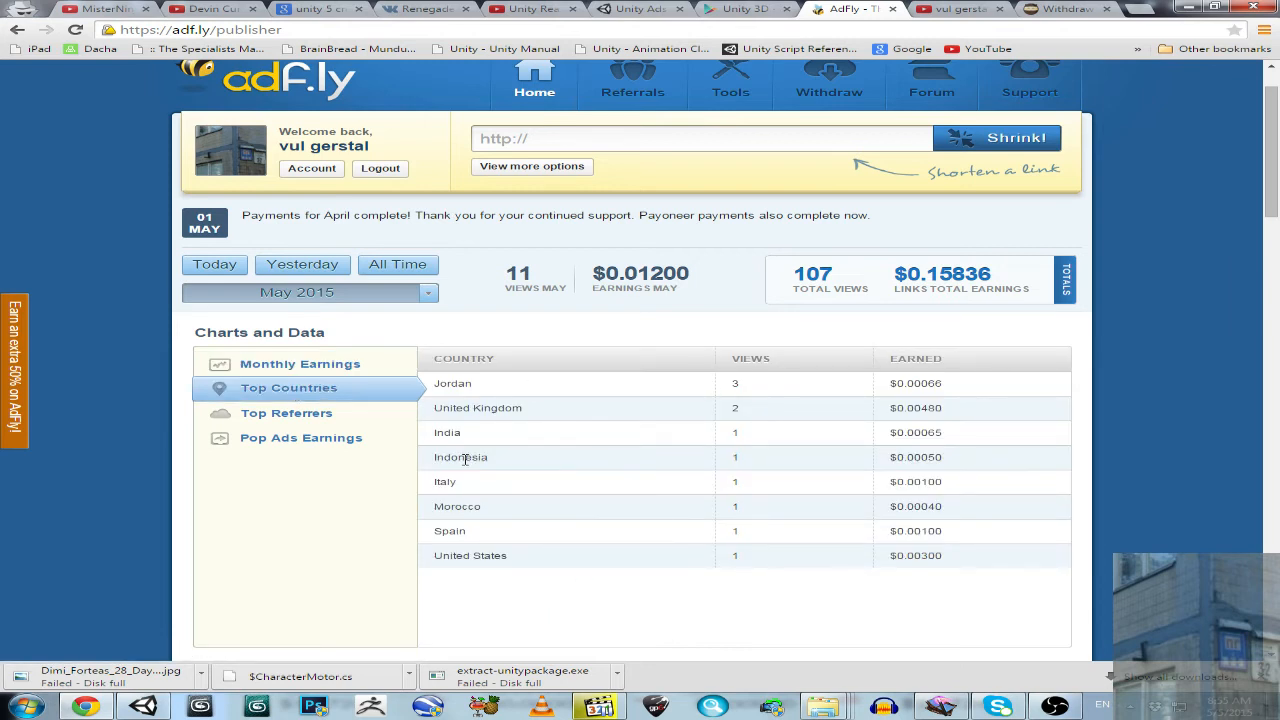
pyautogui.moveTo(490, 576)
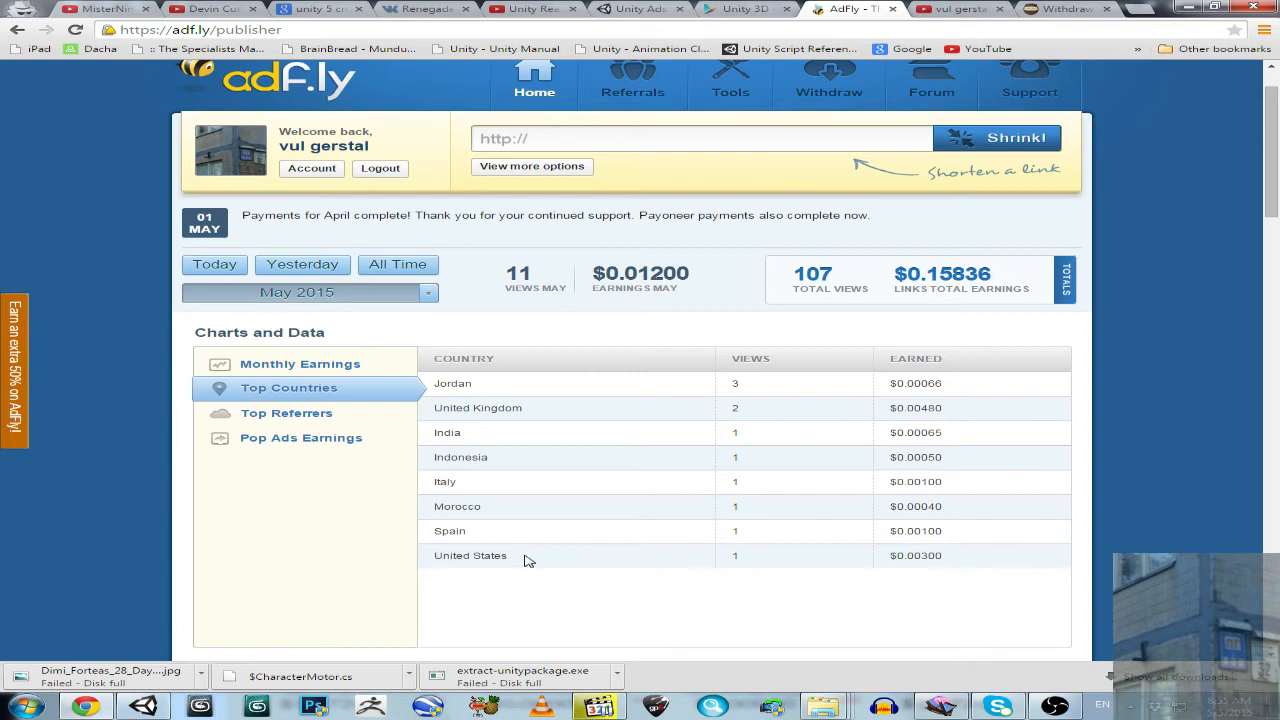
pyautogui.moveTo(788, 588)
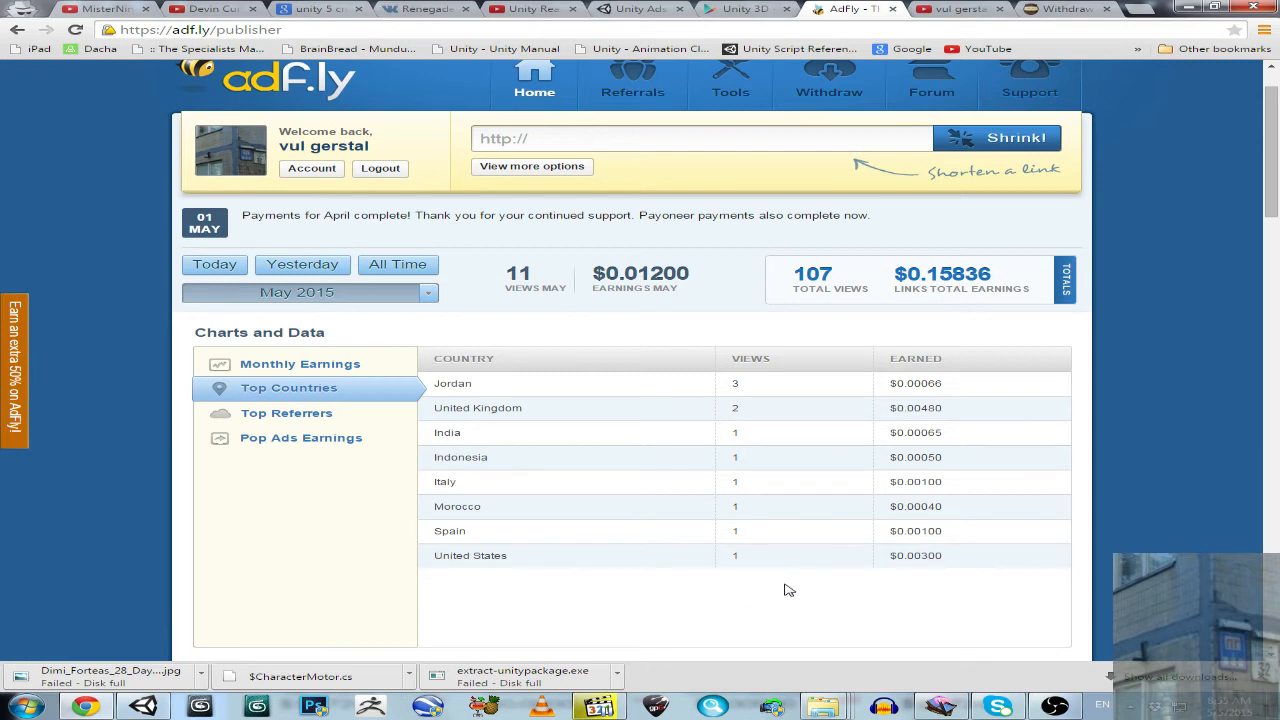
pyautogui.moveTo(732, 564)
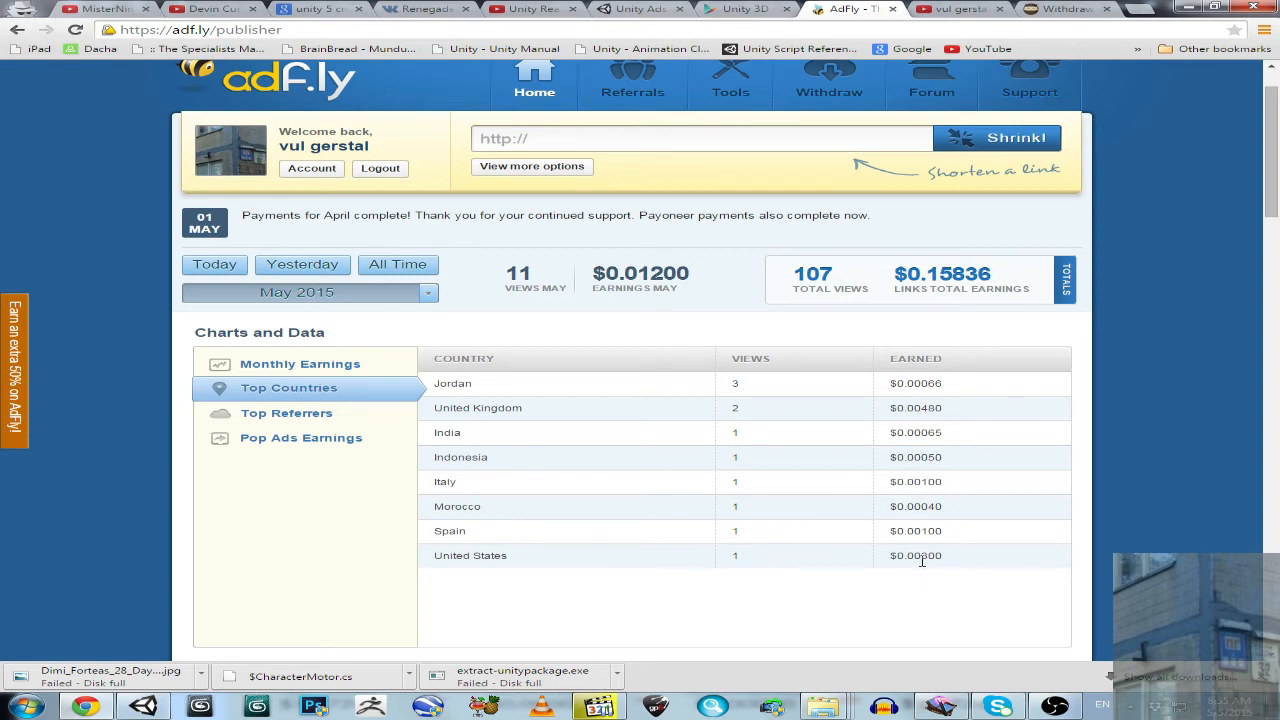
pyautogui.doubleClick(924, 556)
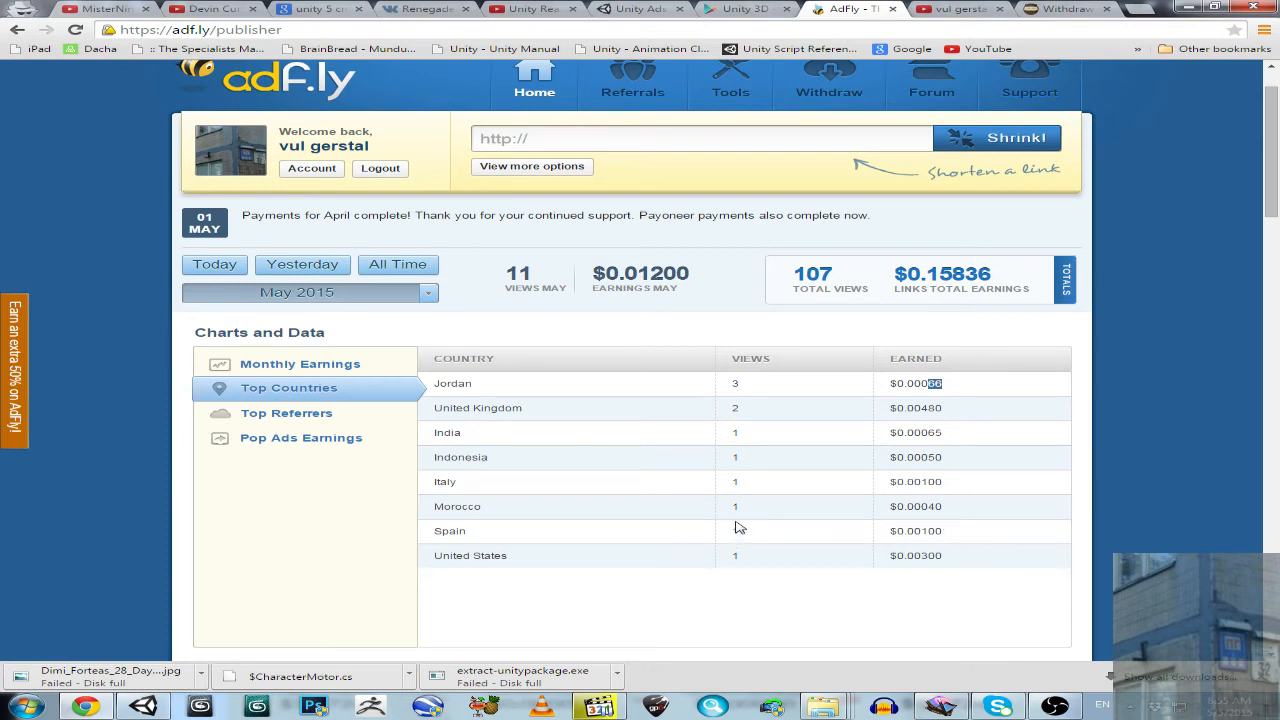
pyautogui.moveTo(728, 528)
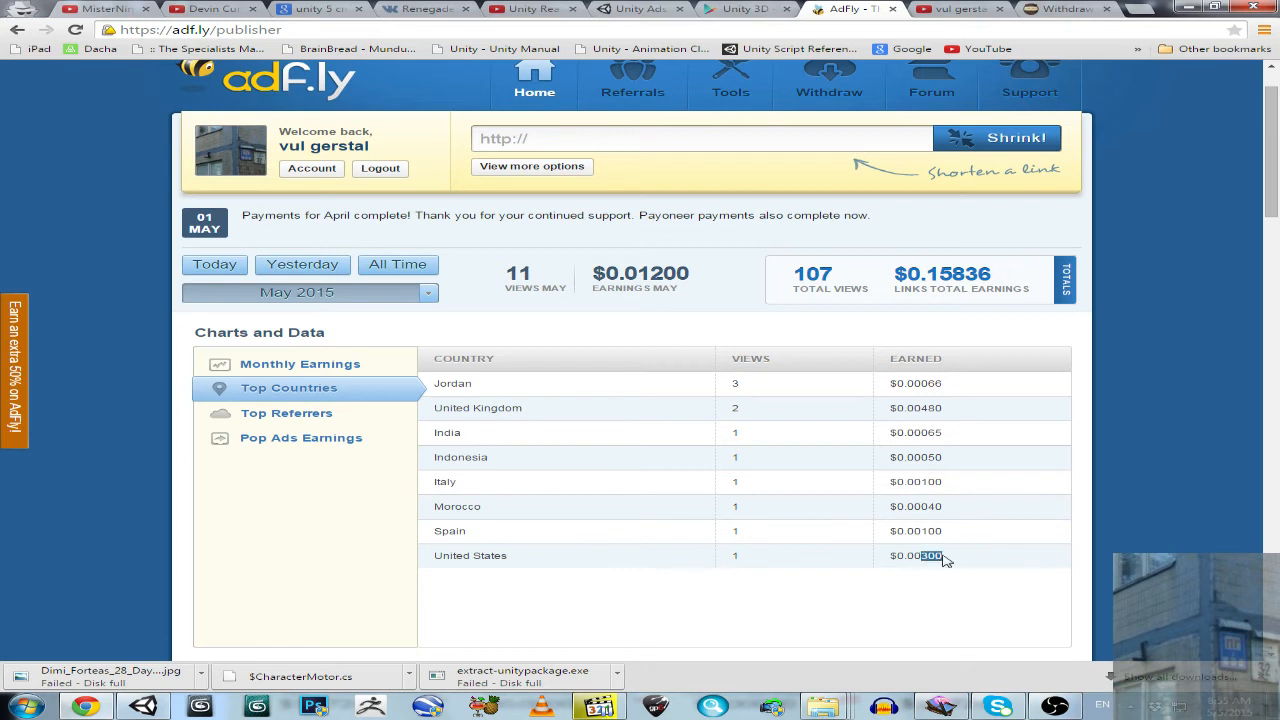
pyautogui.moveTo(896, 572)
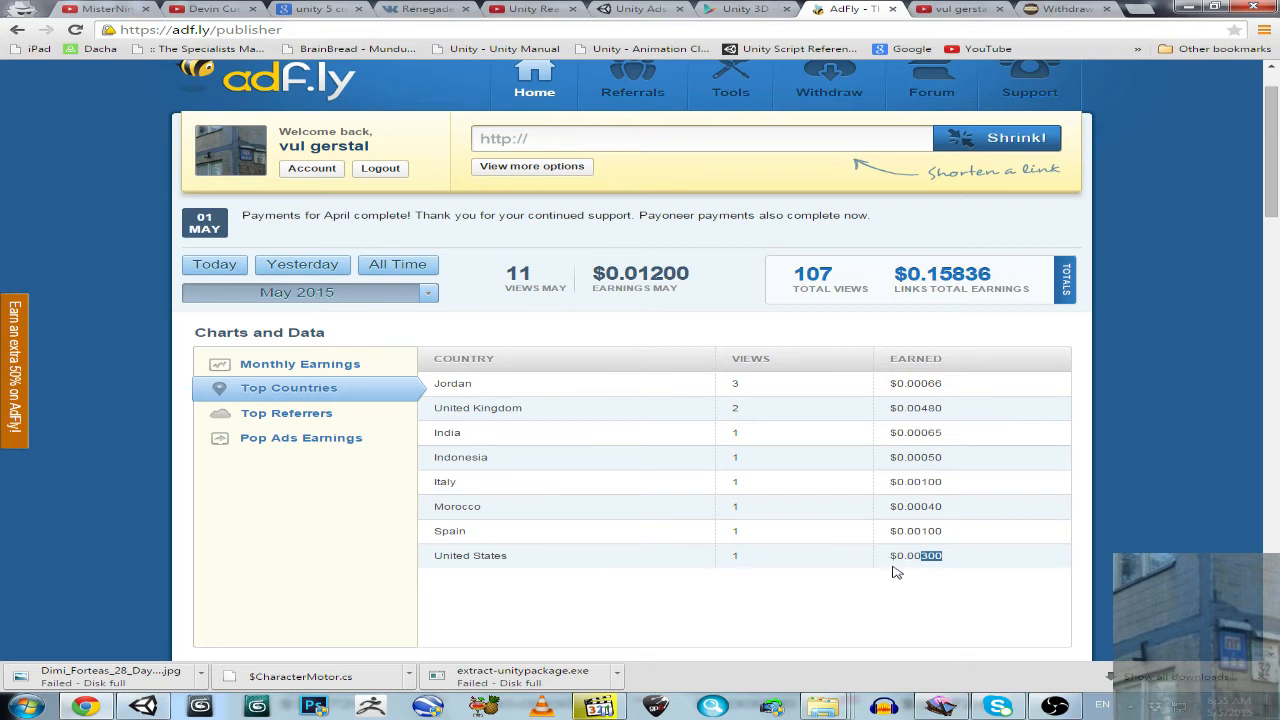
pyautogui.moveTo(1084, 90)
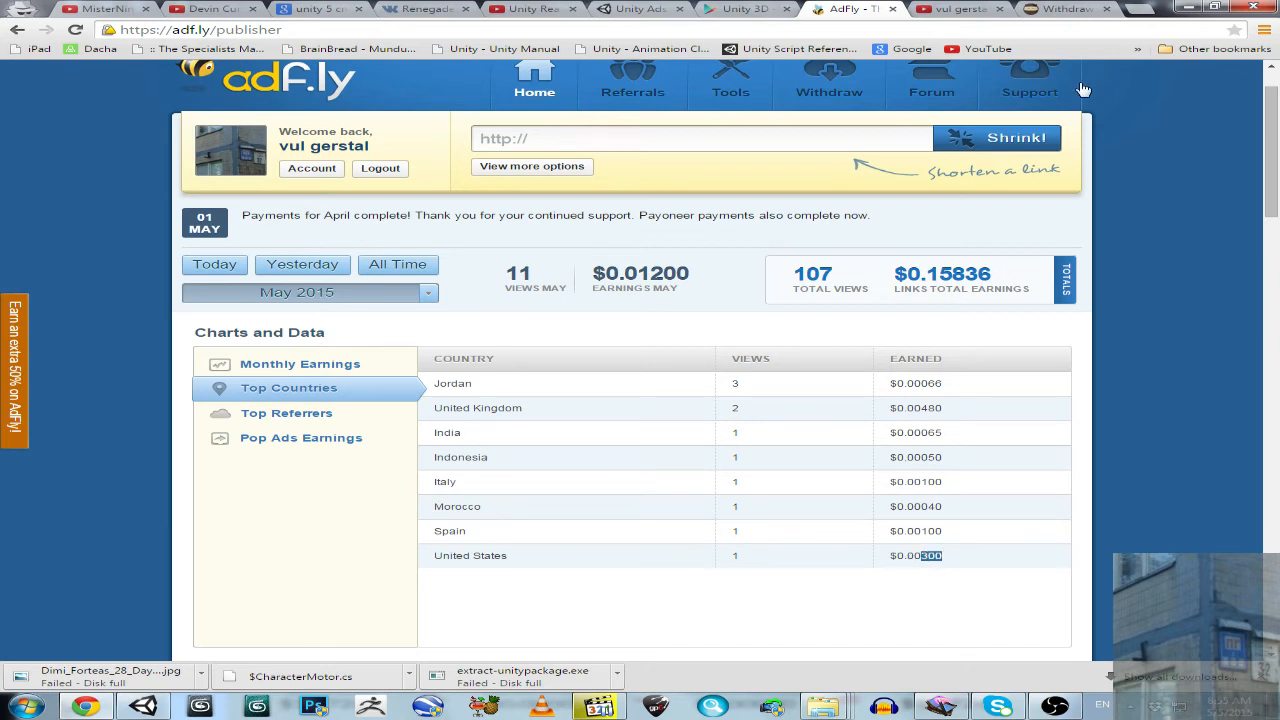
pyautogui.click(956, 8)
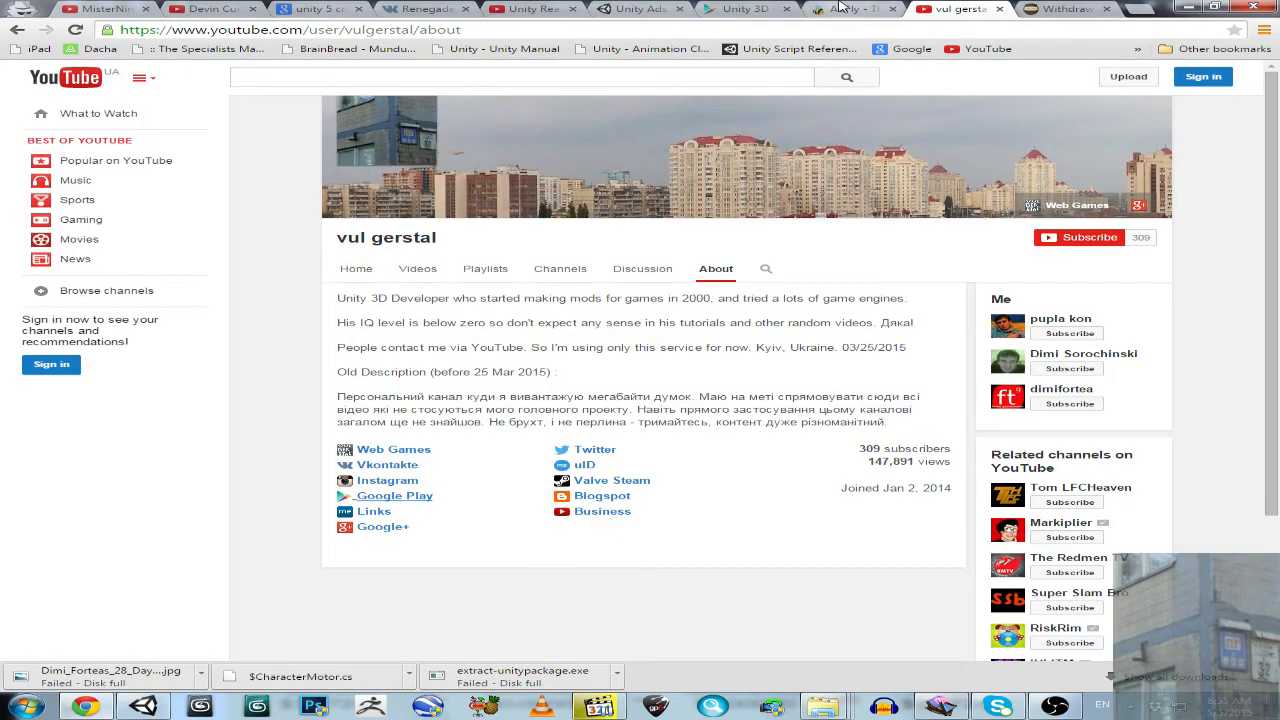
pyautogui.click(844, 8)
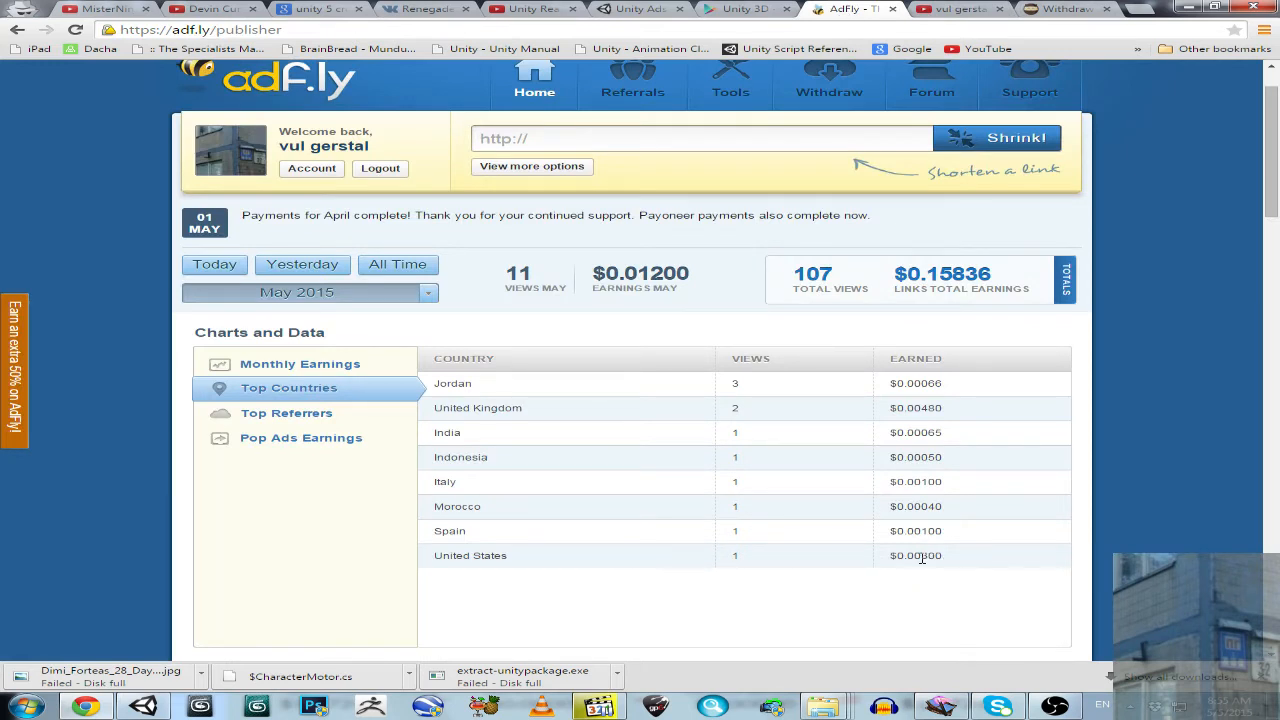
pyautogui.moveTo(918, 556)
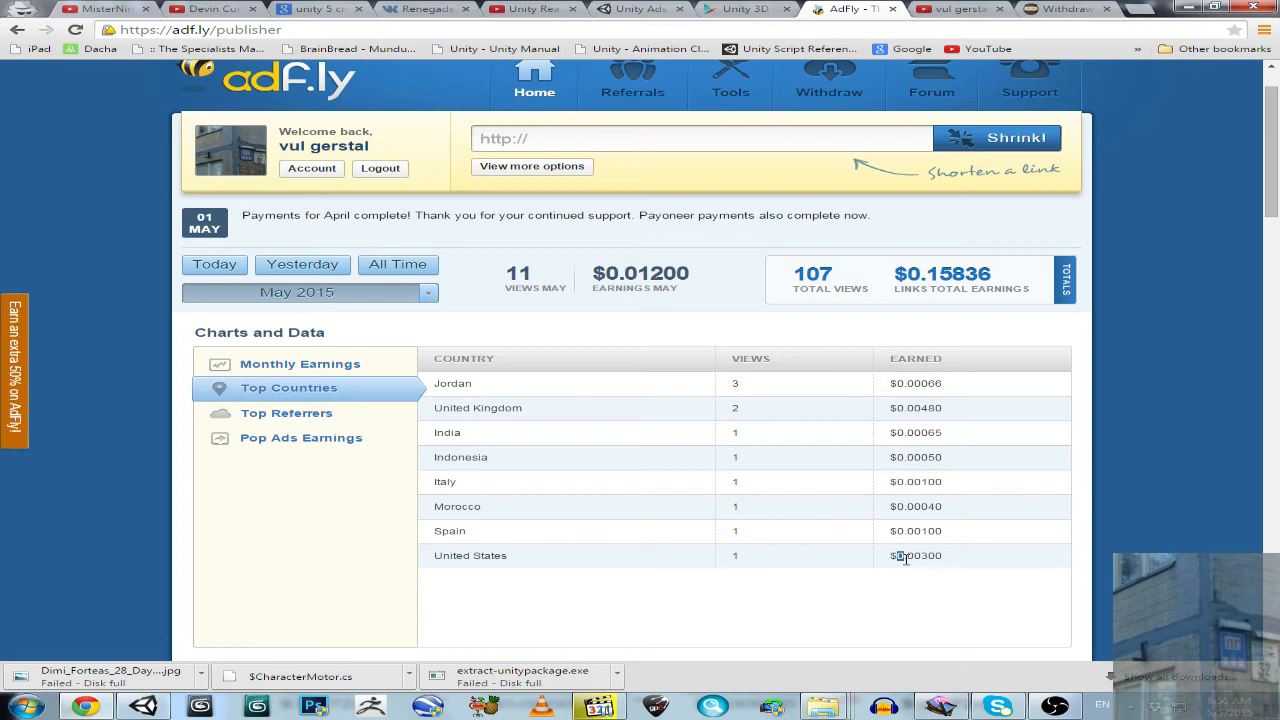
pyautogui.moveTo(904, 564)
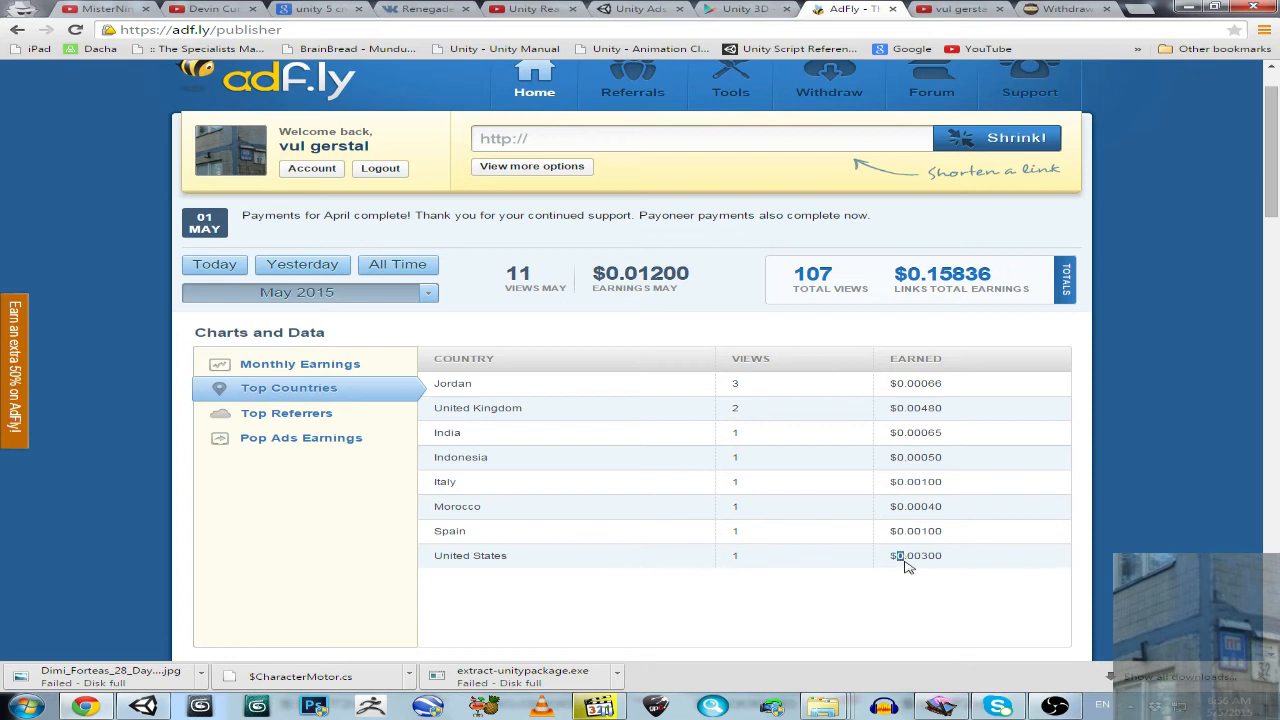
pyautogui.scroll(-3)
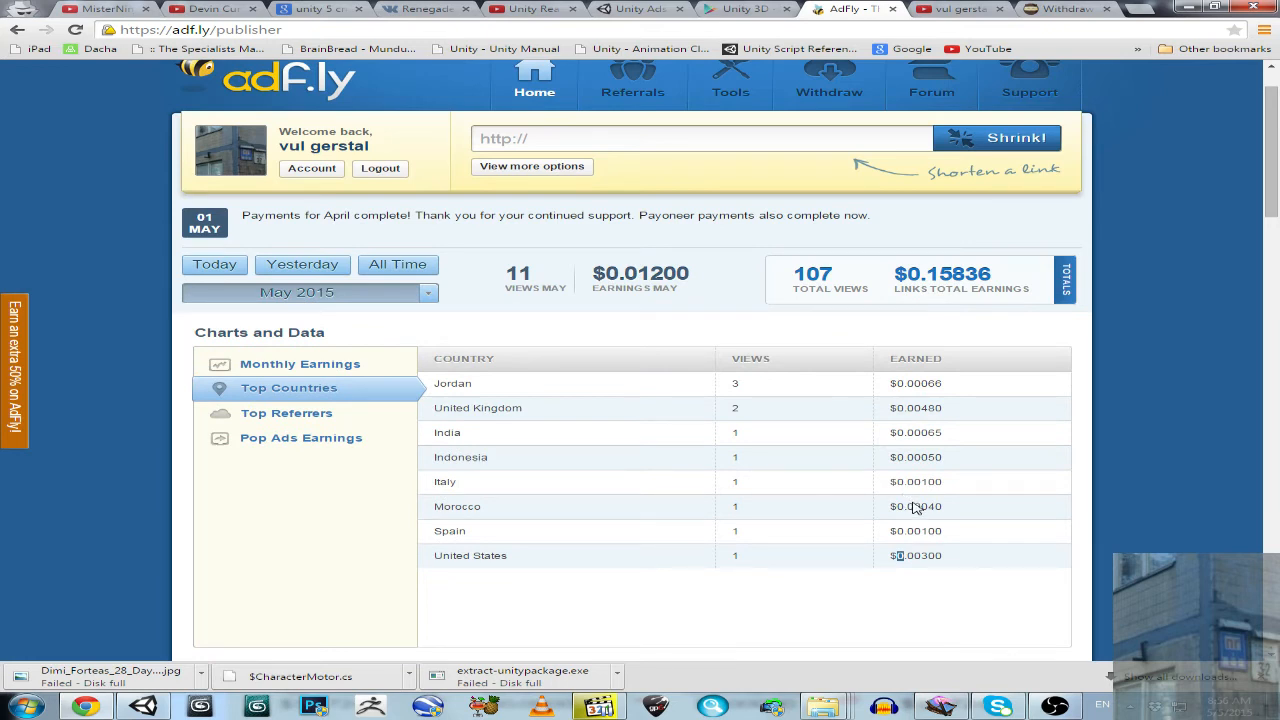
pyautogui.moveTo(928, 558)
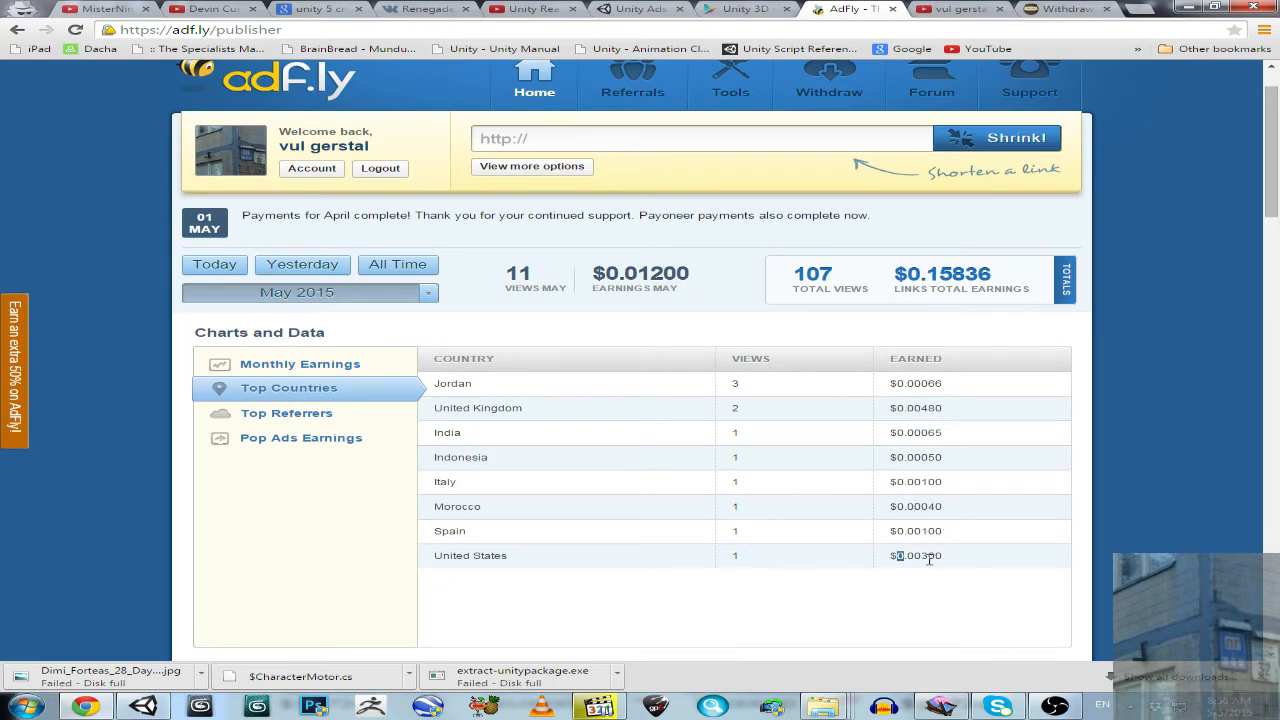
# Step: Glance at shorte.st, then scroll the adf.ly page to its Announcements with the Daily Payments notice
pyautogui.click(1064, 8)
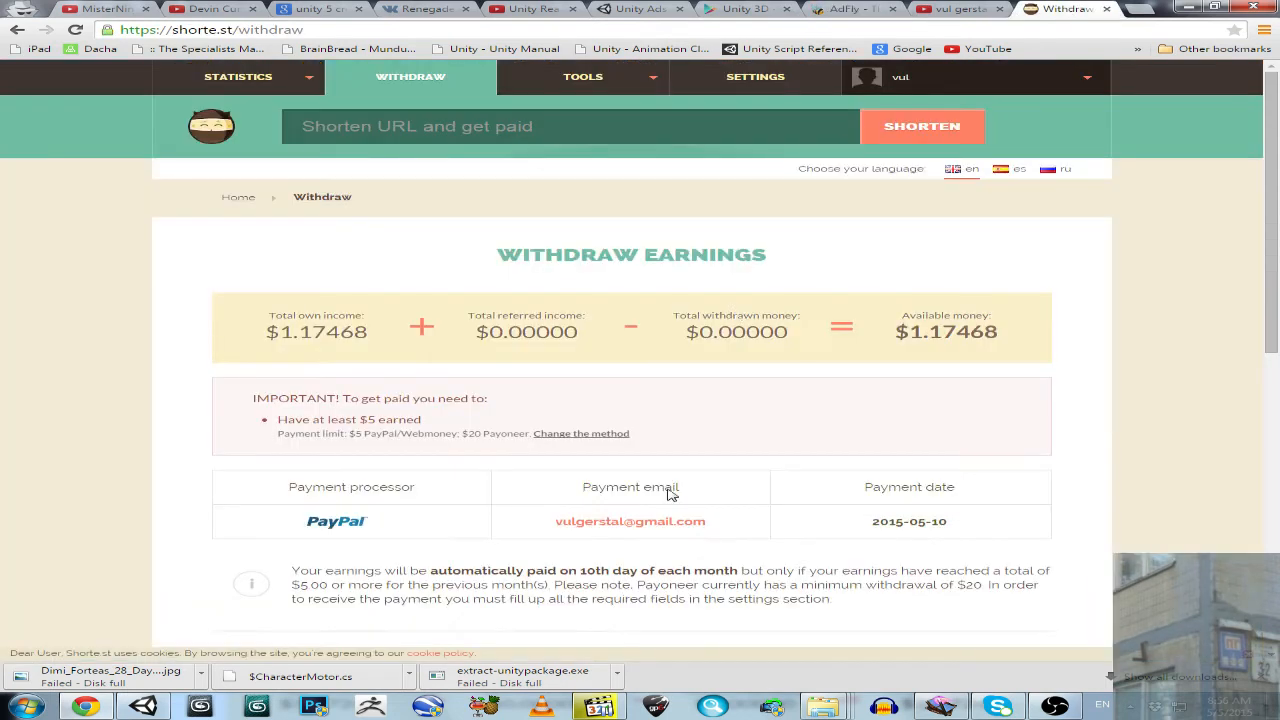
pyautogui.click(852, 8)
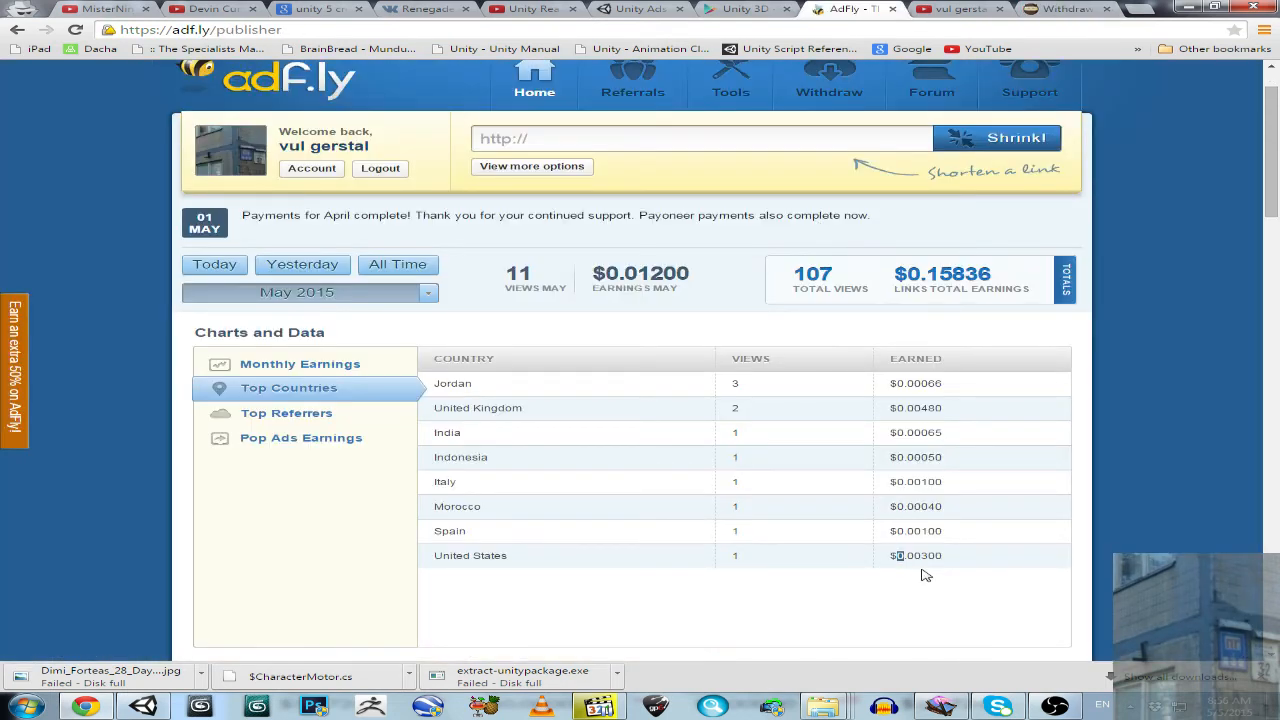
pyautogui.moveTo(916, 576)
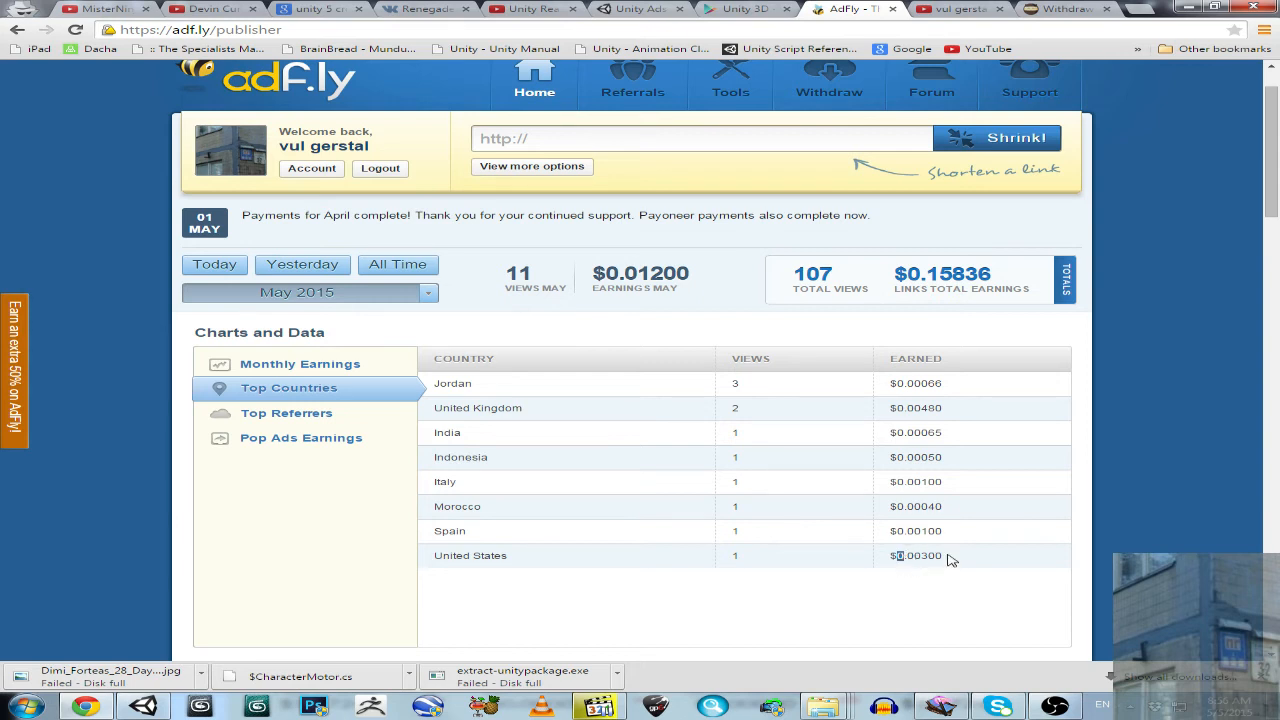
pyautogui.moveTo(948, 570)
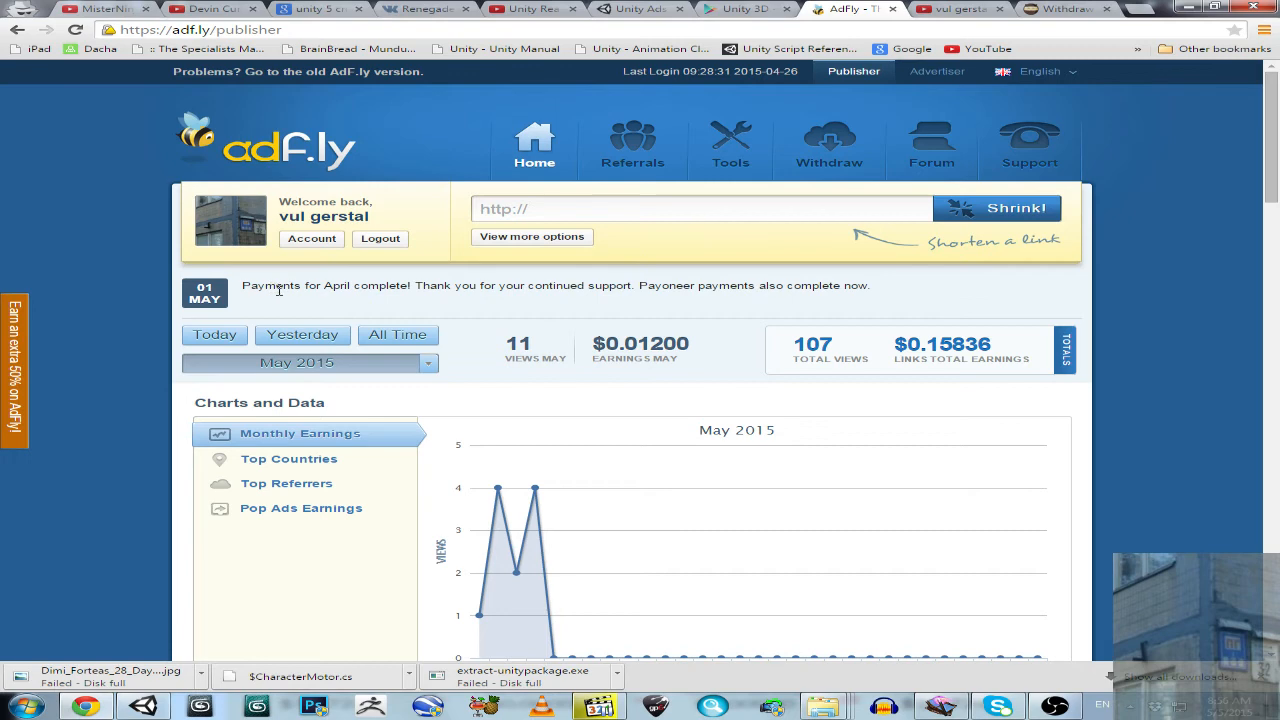
pyautogui.scroll(-3)
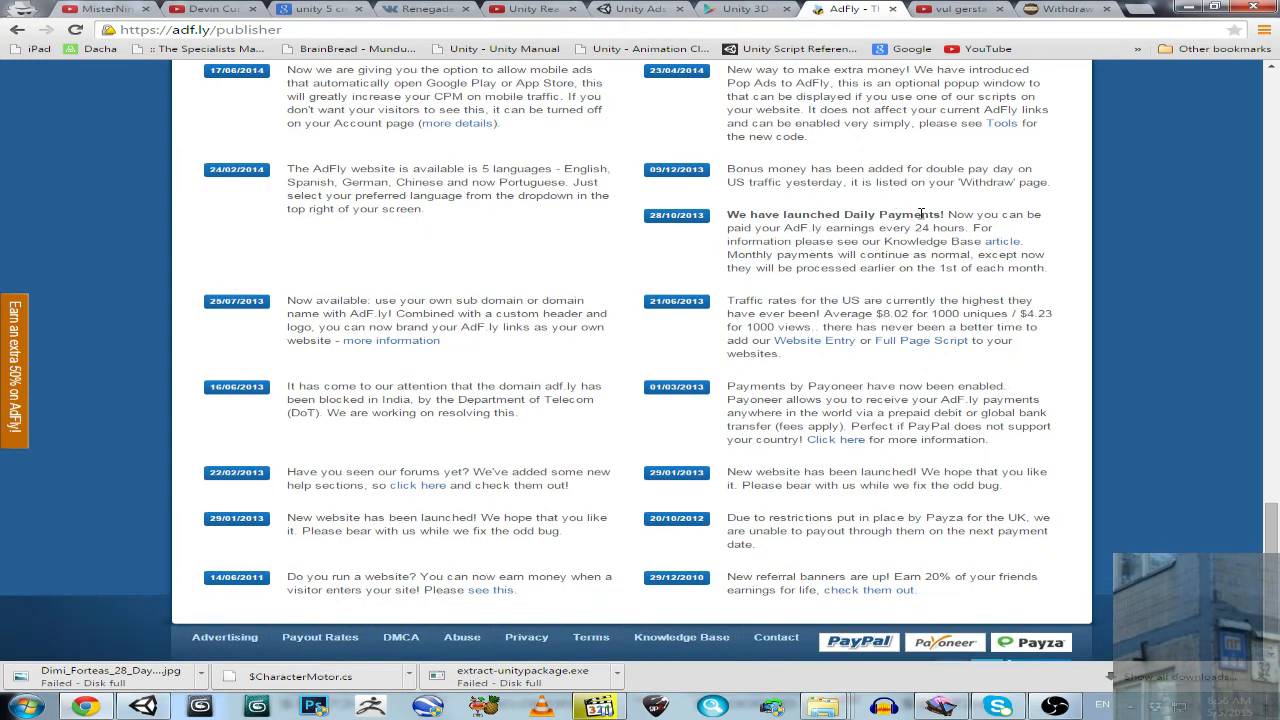
pyautogui.moveTo(904, 458)
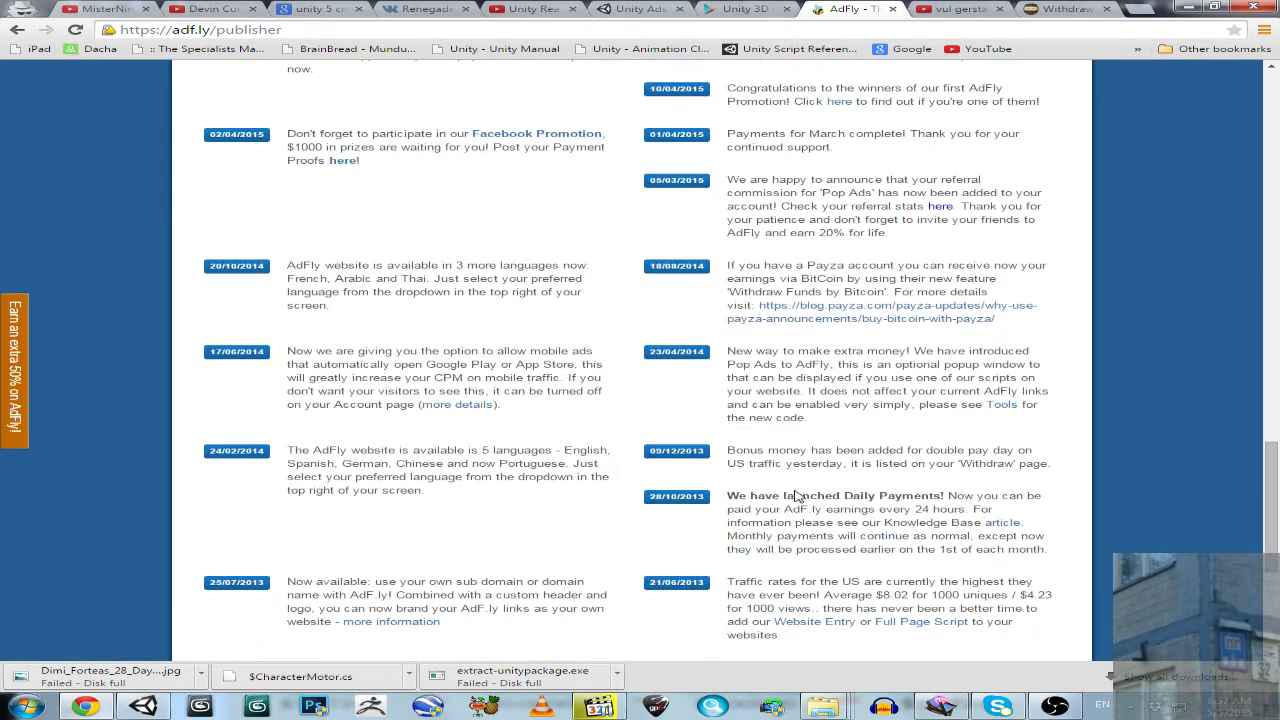
# Step: Bring up shorte.st's Withdraw page showing $1.17468 available with PayPal as processor
pyautogui.click(1064, 8)
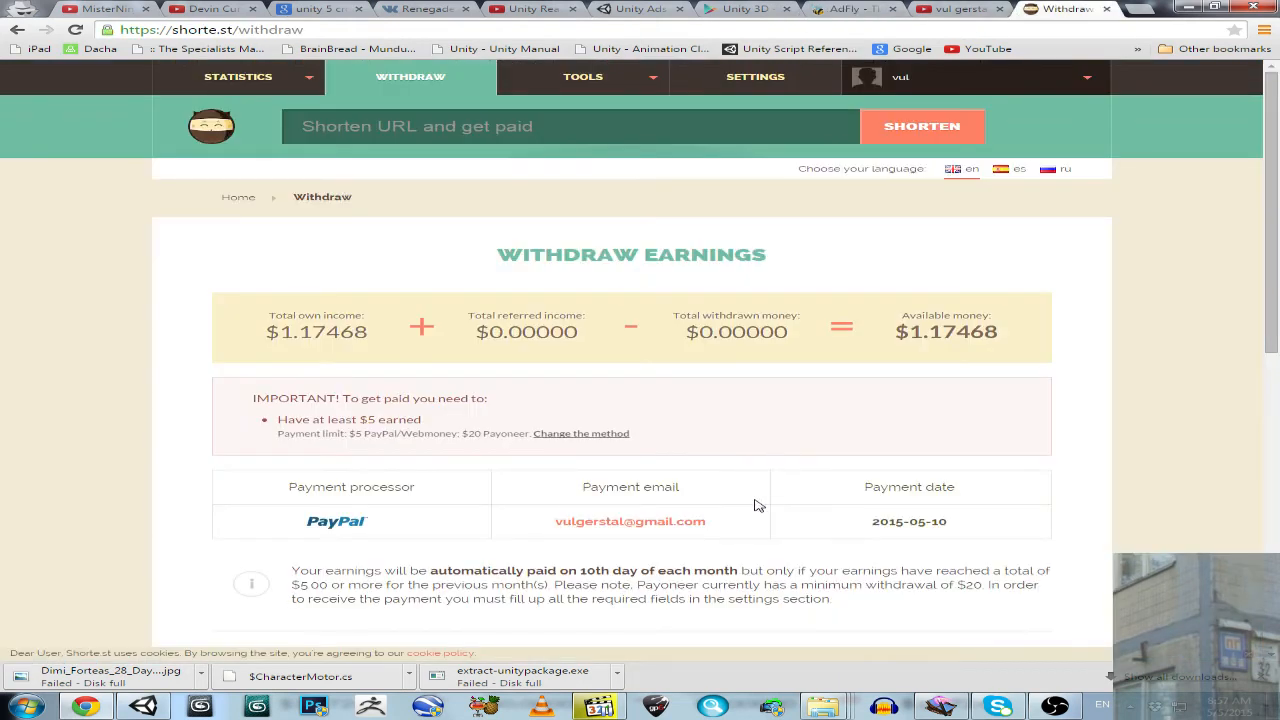
pyautogui.moveTo(512, 456)
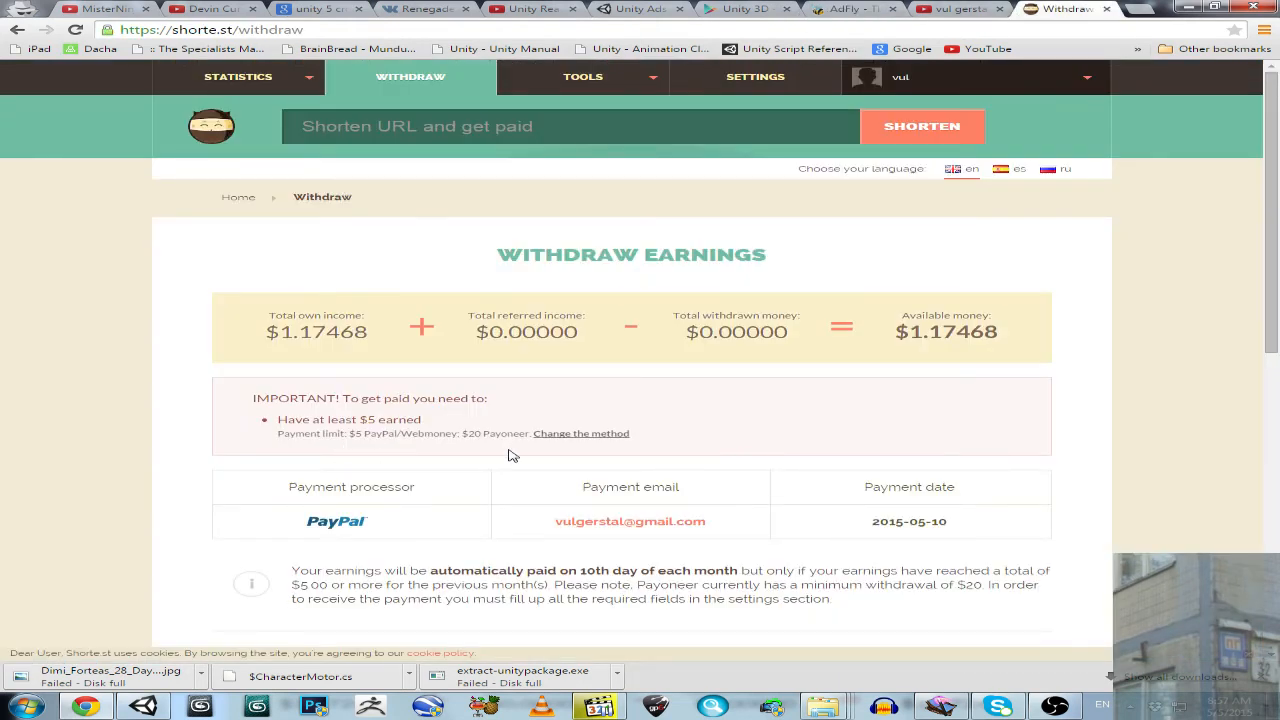
pyautogui.scroll(-3)
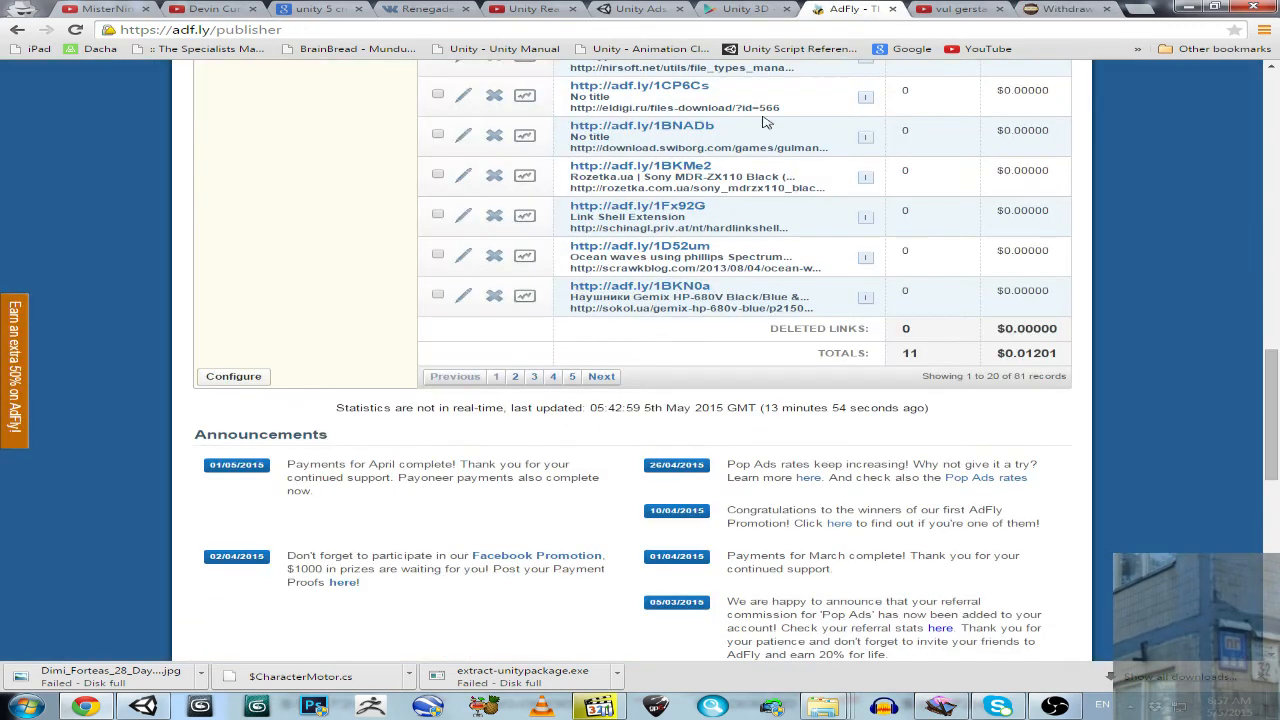
pyautogui.moveTo(778, 384)
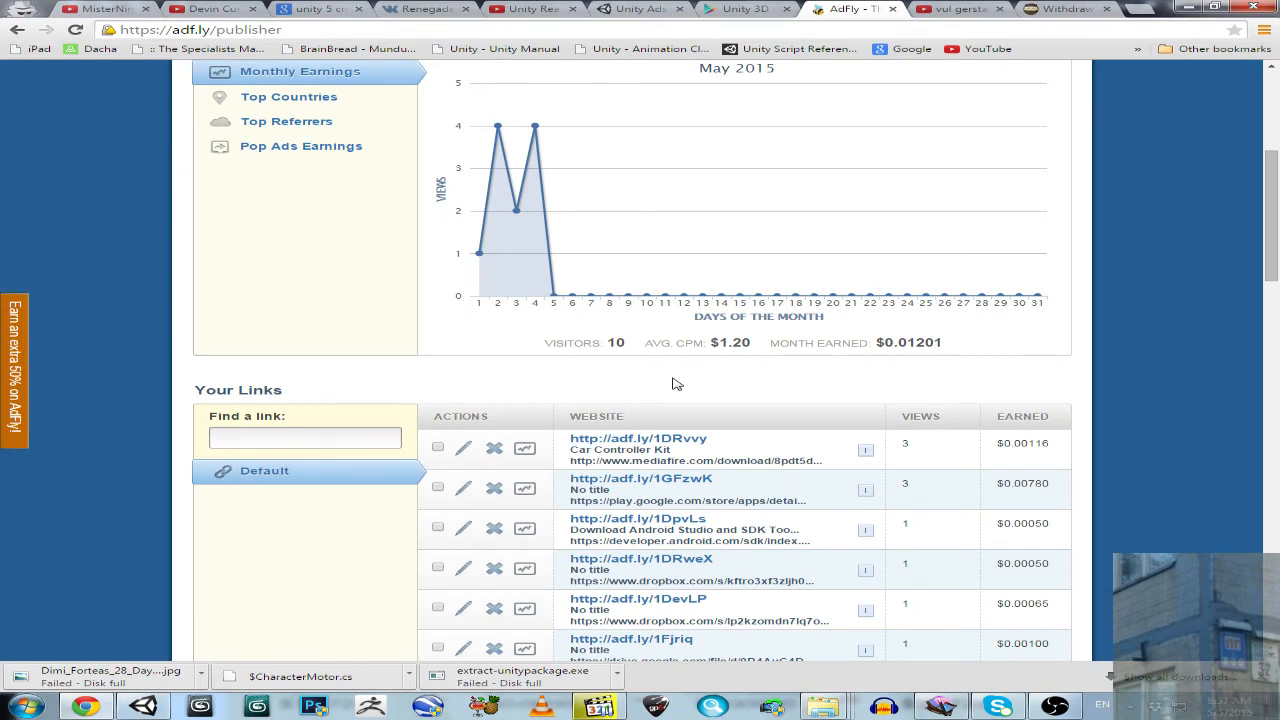
# Step: Skim the adf.ly publisher announcements, then return to the shorte.st Withdraw page
pyautogui.scroll(-3)
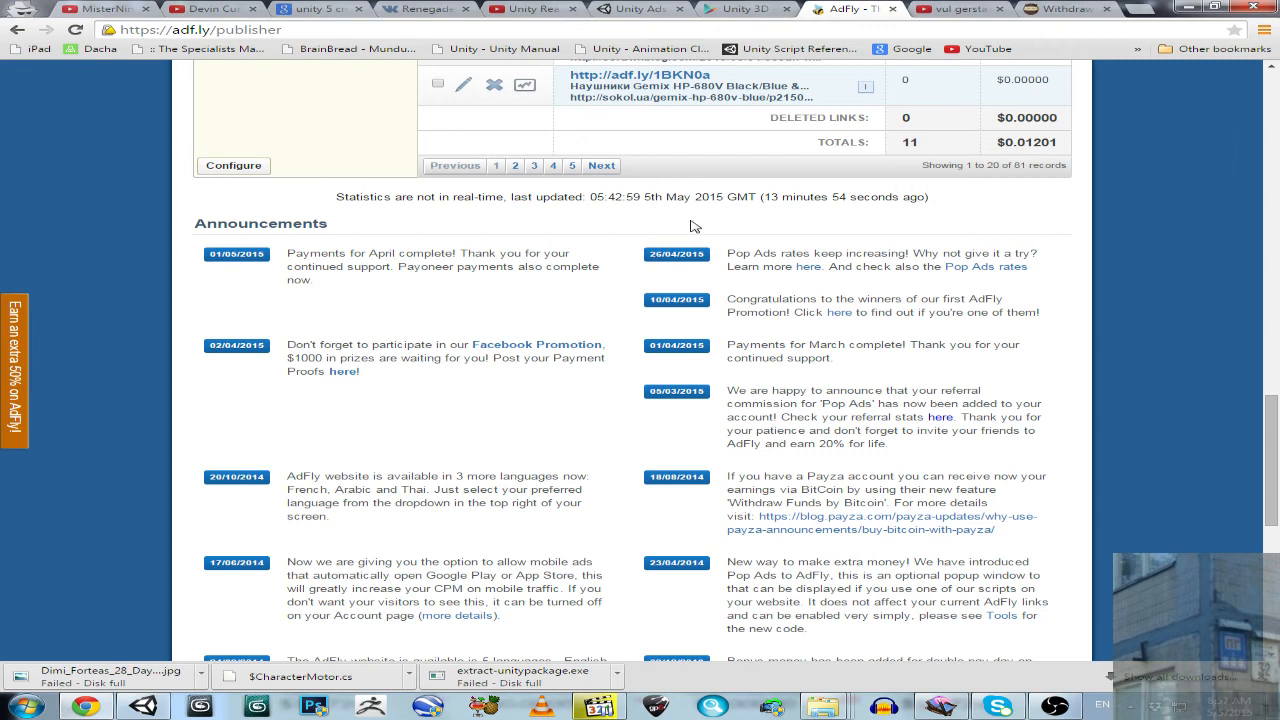
pyautogui.moveTo(340, 200)
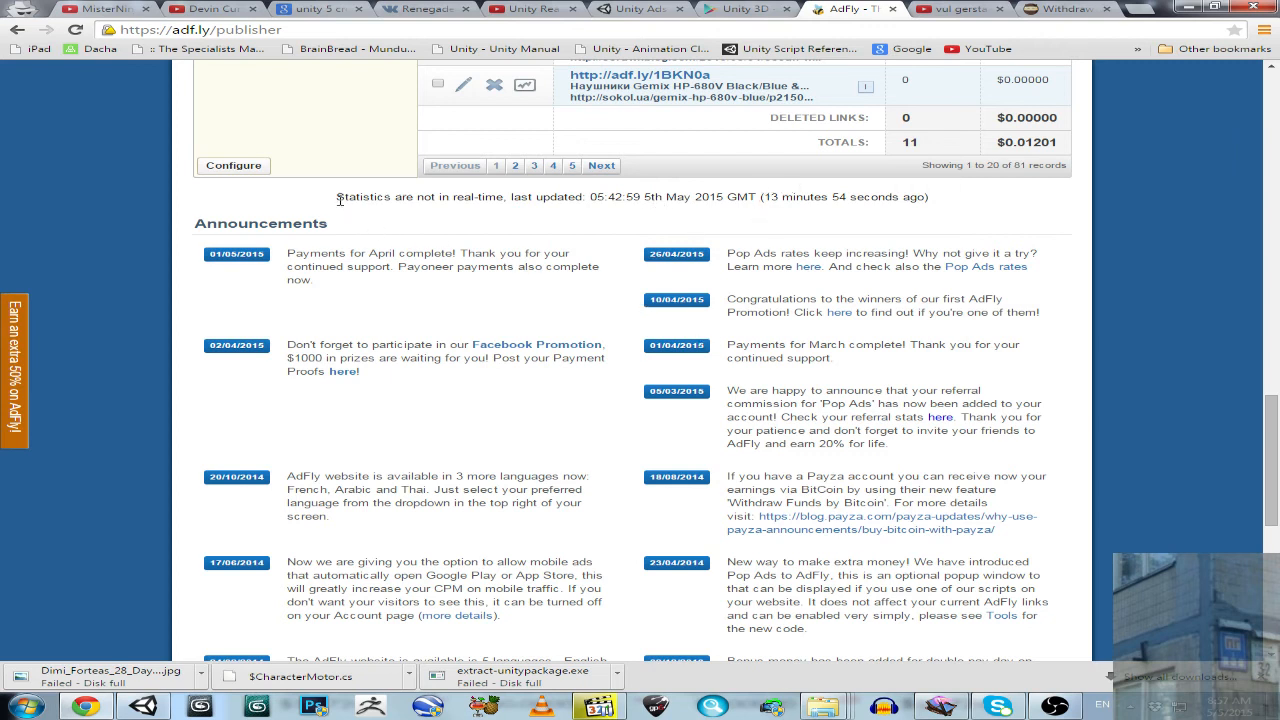
pyautogui.moveTo(552, 198)
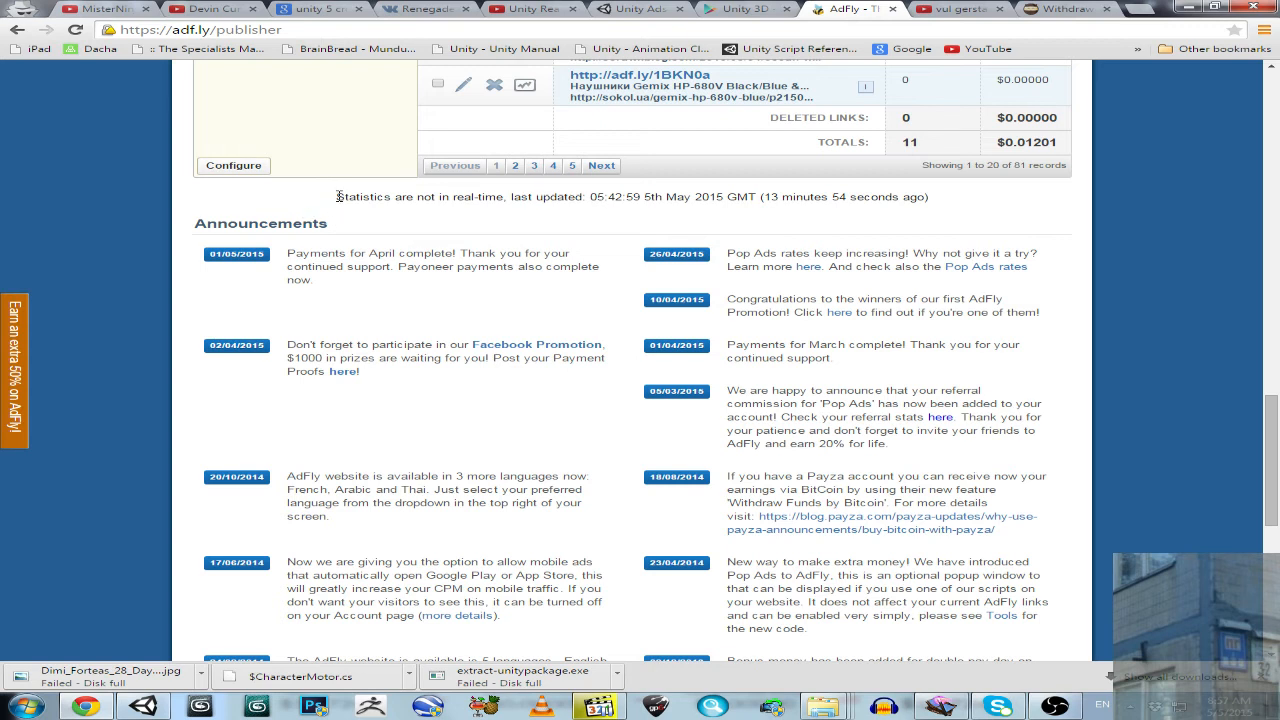
pyautogui.moveTo(1136, 392)
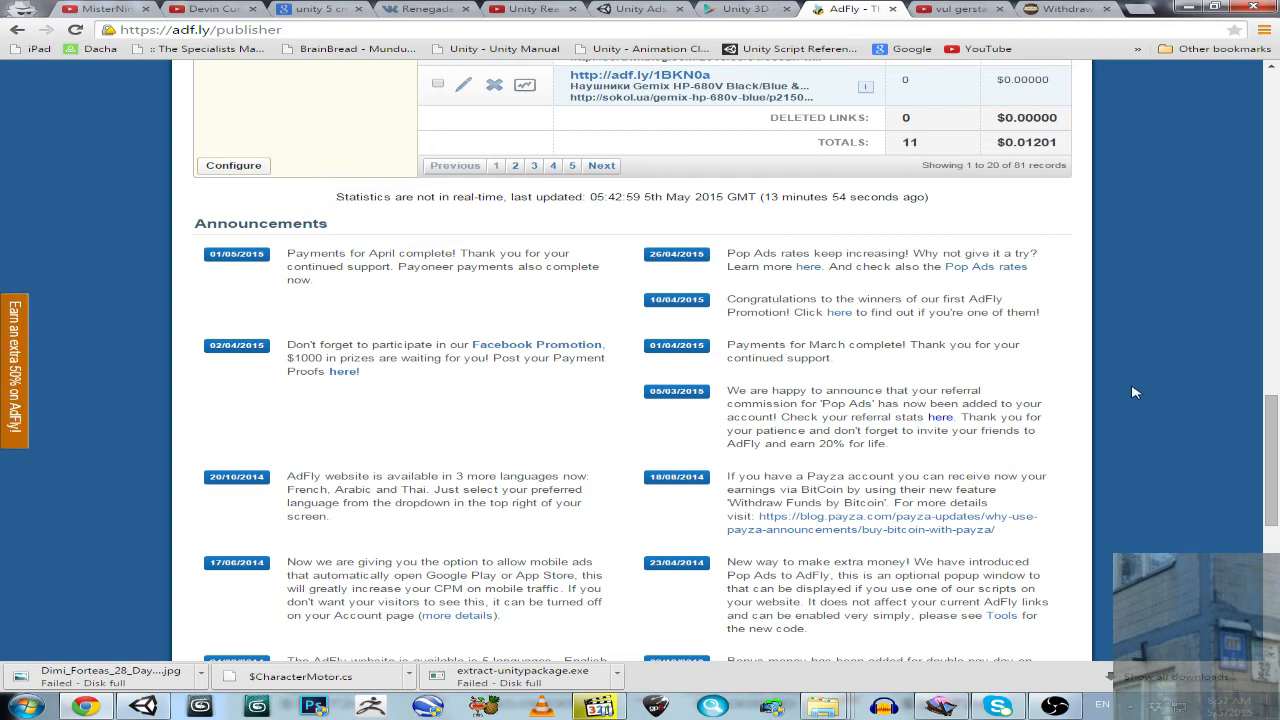
pyautogui.scroll(3)
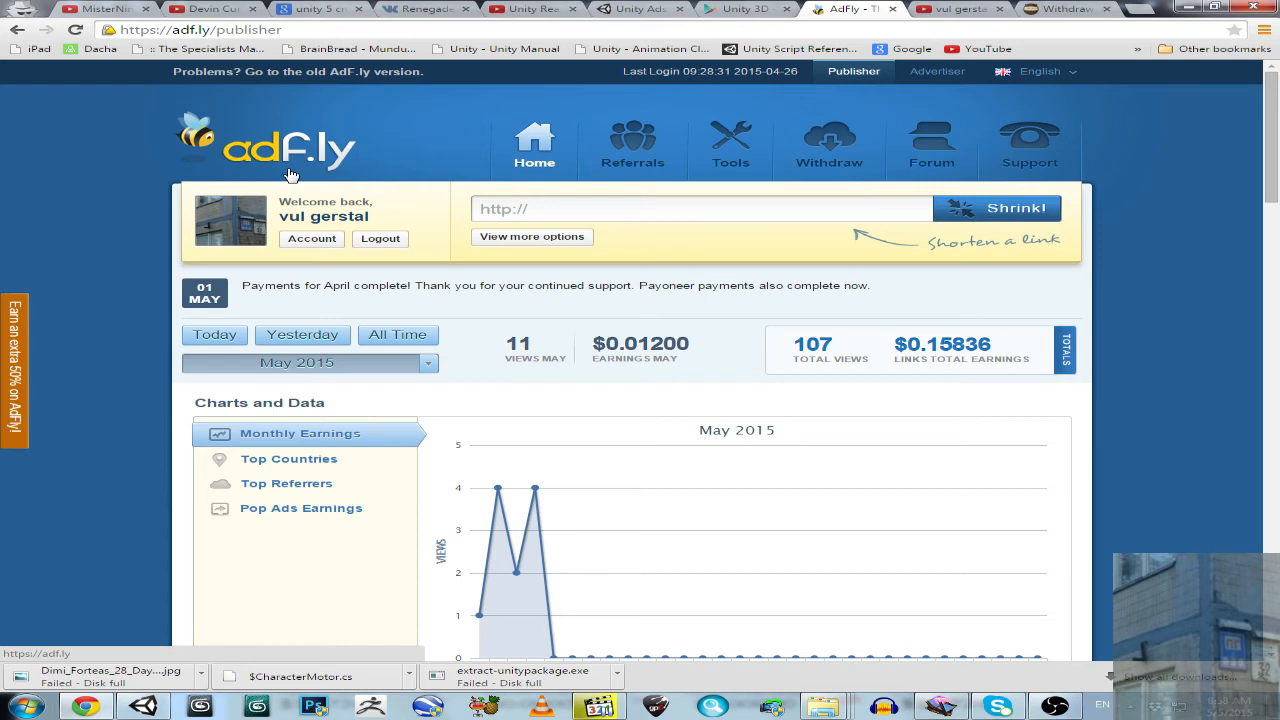
pyautogui.click(1064, 8)
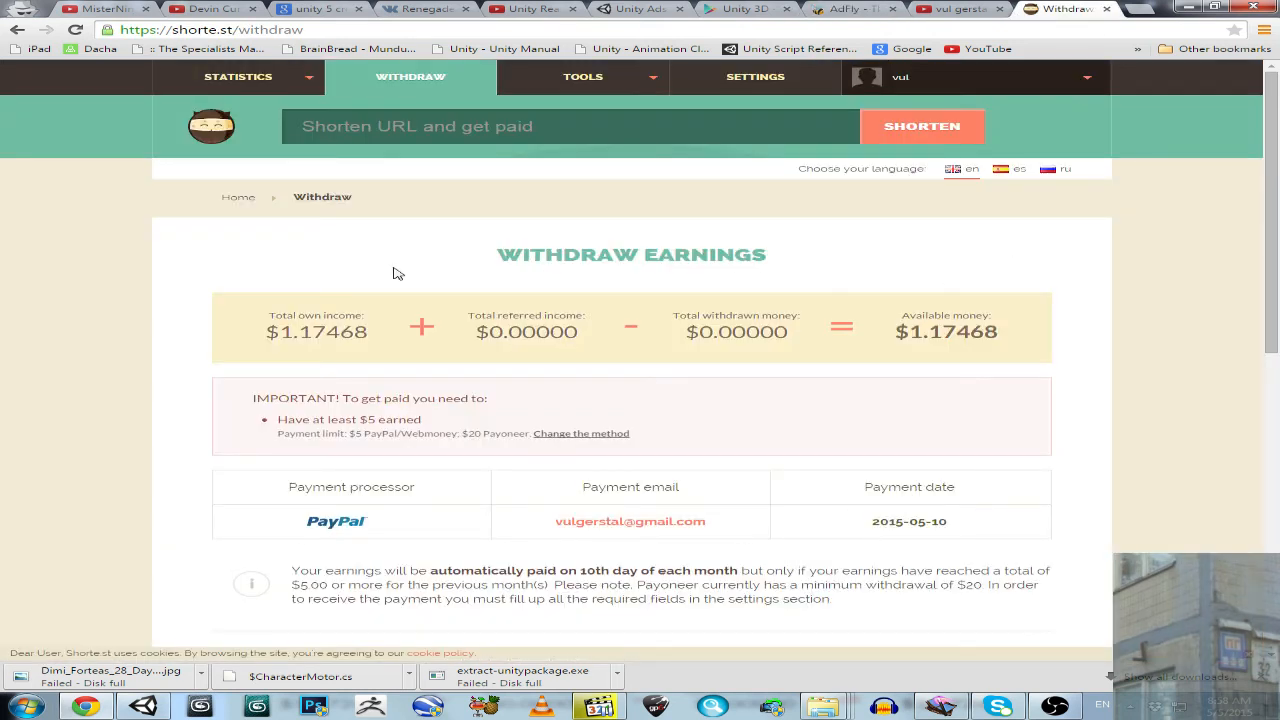
pyautogui.click(844, 8)
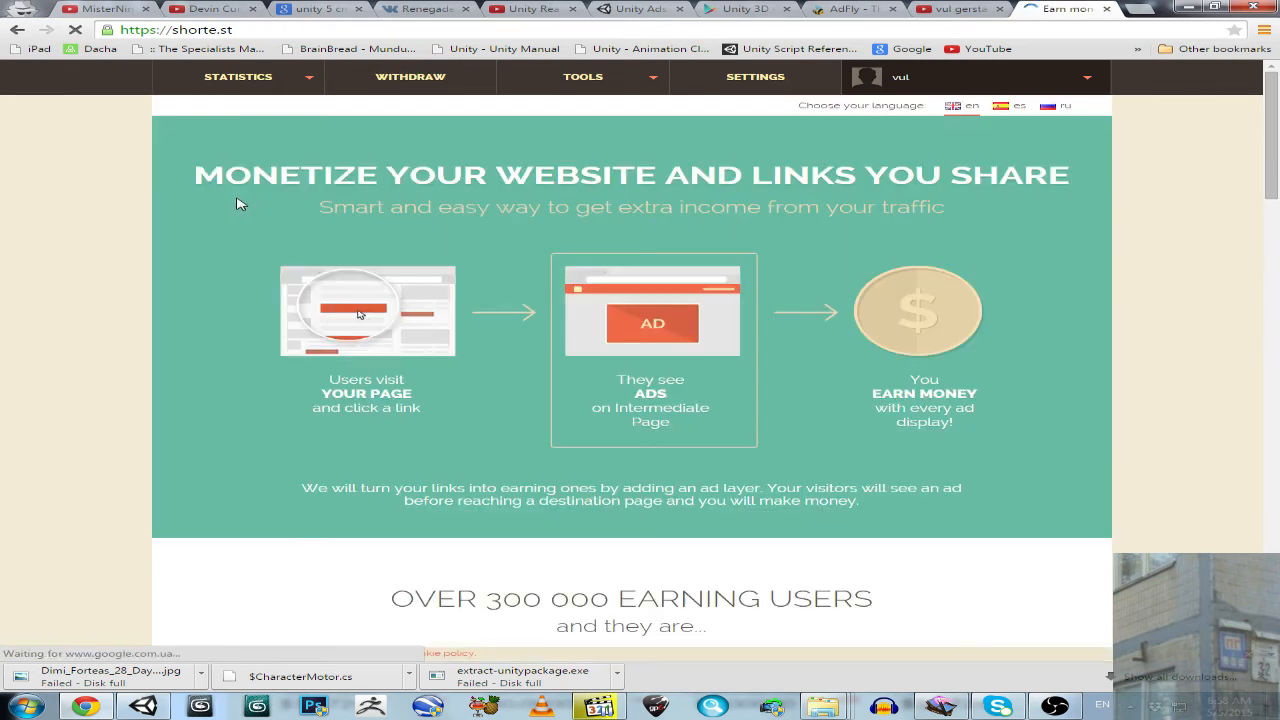
pyautogui.click(410, 76)
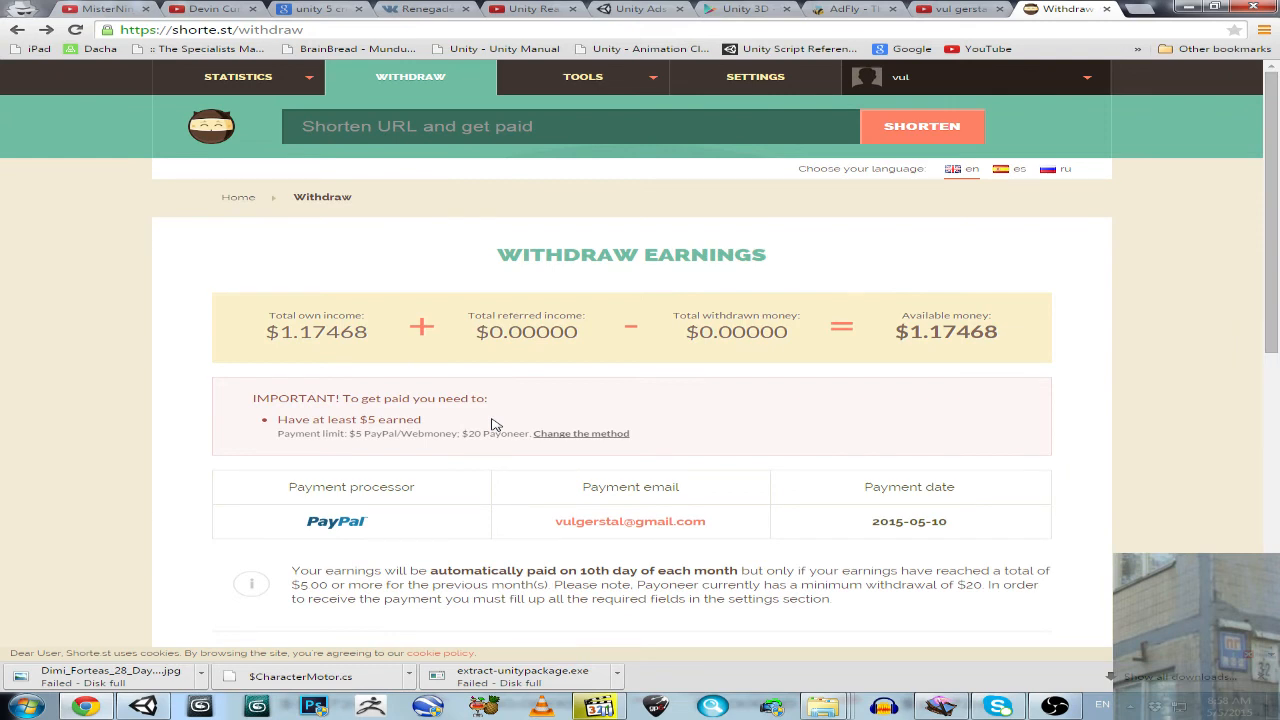
pyautogui.moveTo(912, 256)
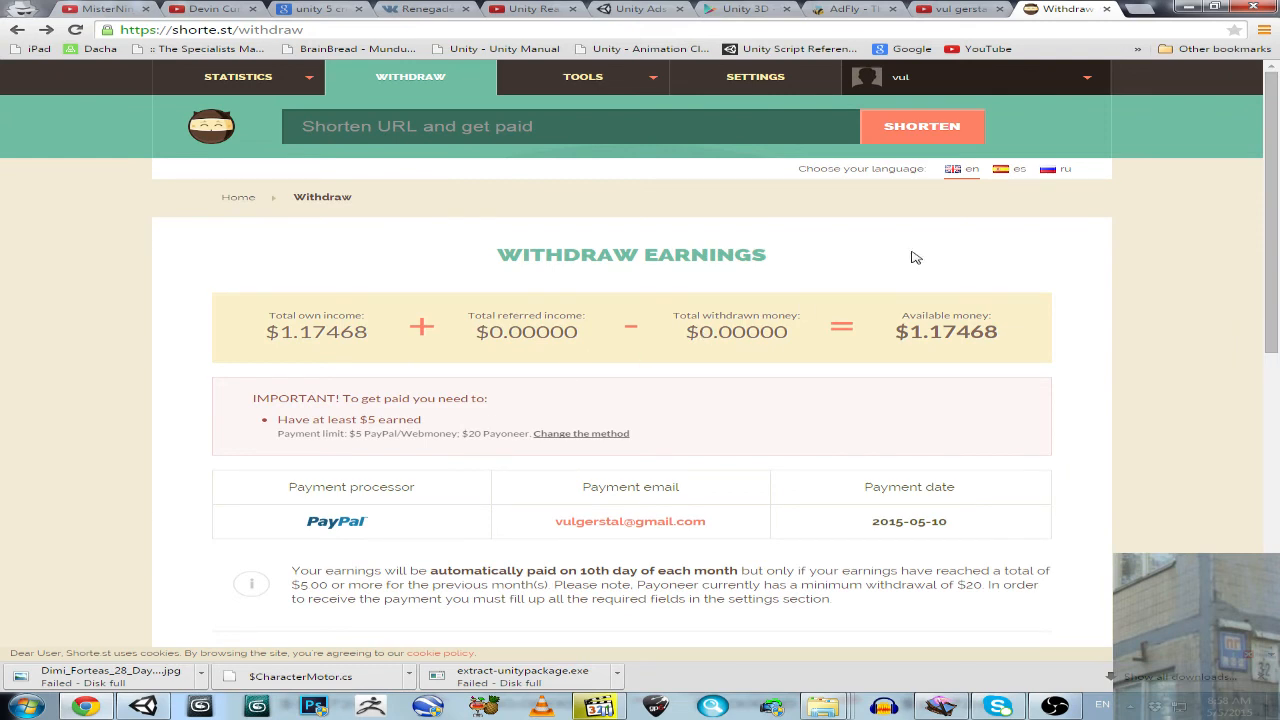
pyautogui.moveTo(238, 198)
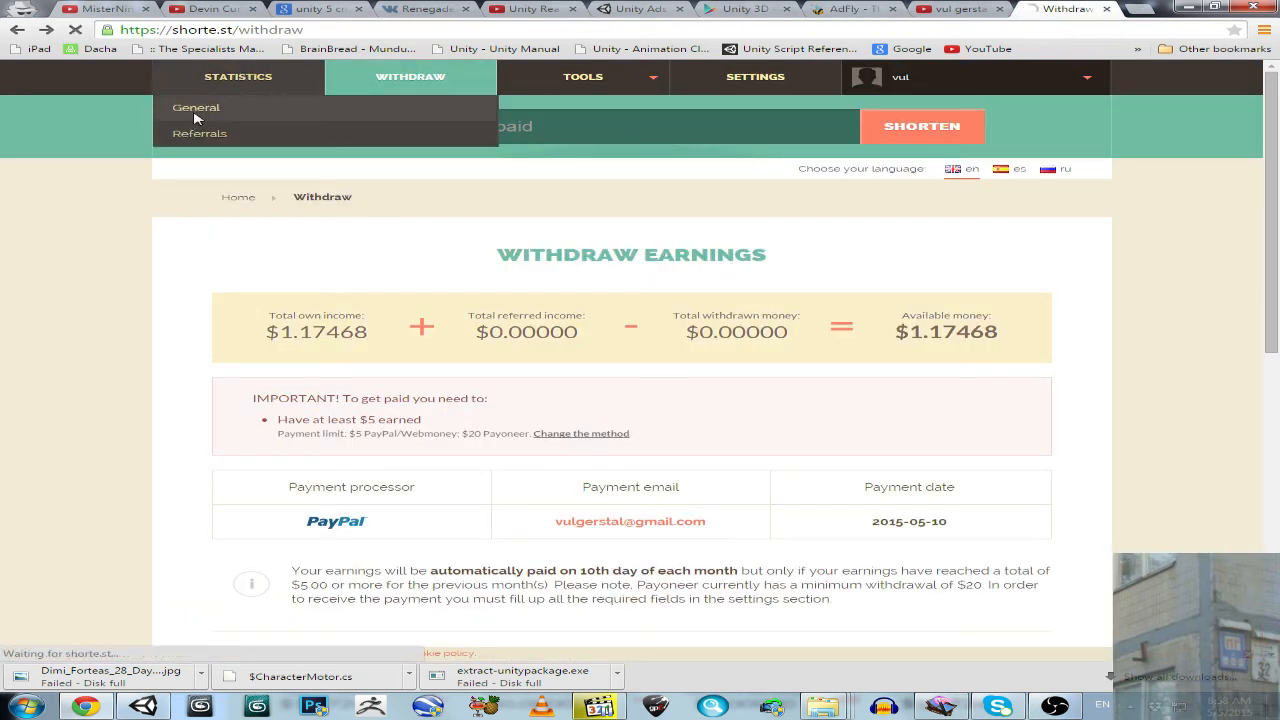
pyautogui.click(238, 76)
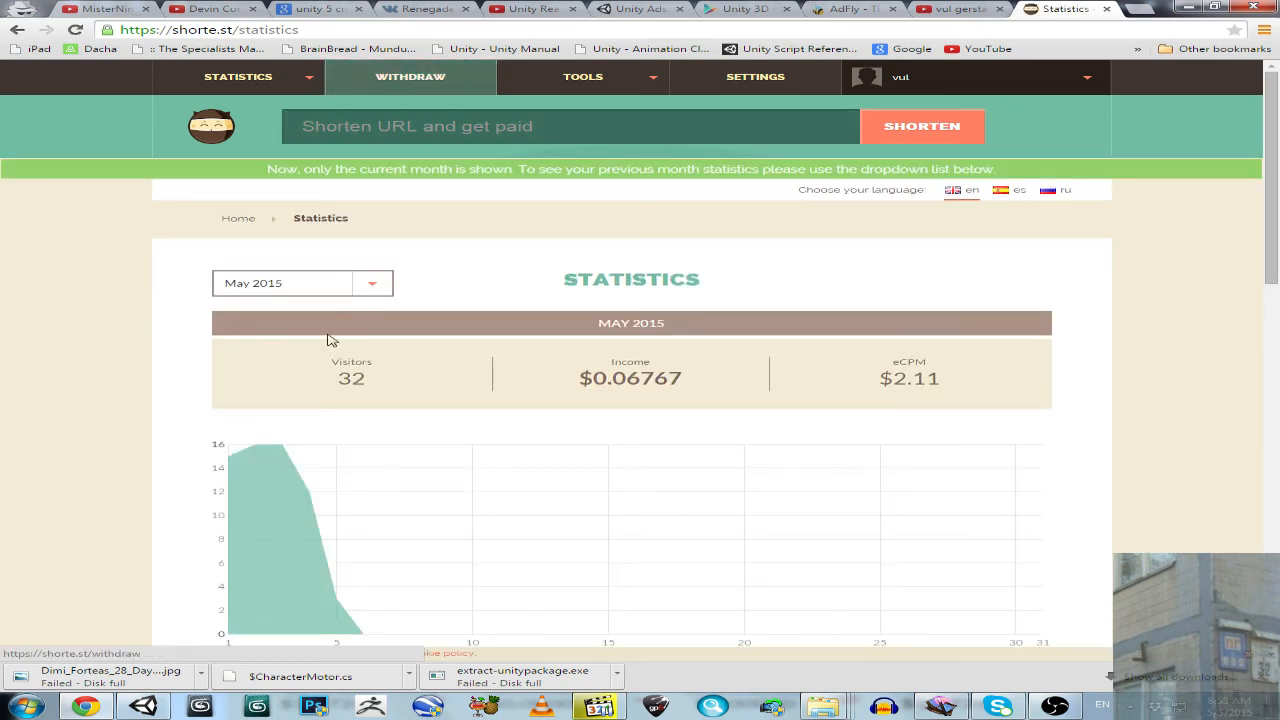
pyautogui.click(302, 282)
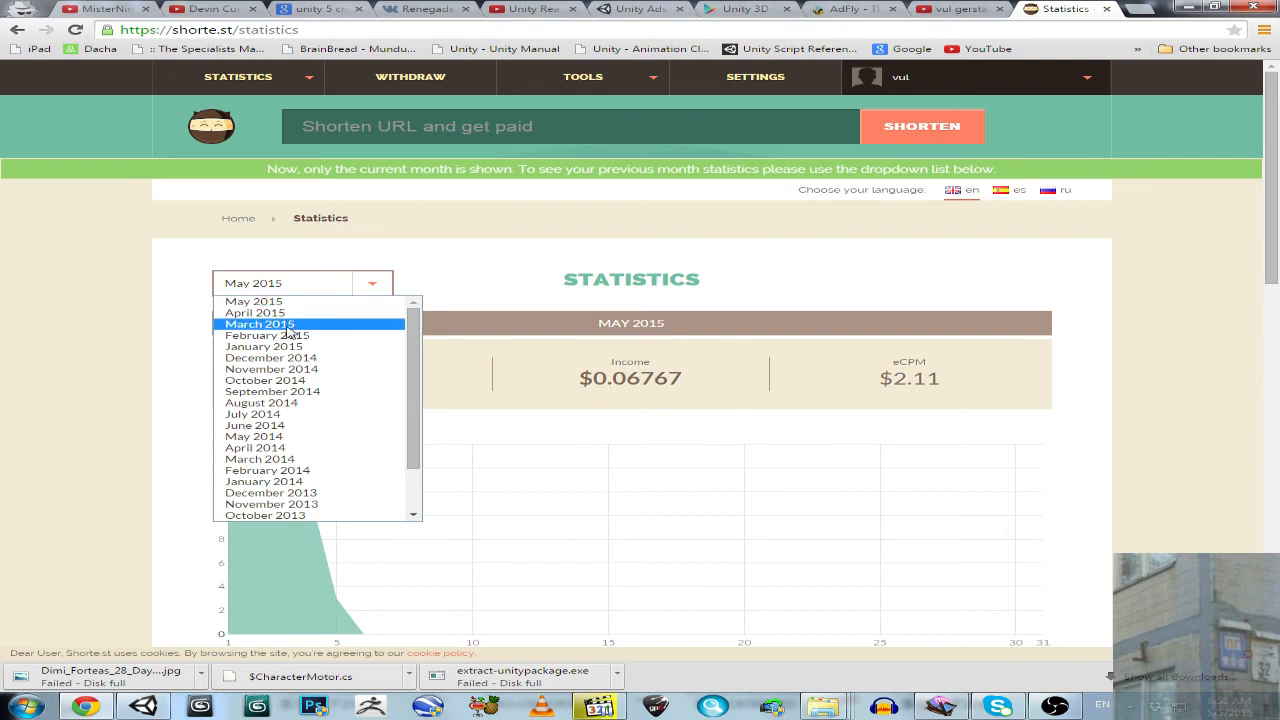
pyautogui.click(260, 324)
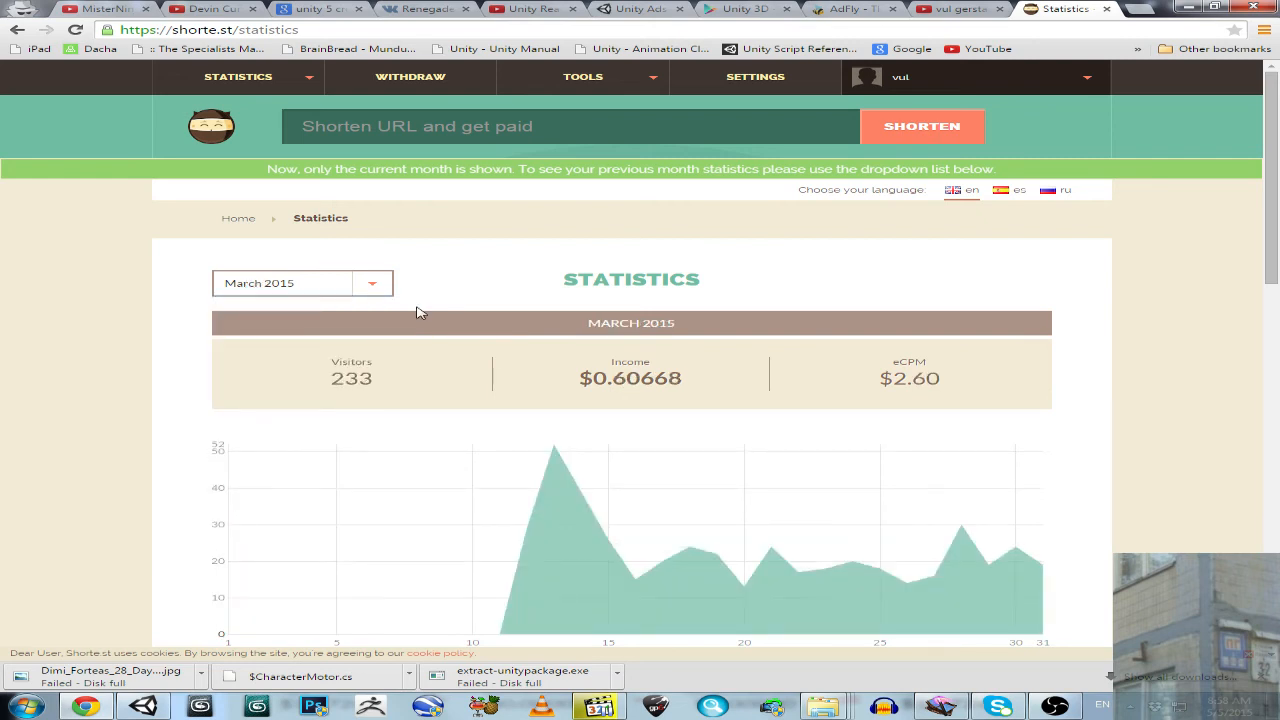
pyautogui.moveTo(616, 388)
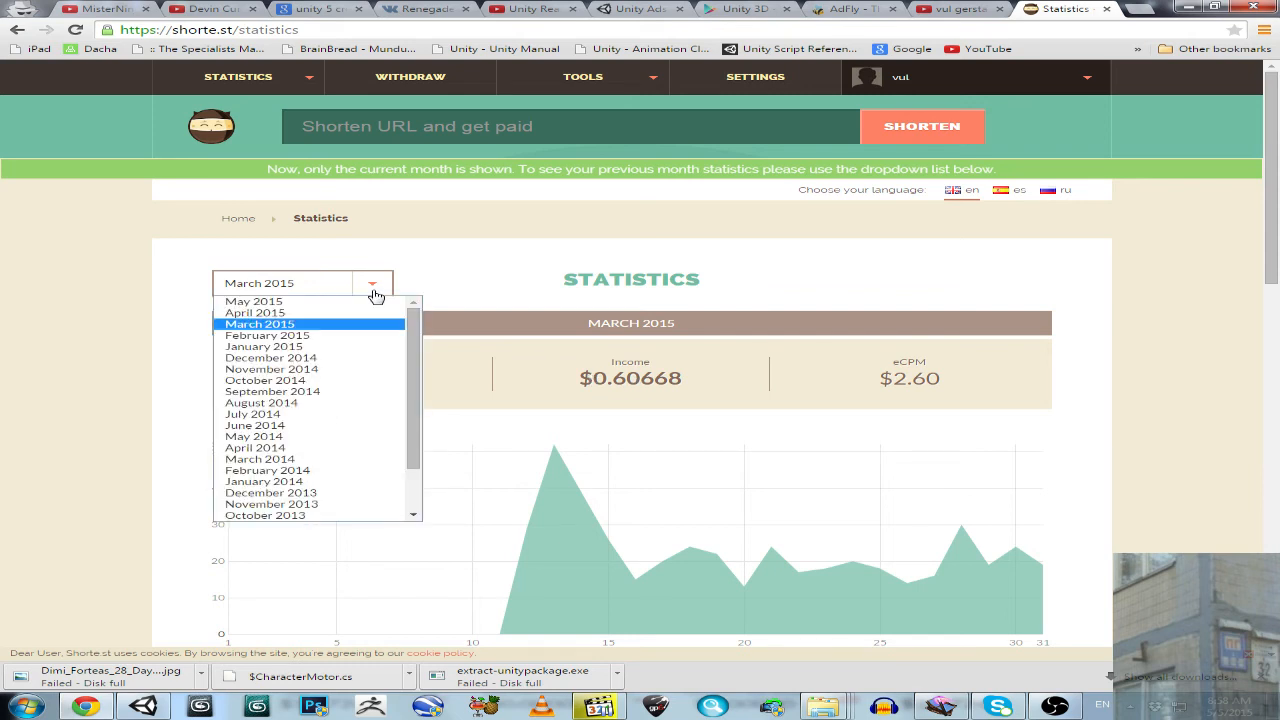
pyautogui.click(254, 312)
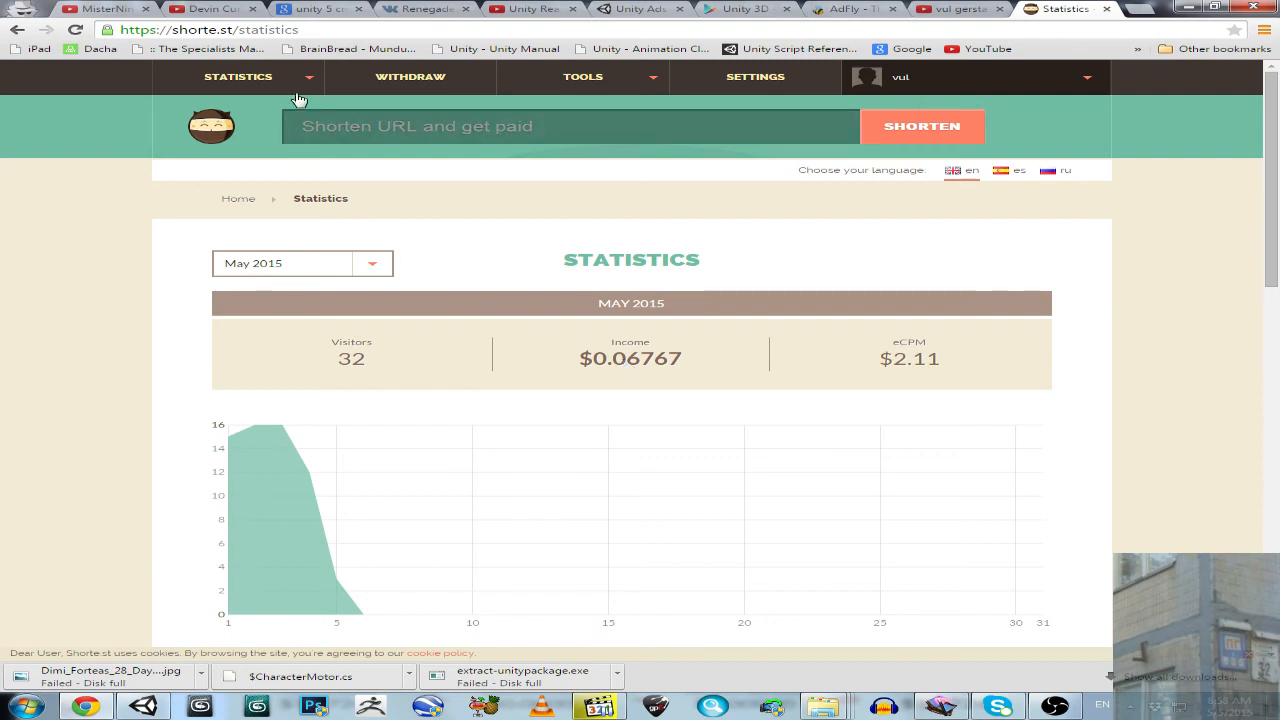
pyautogui.click(410, 76)
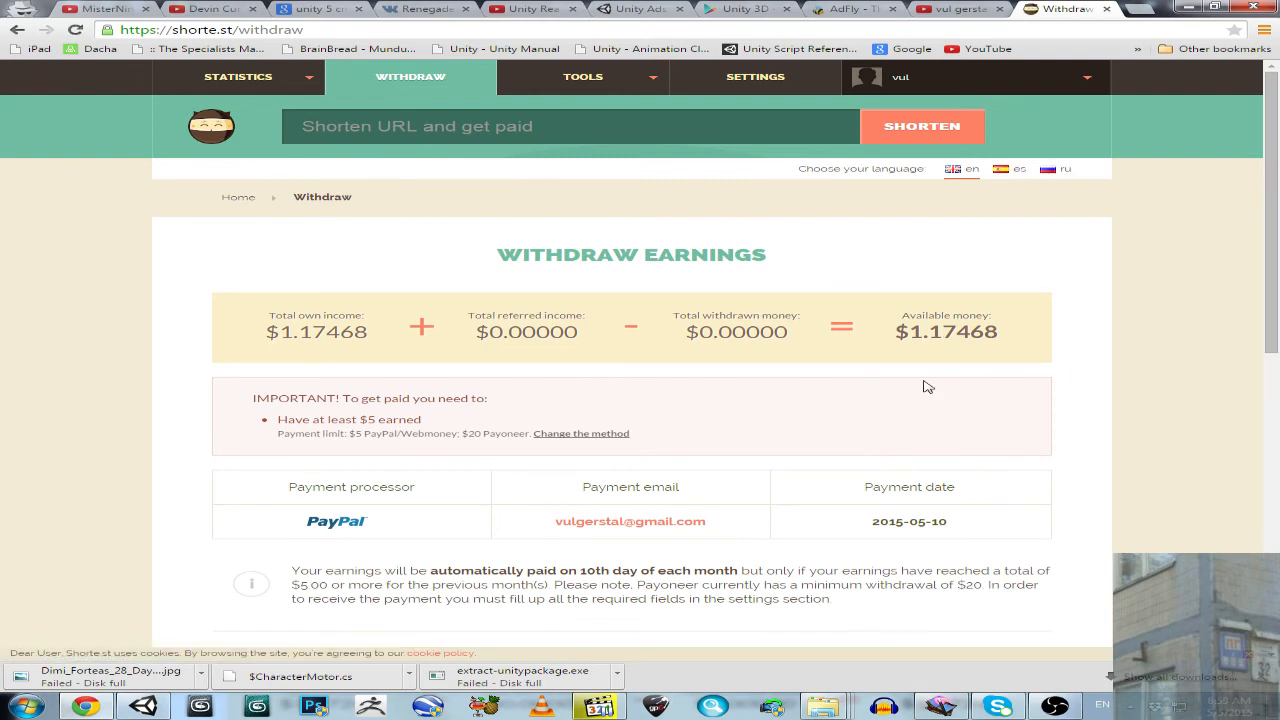
pyautogui.moveTo(640, 452)
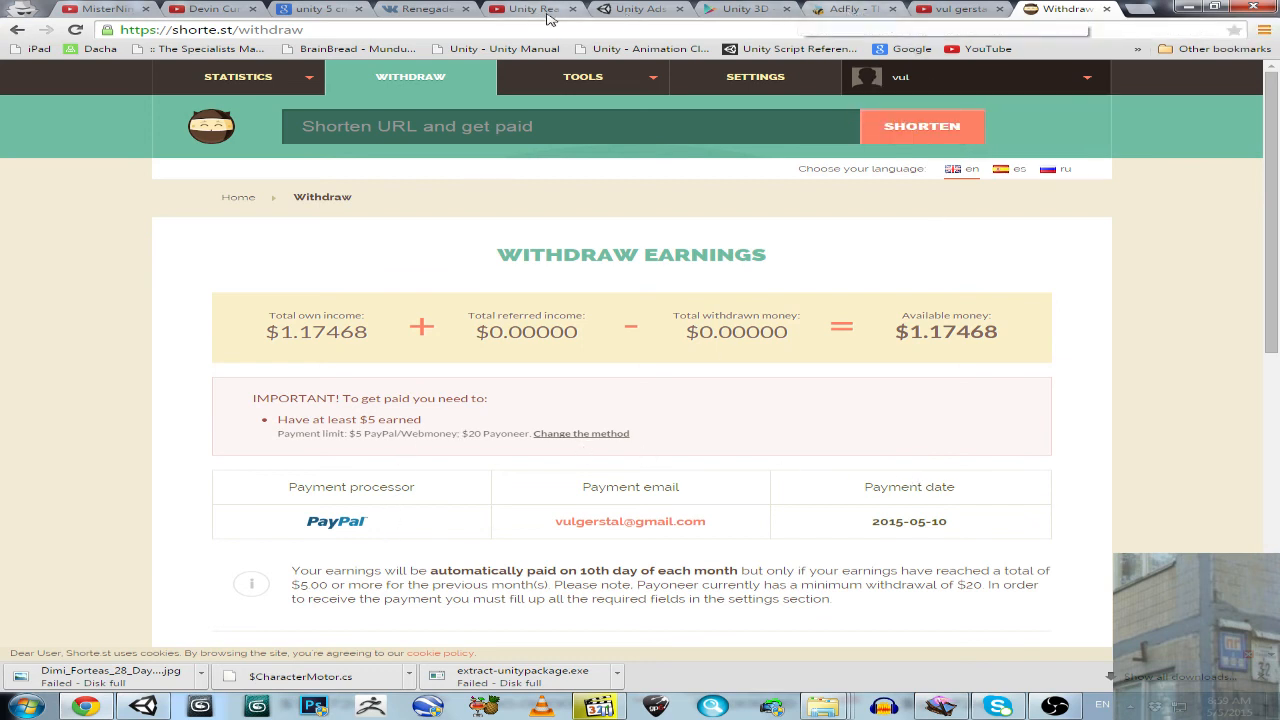
# Step: View the Park(y)our game overview with $0.00 earned, then the account's developer info
pyautogui.click(638, 8)
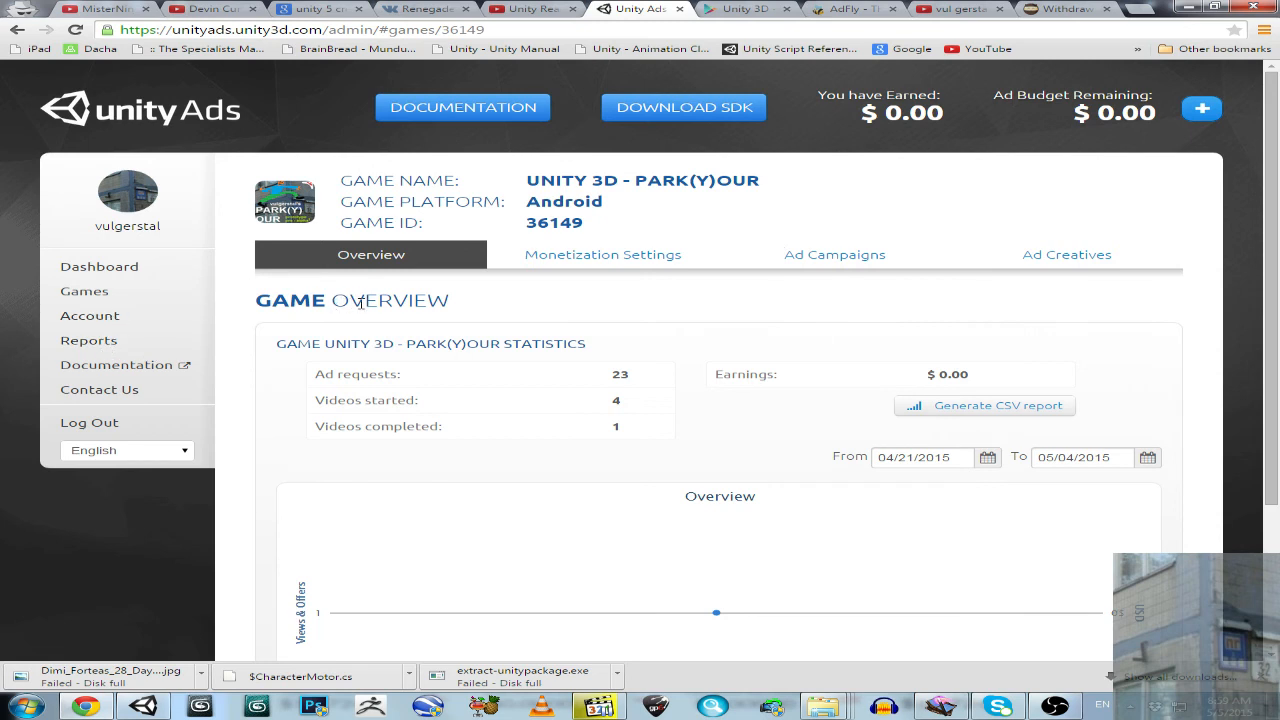
pyautogui.moveTo(602, 254)
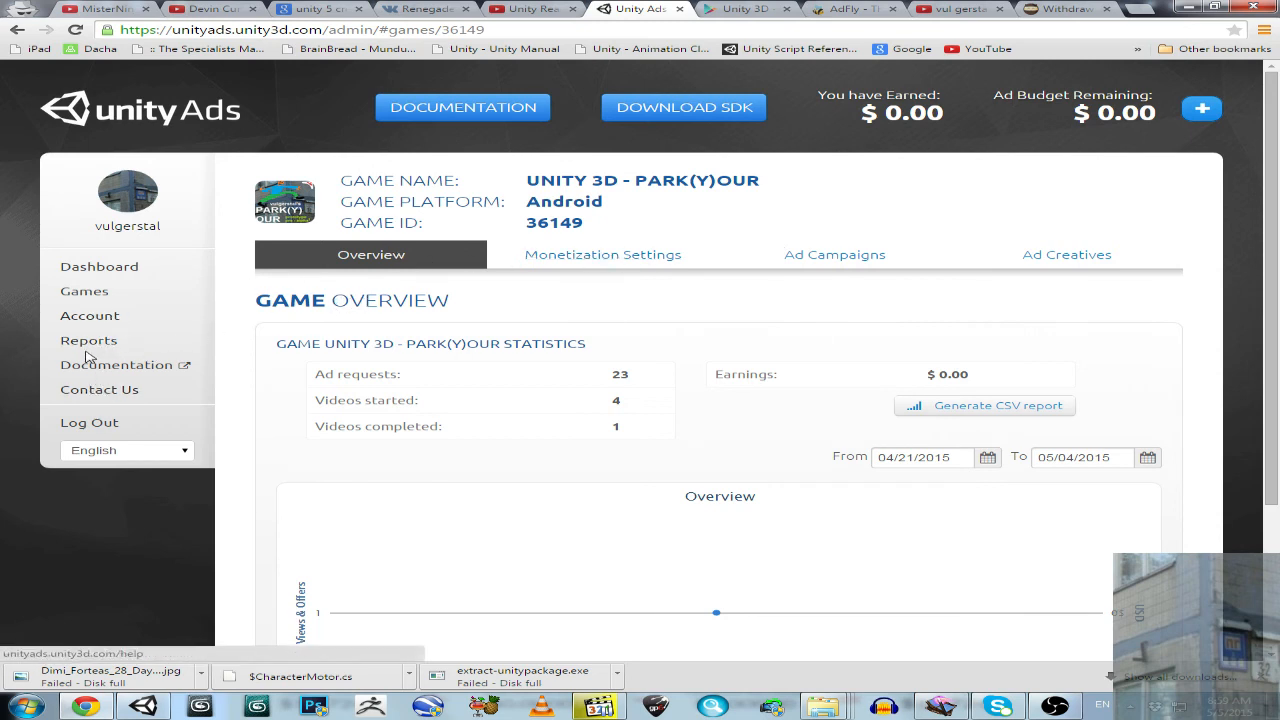
pyautogui.click(88, 316)
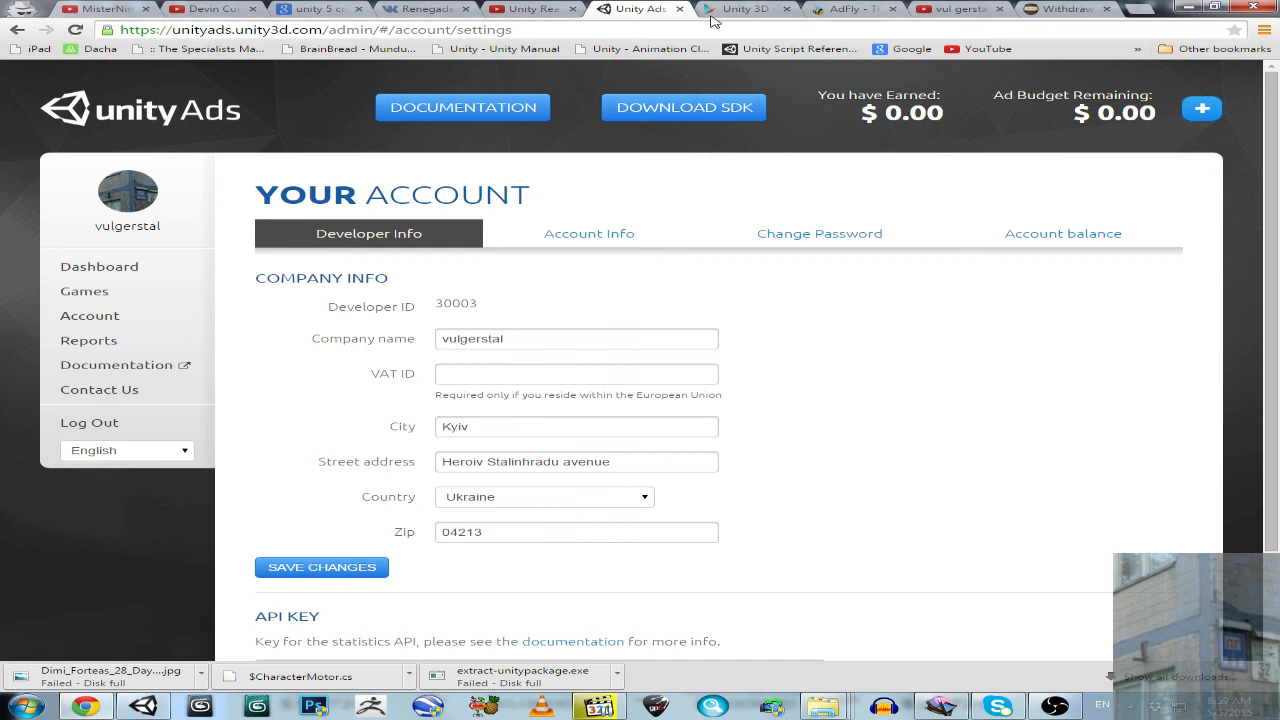
pyautogui.moveTo(588, 232)
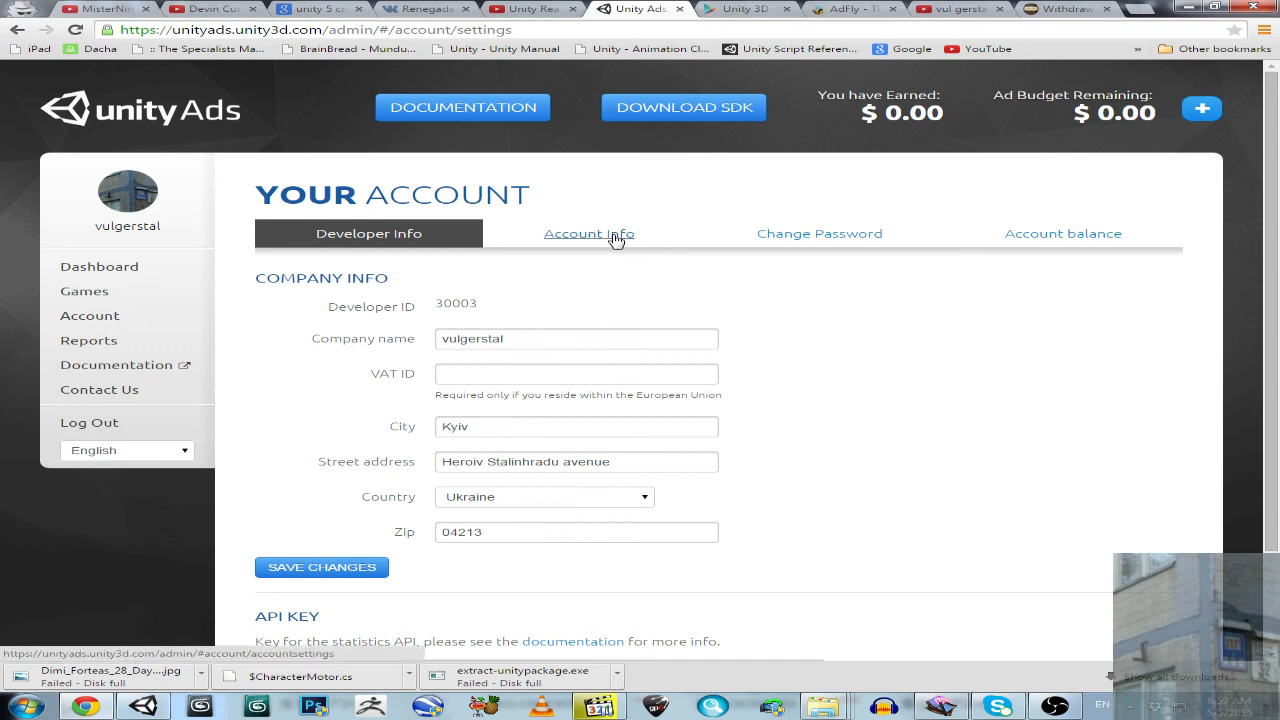
pyautogui.moveTo(548, 238)
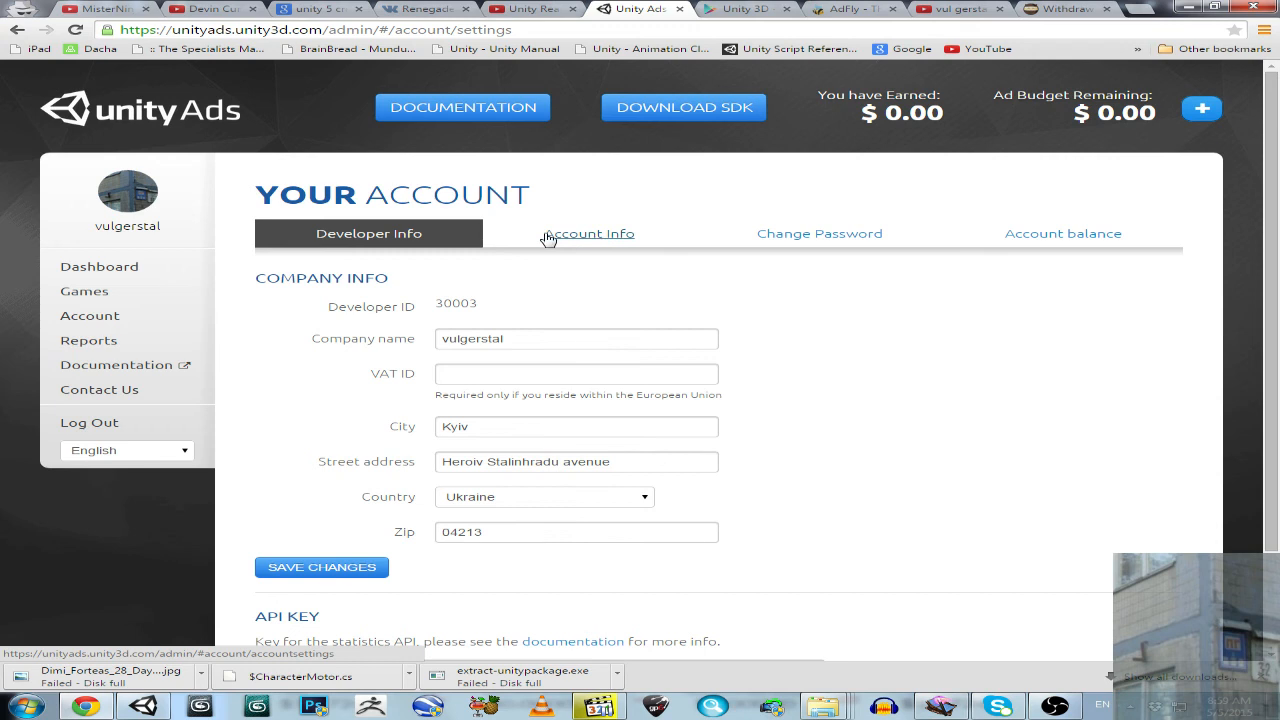
pyautogui.moveTo(576, 236)
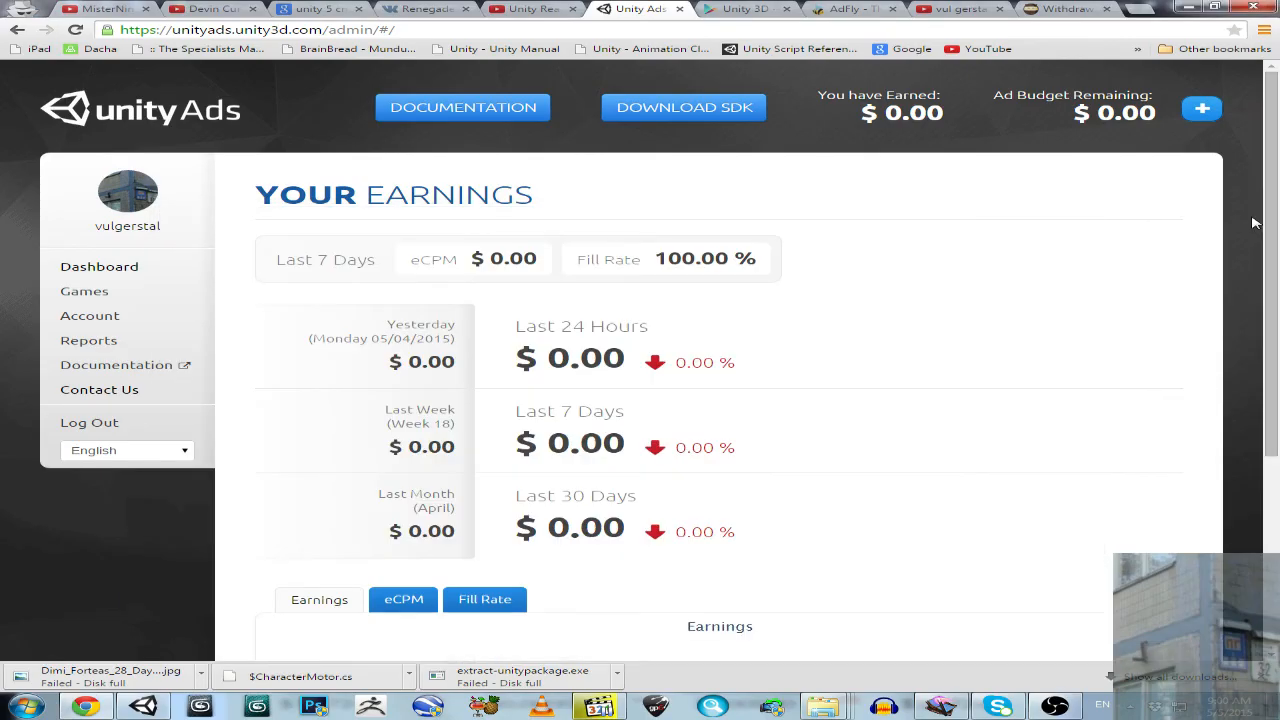
pyautogui.moveTo(670, 356)
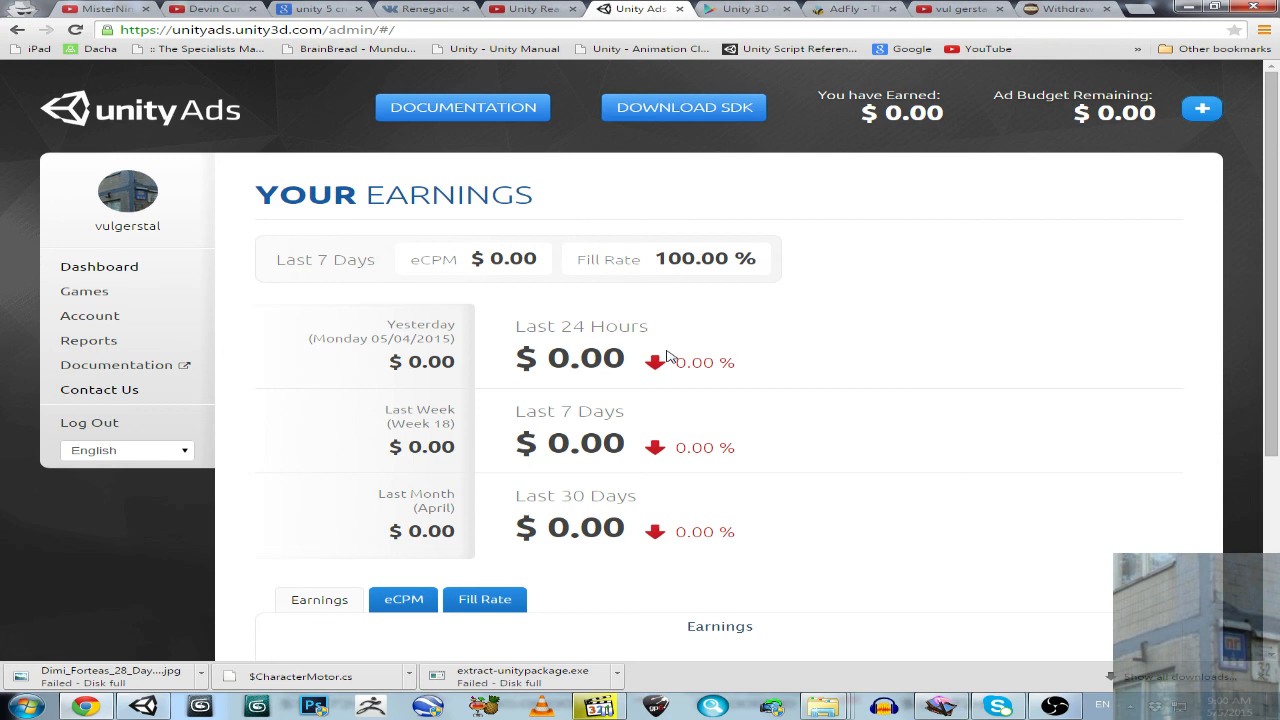
# Step: Review the $0.00 earnings summary, glance at the YouTube channel page and close it
pyautogui.scroll(-3)
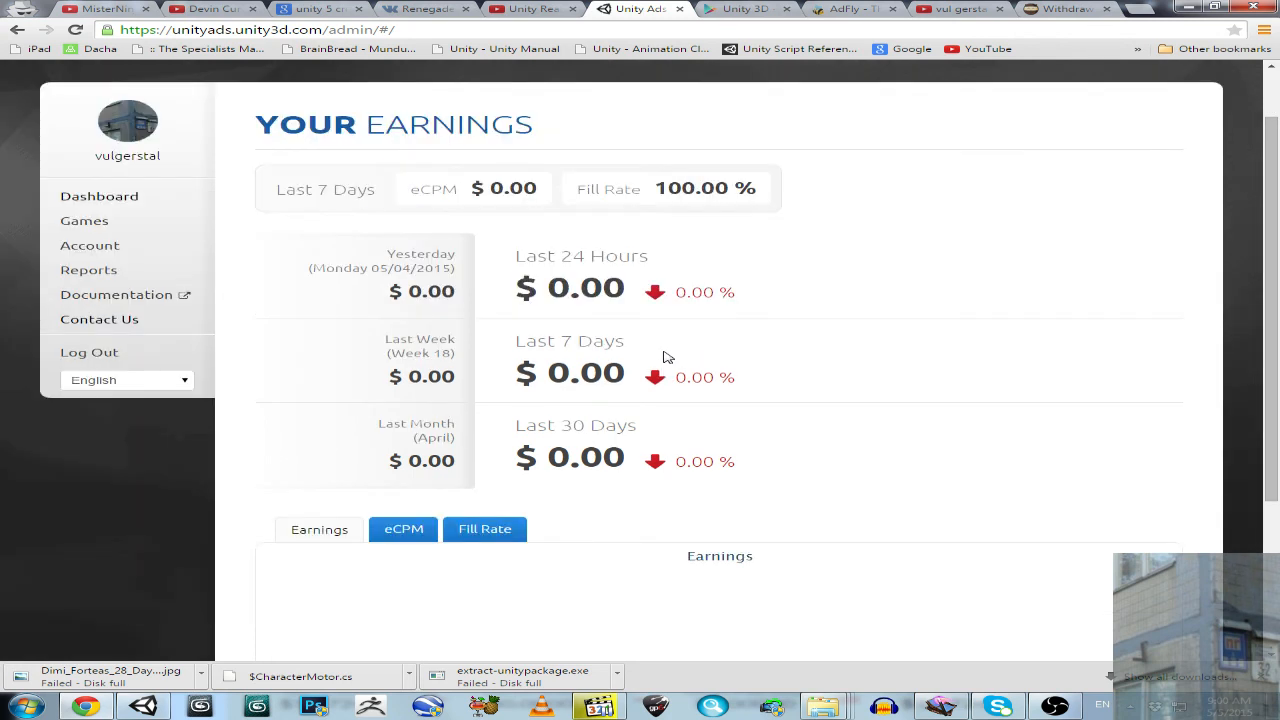
pyautogui.scroll(3)
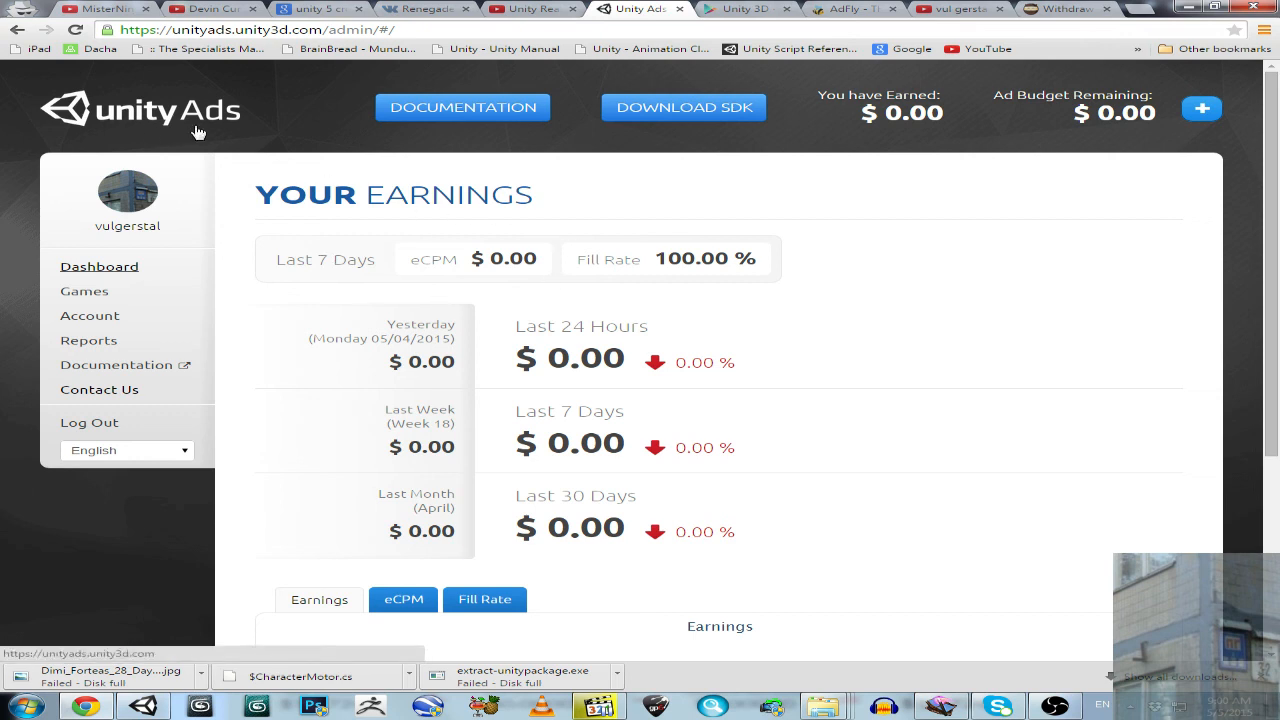
pyautogui.moveTo(210, 160)
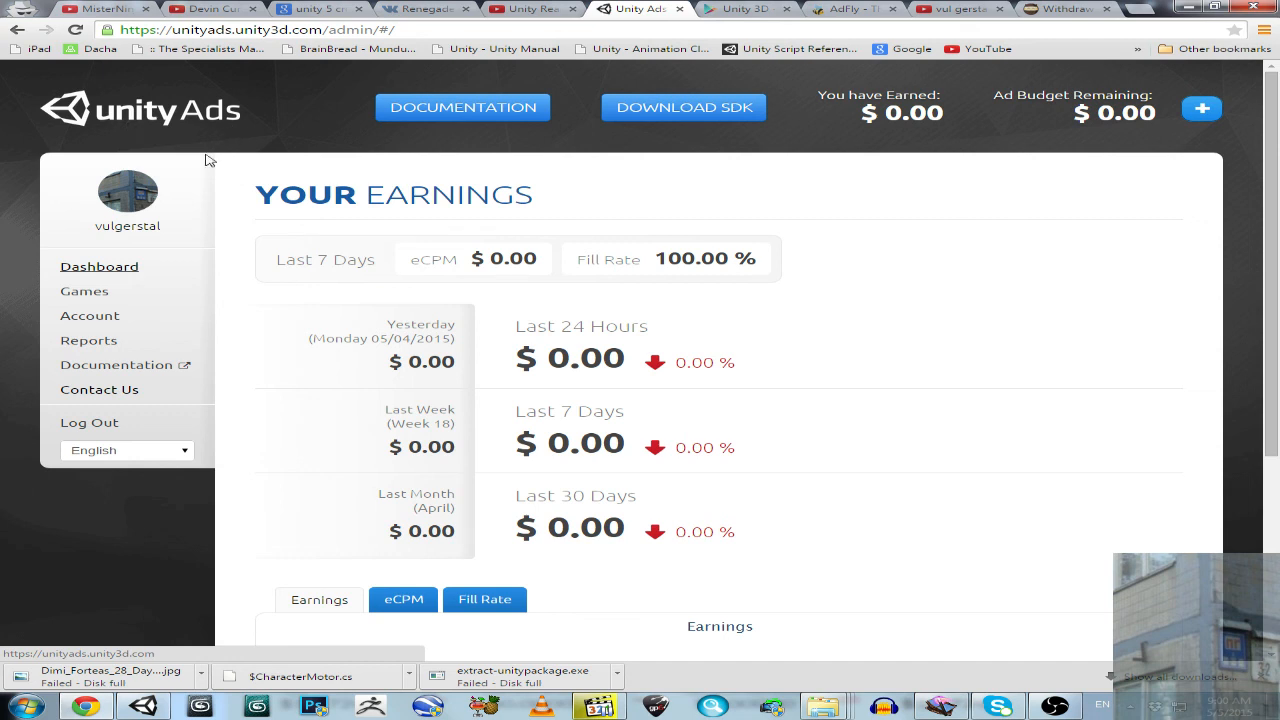
pyautogui.moveTo(912, 284)
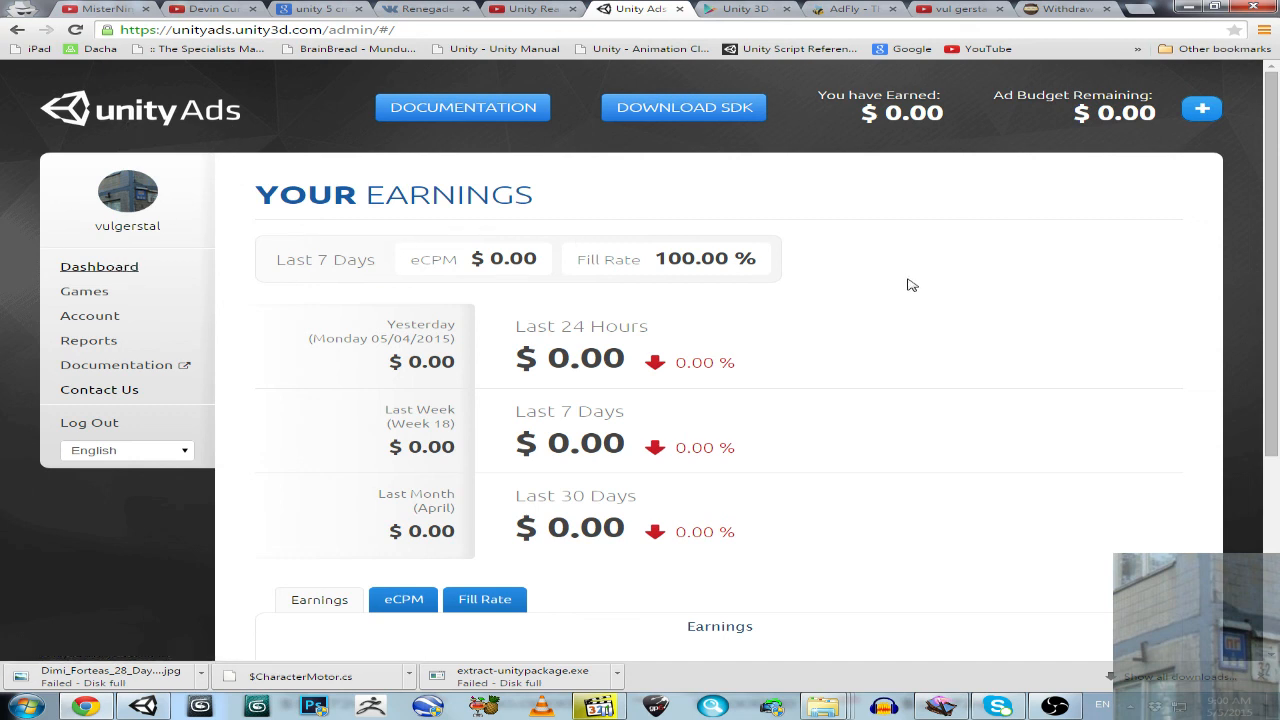
pyautogui.moveTo(886, 112)
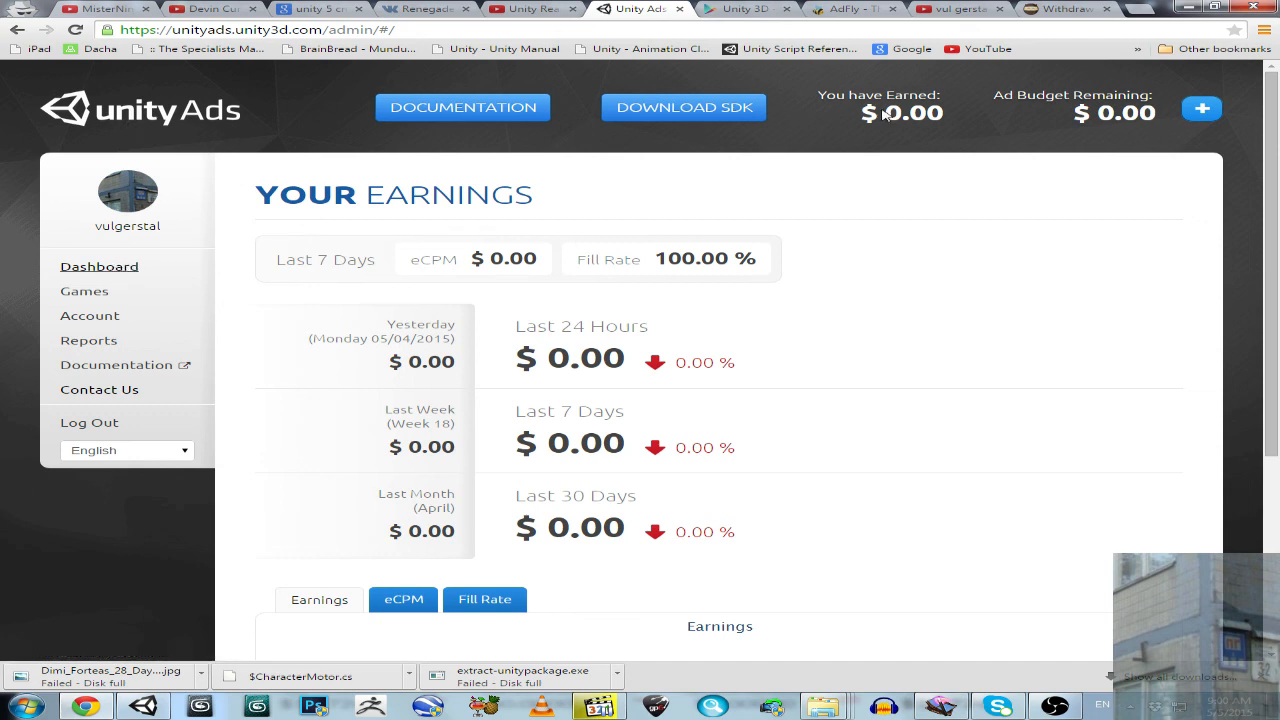
pyautogui.click(744, 8)
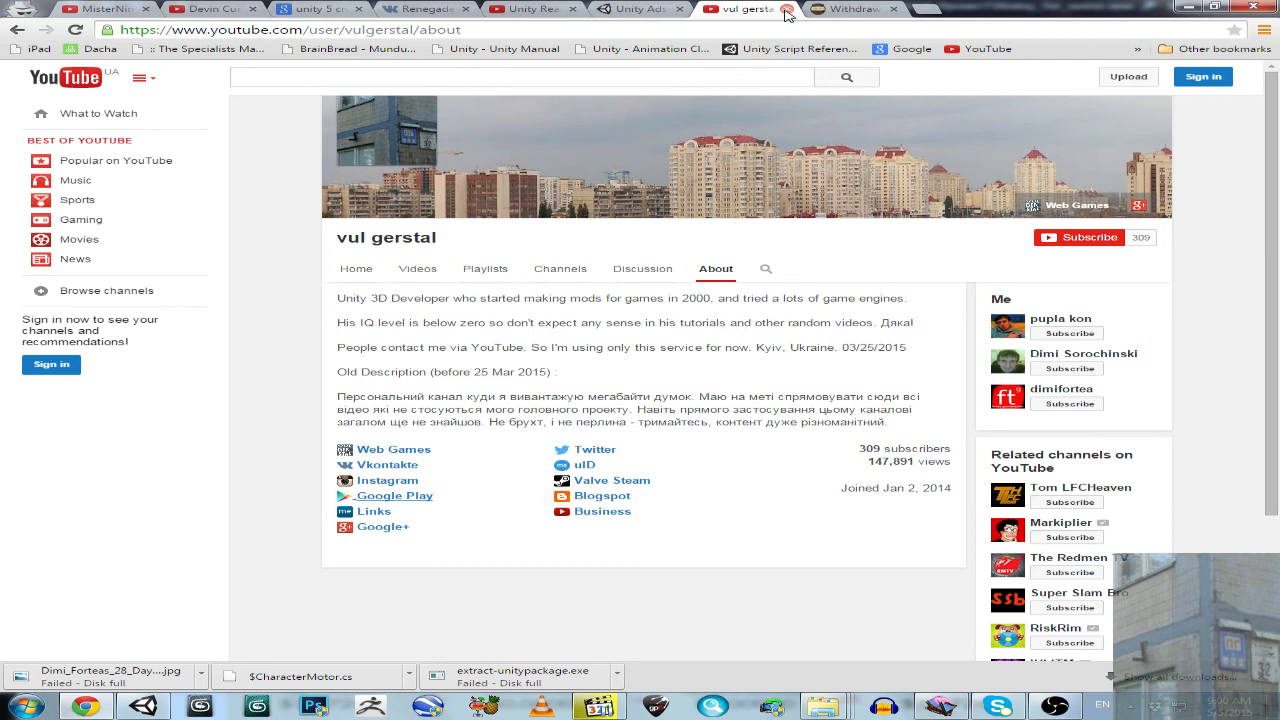
pyautogui.click(740, 8)
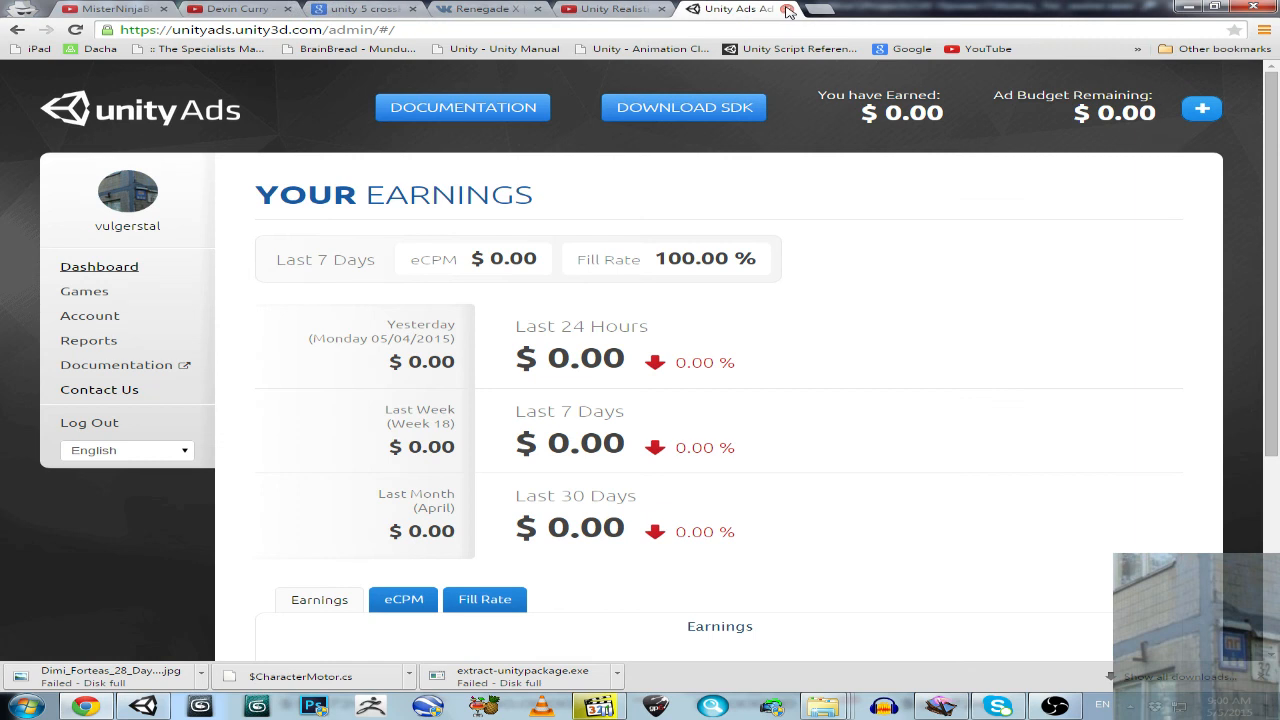
pyautogui.moveTo(1008, 306)
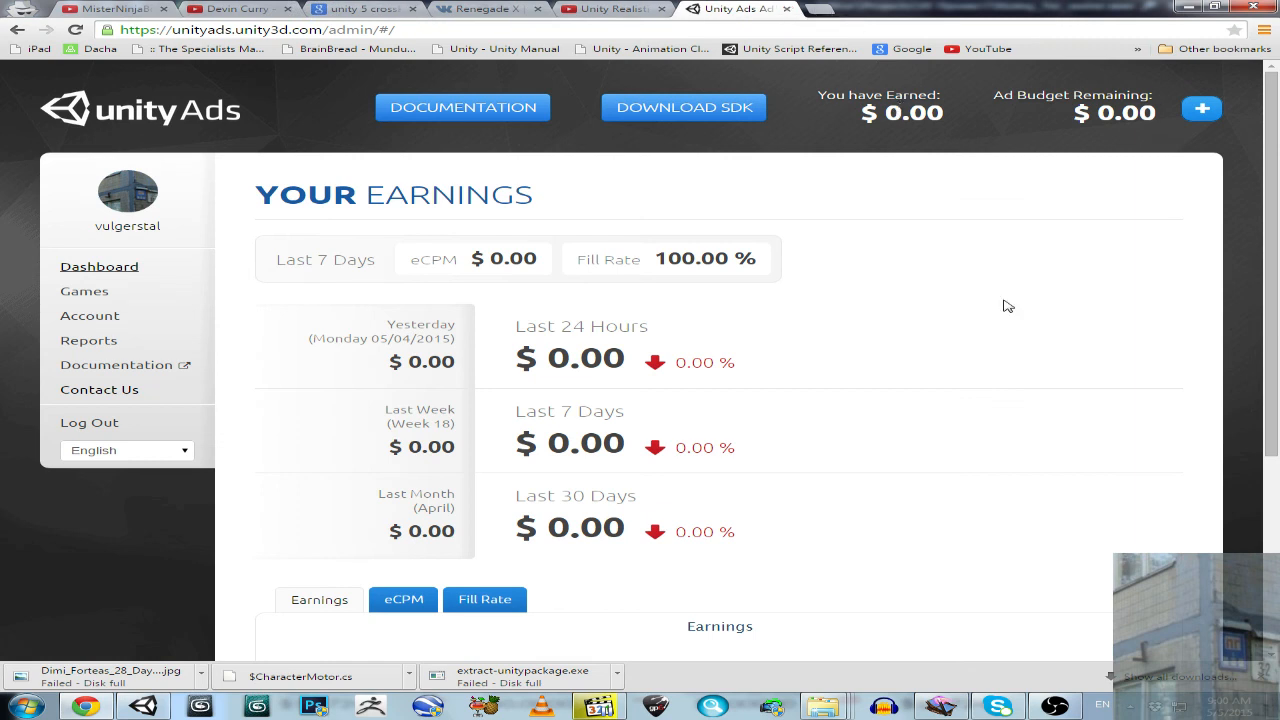